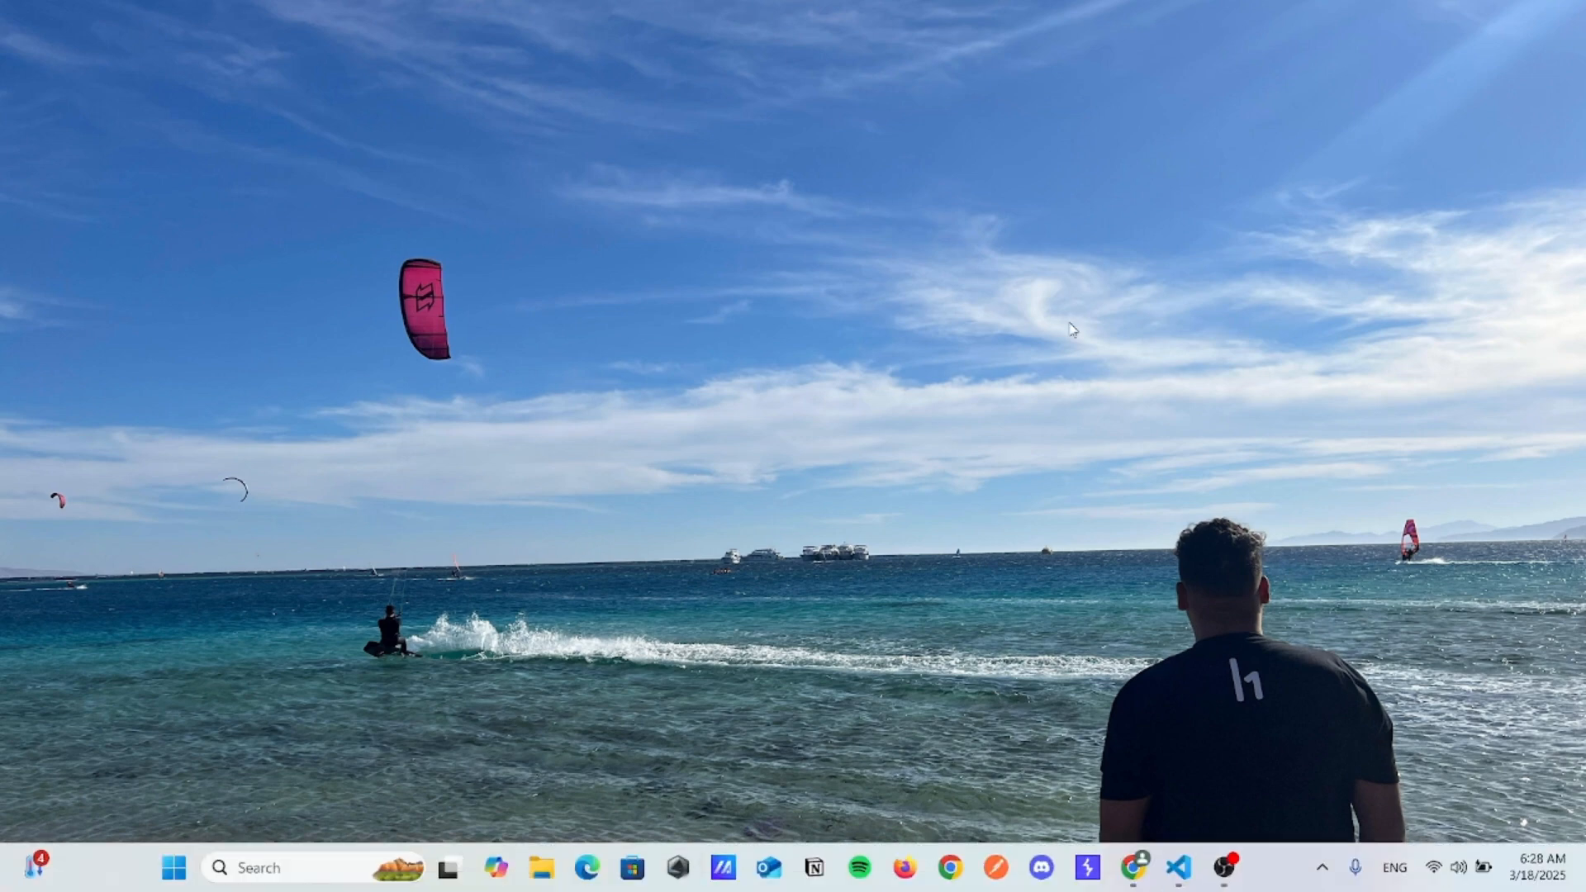
pyautogui.moveTo(1158, 362)
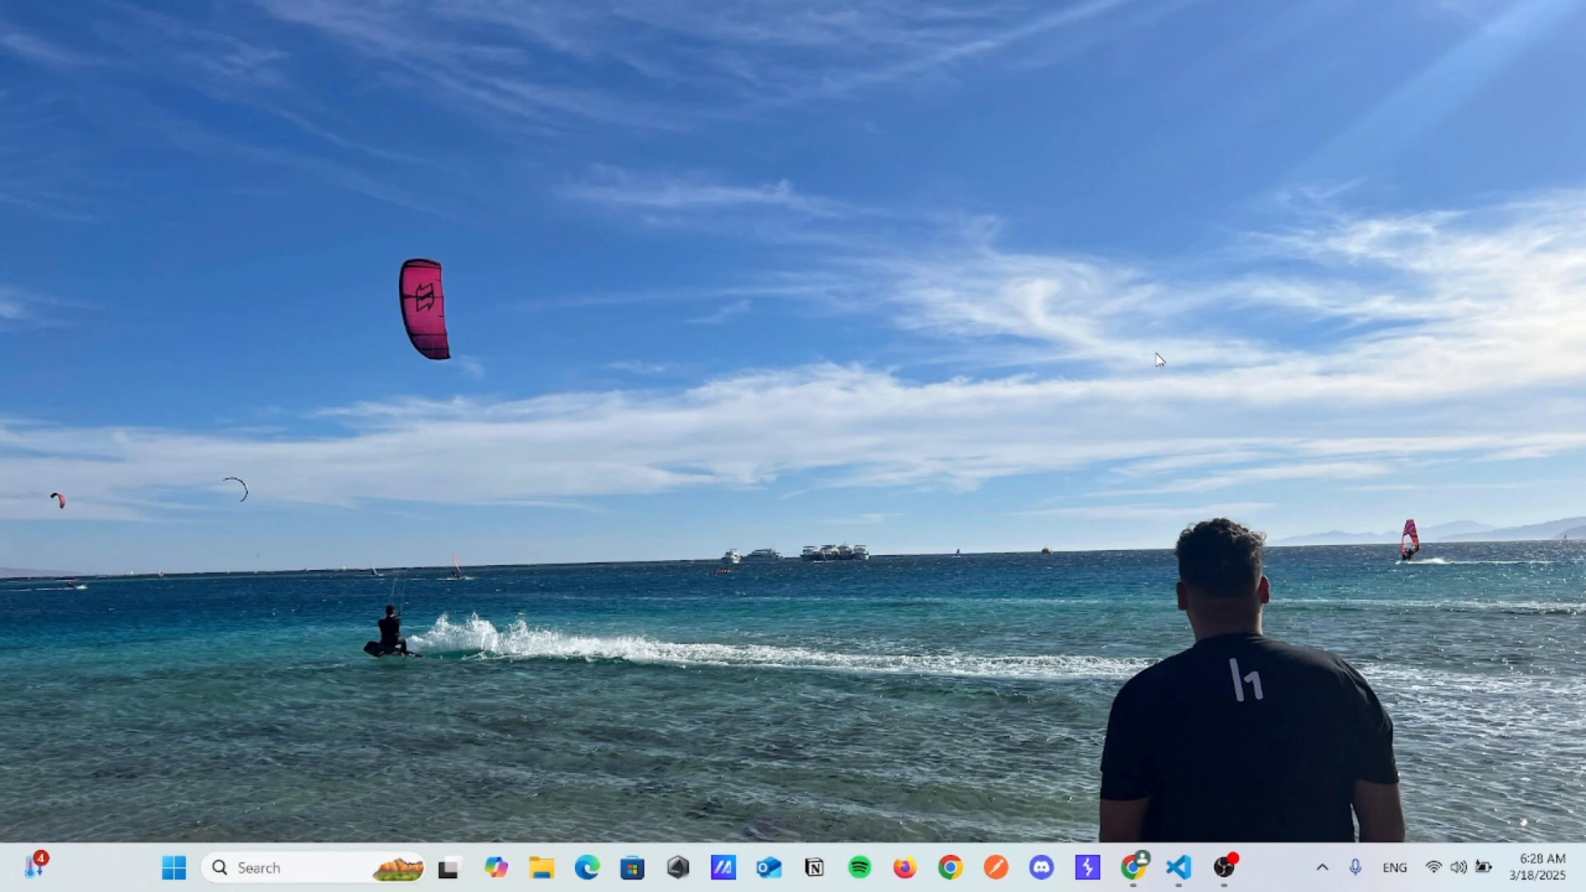
pyautogui.moveTo(1158, 765)
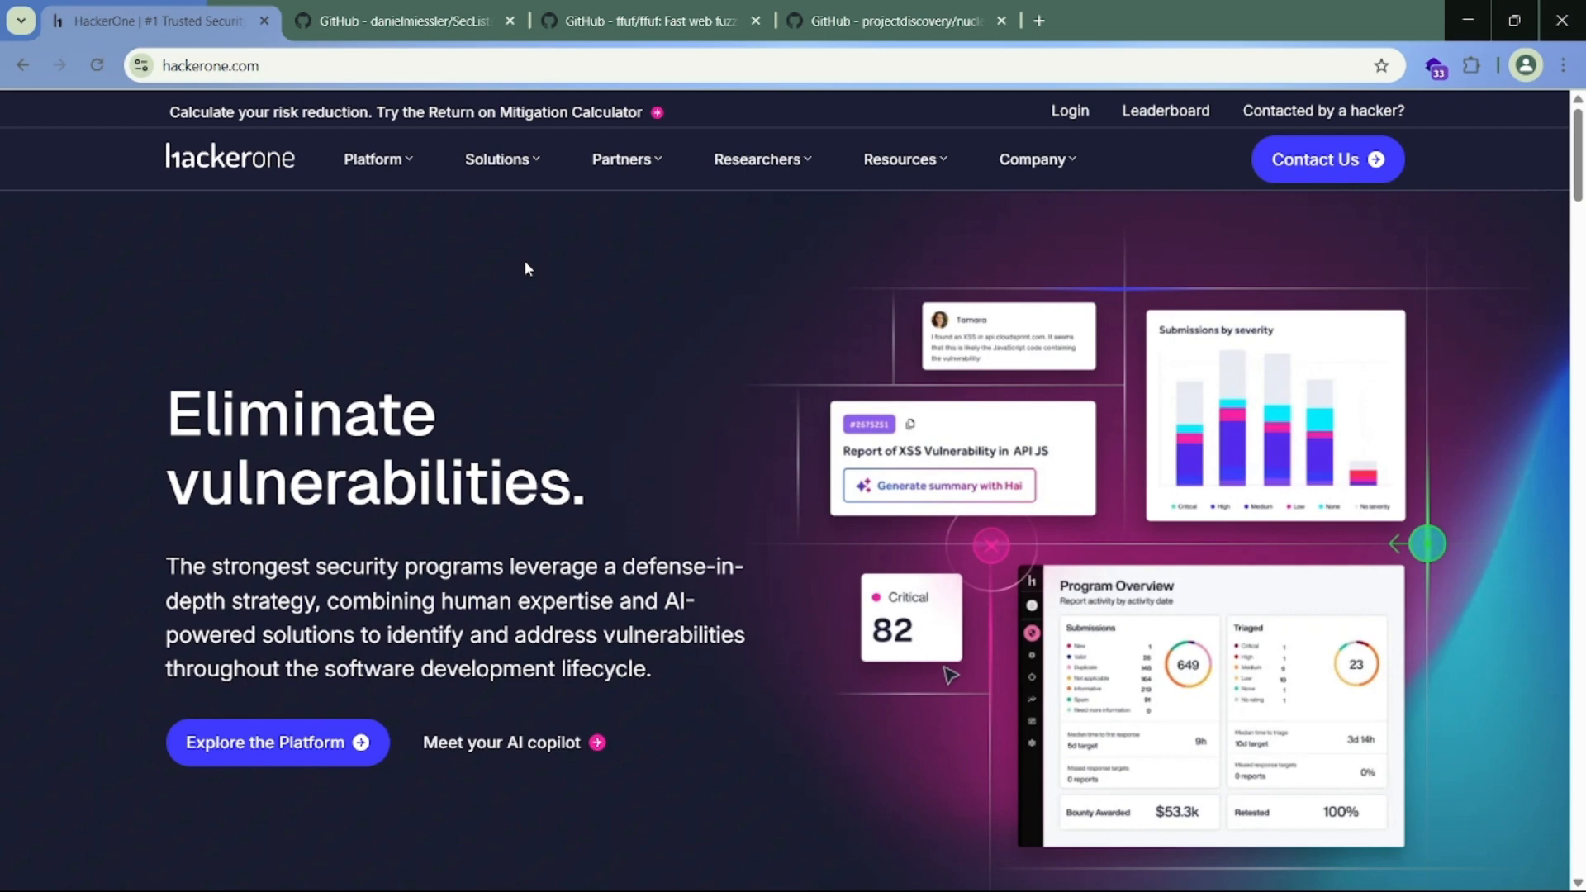
# Step: List hackerone.com's detected technologies in Wappalyzer, scrolling to Drupal, MariaDB, jQuery and the rest
pyautogui.click(709, 65)
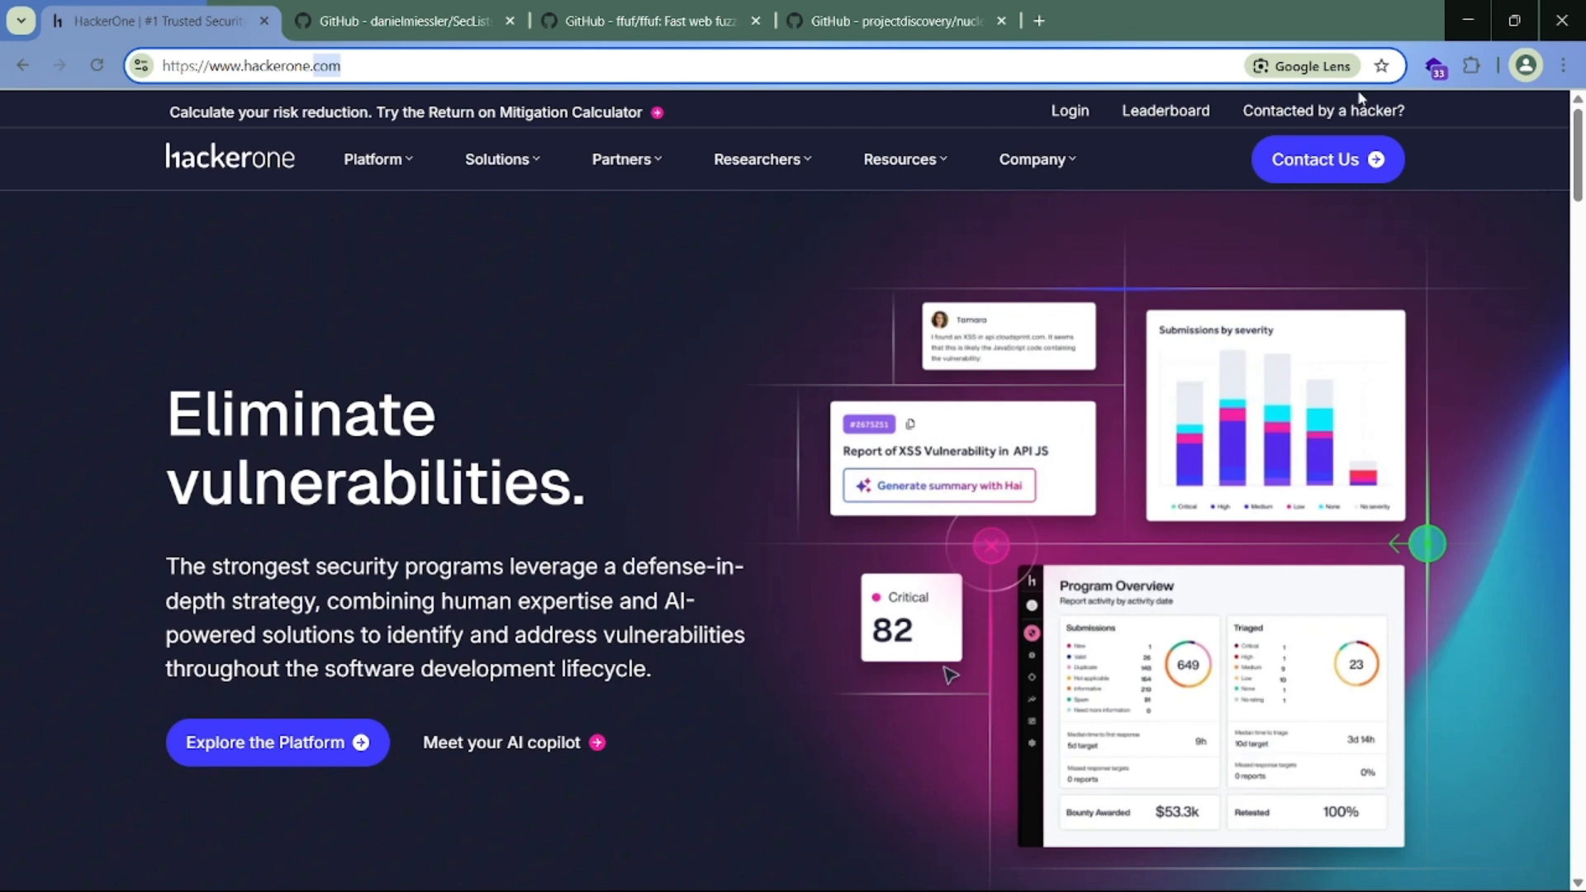
pyautogui.click(1435, 65)
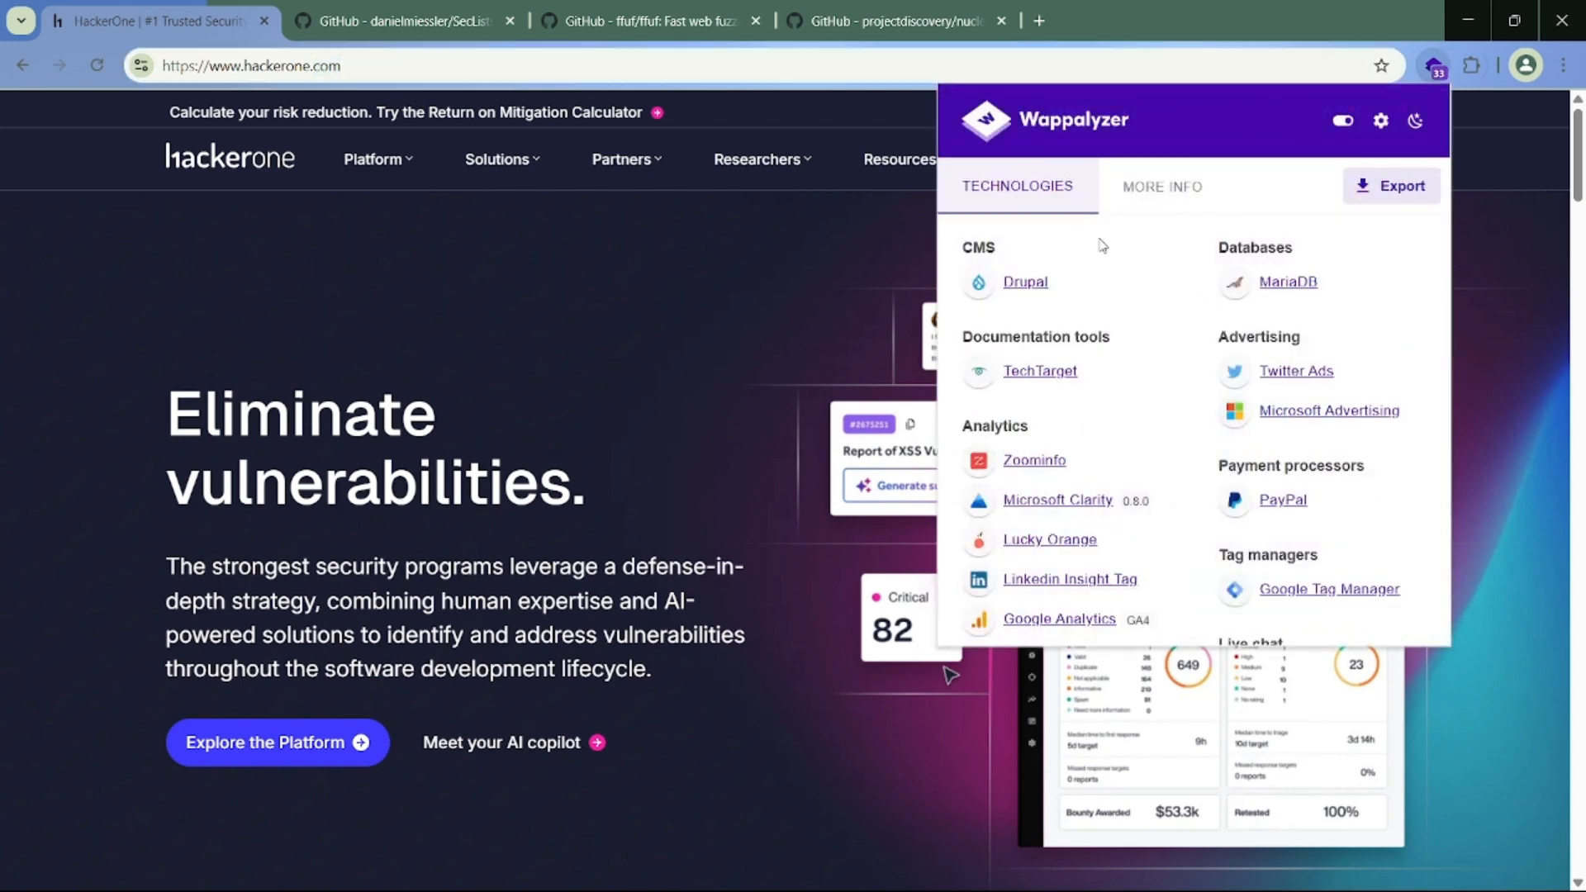
pyautogui.moveTo(1236, 324)
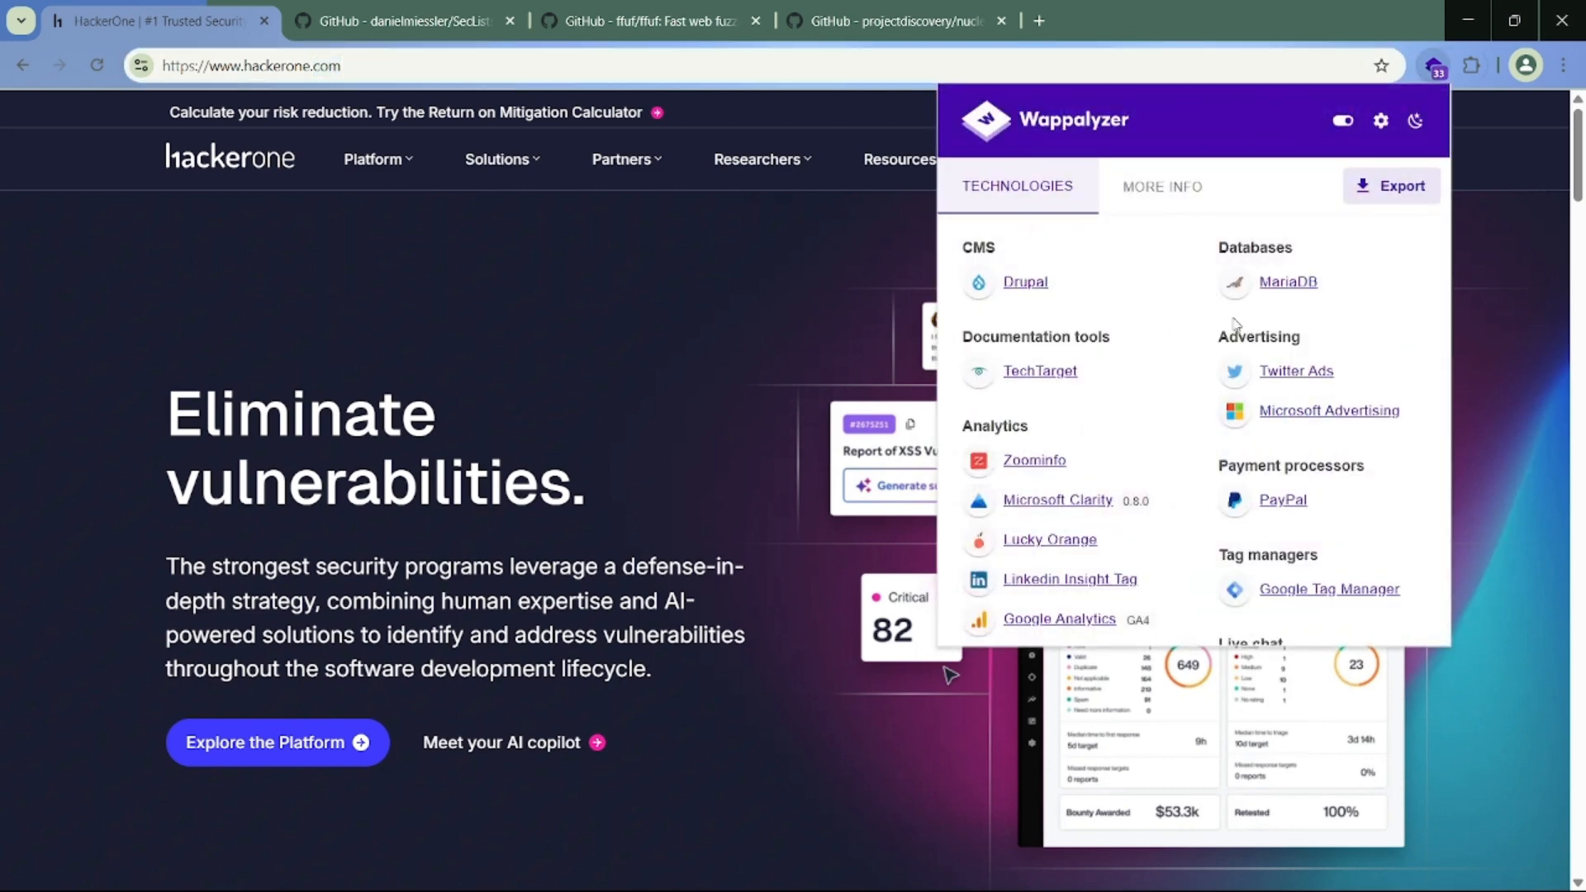
pyautogui.moveTo(915, 357)
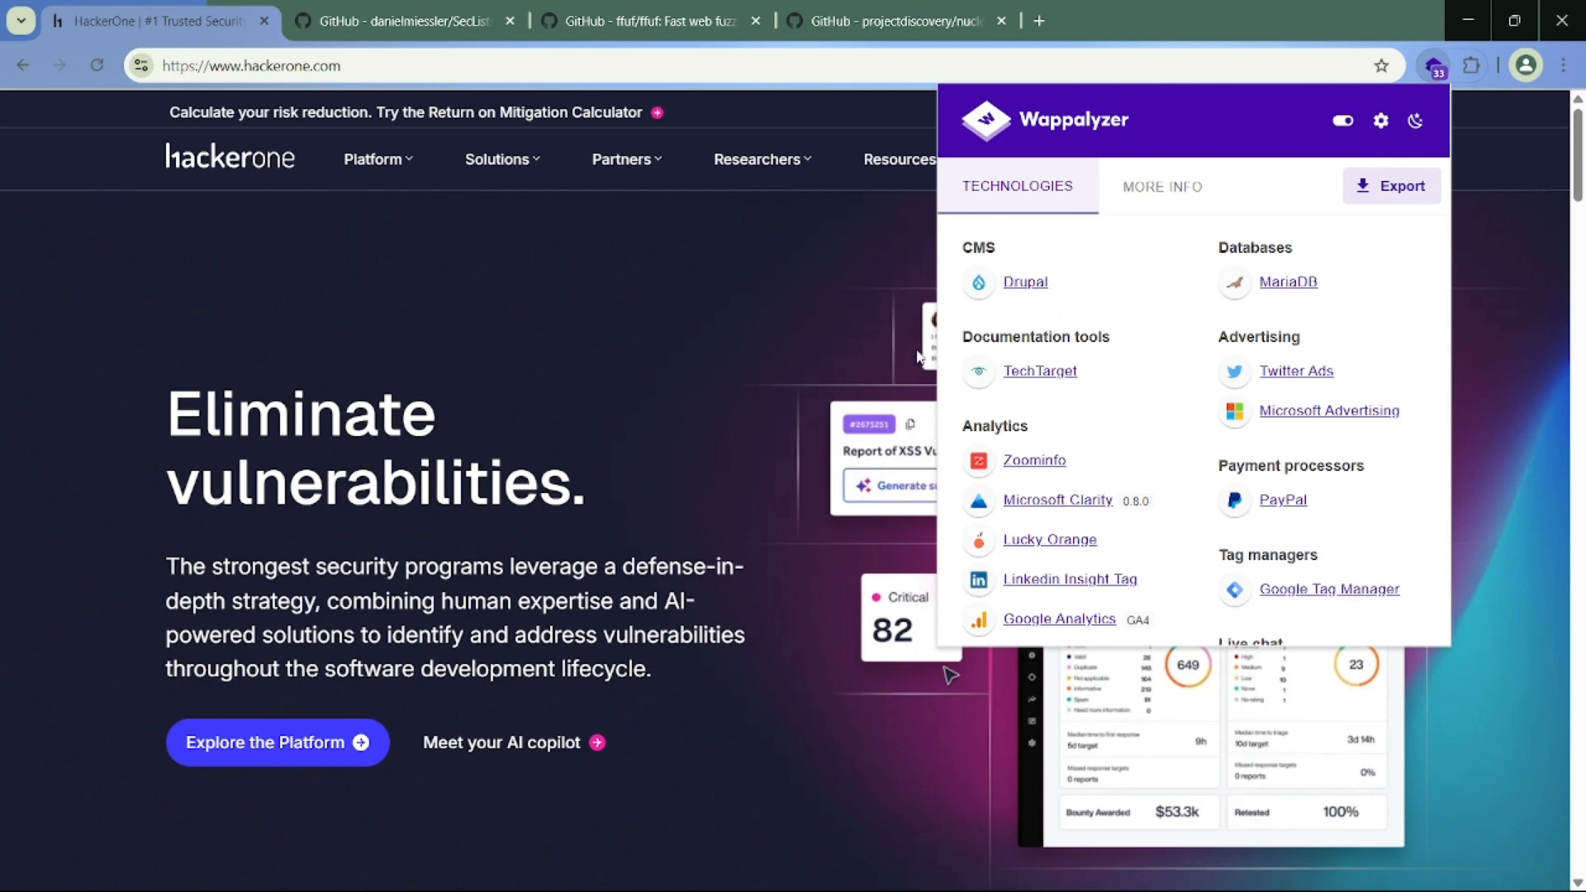
pyautogui.scroll(-3)
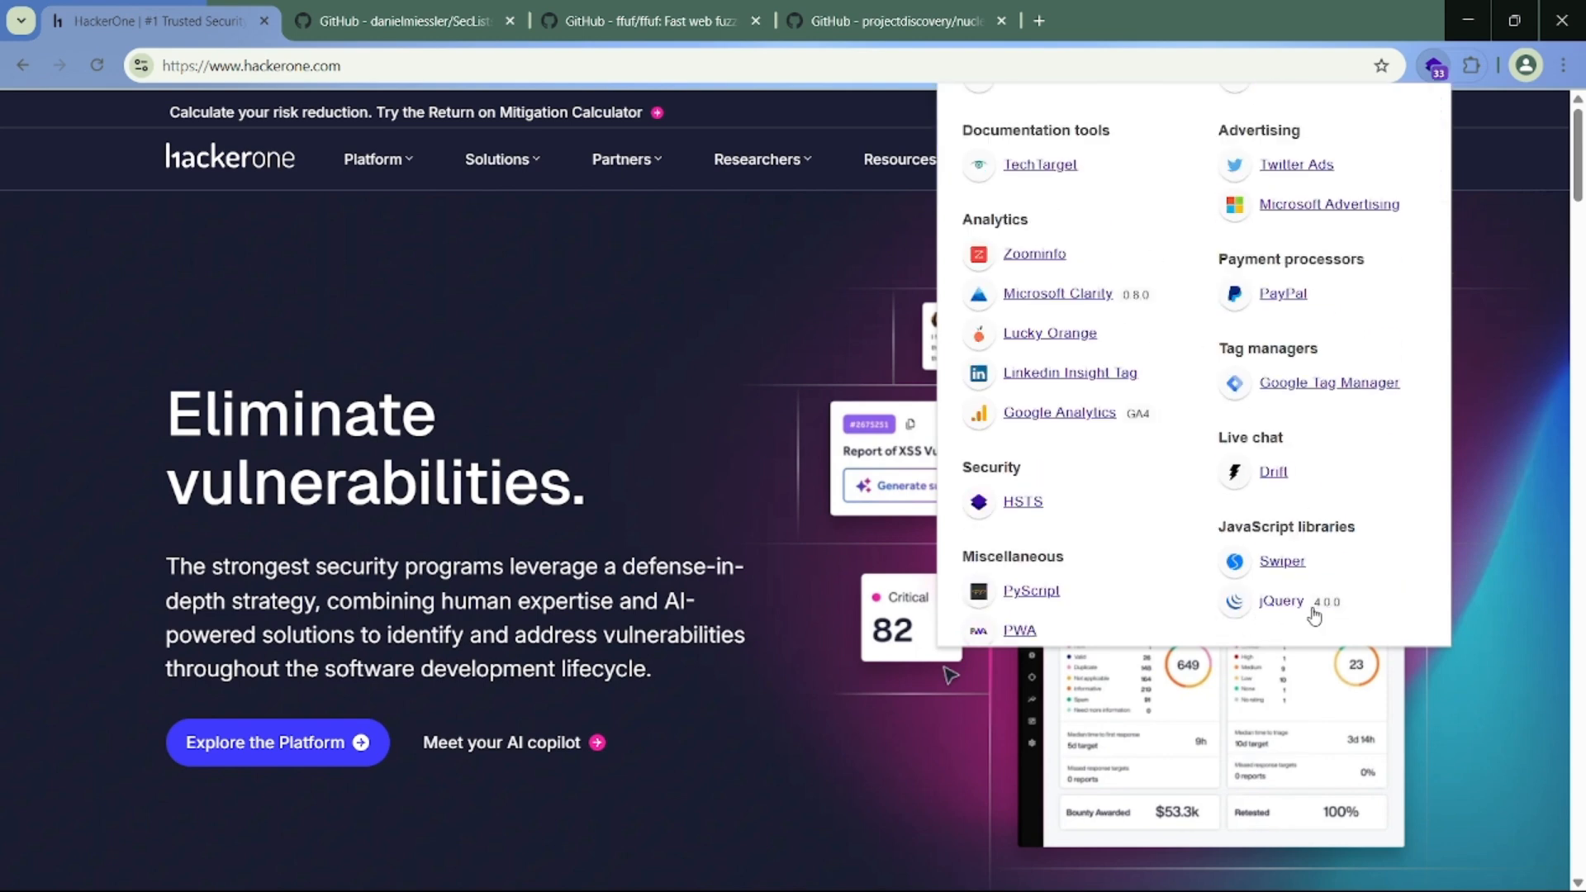
pyautogui.moveTo(1362, 619)
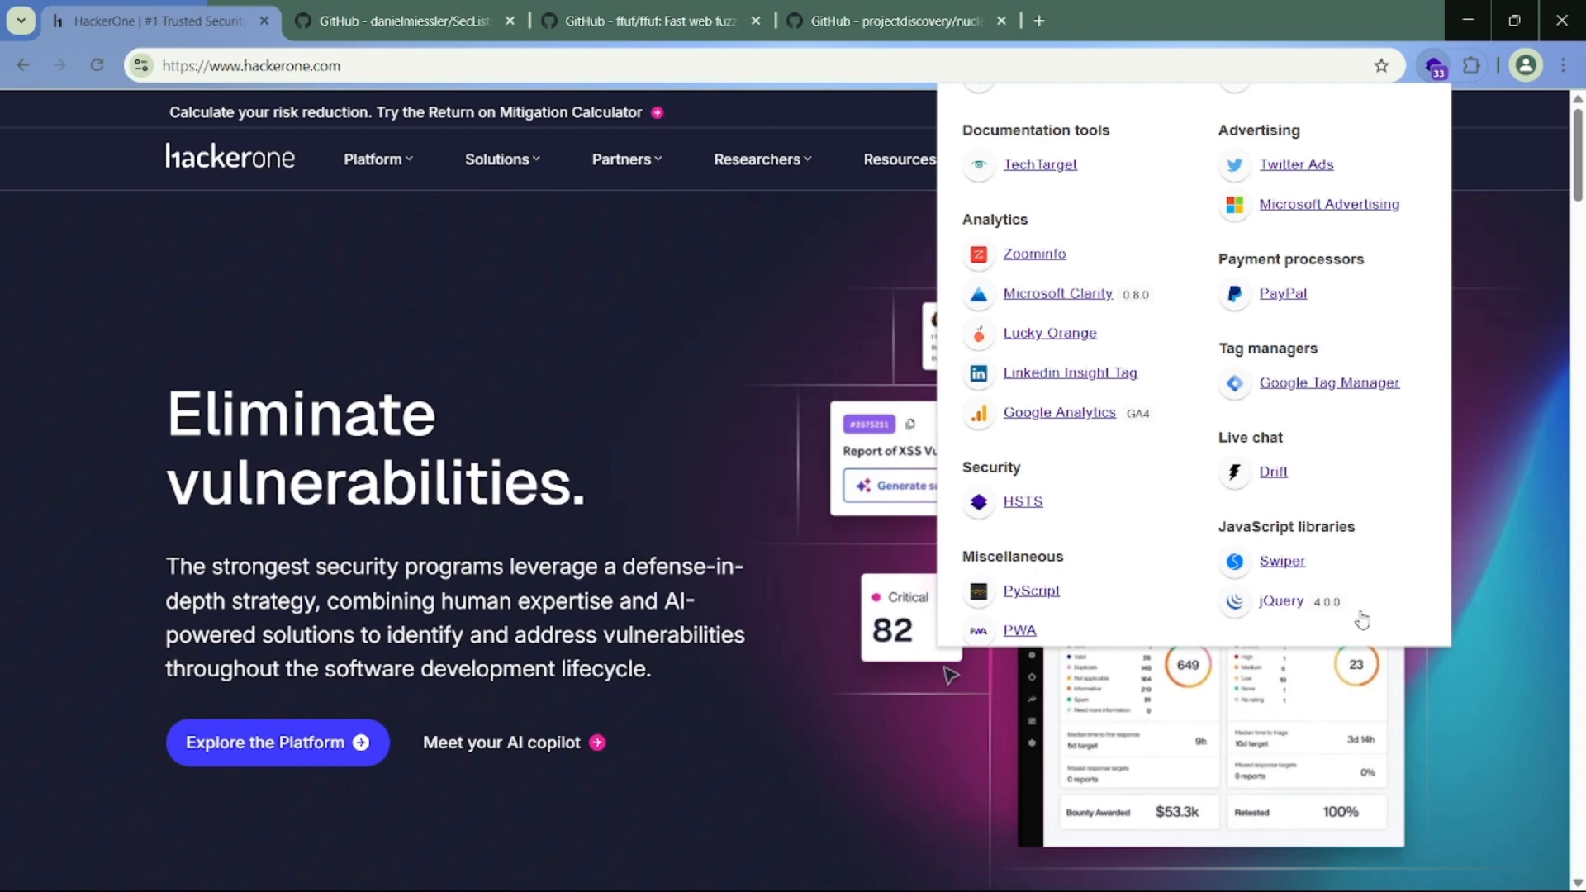
pyautogui.moveTo(1334, 624)
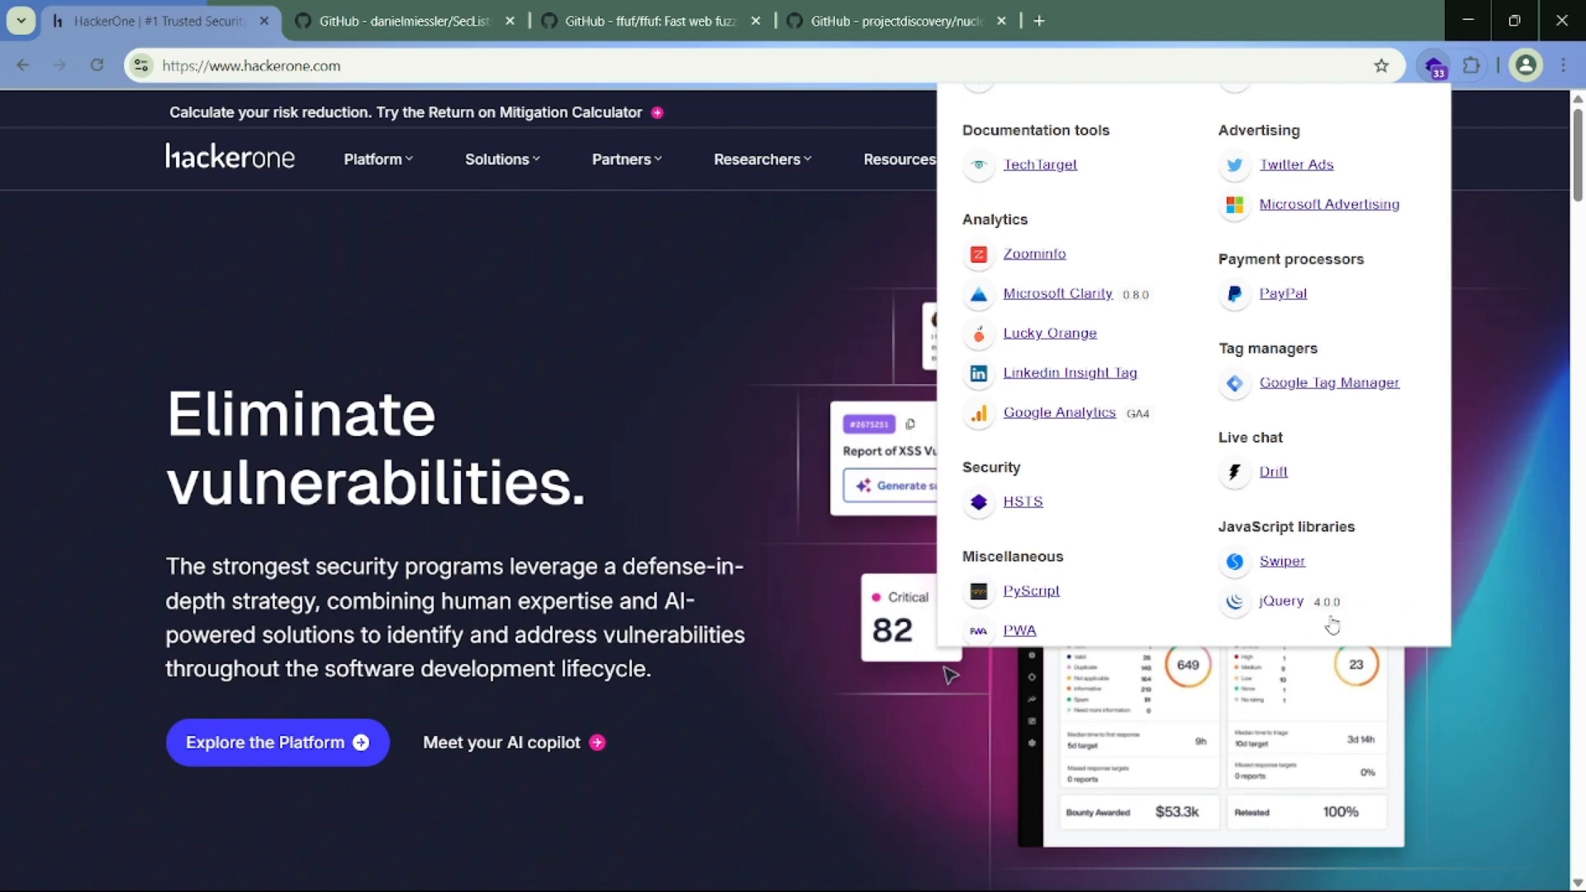
pyautogui.moveTo(1286, 556)
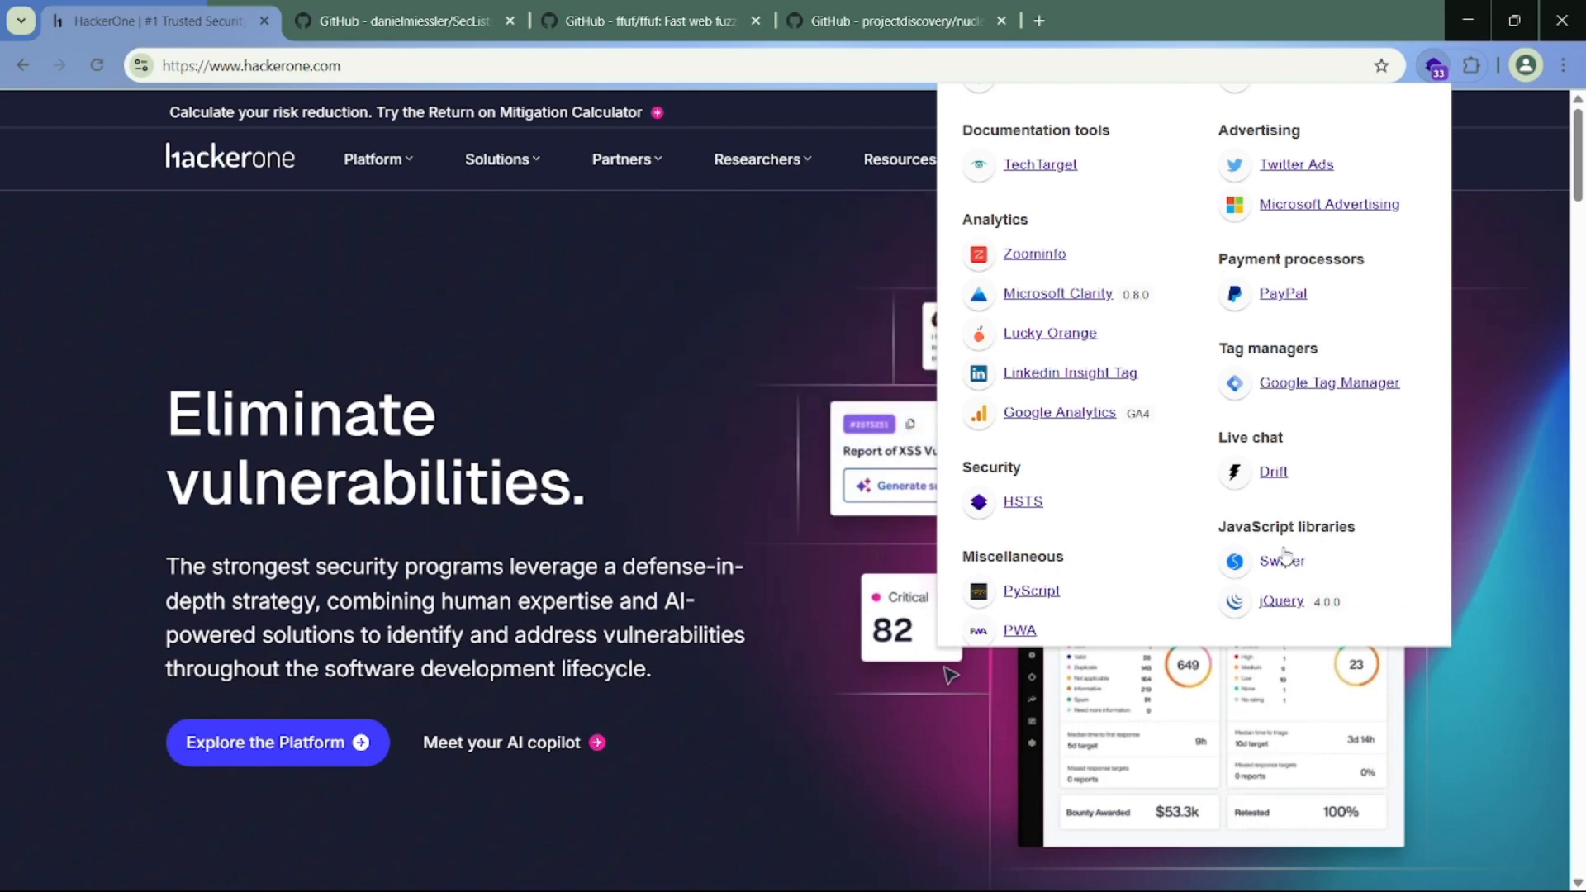
pyautogui.moveTo(1056, 549)
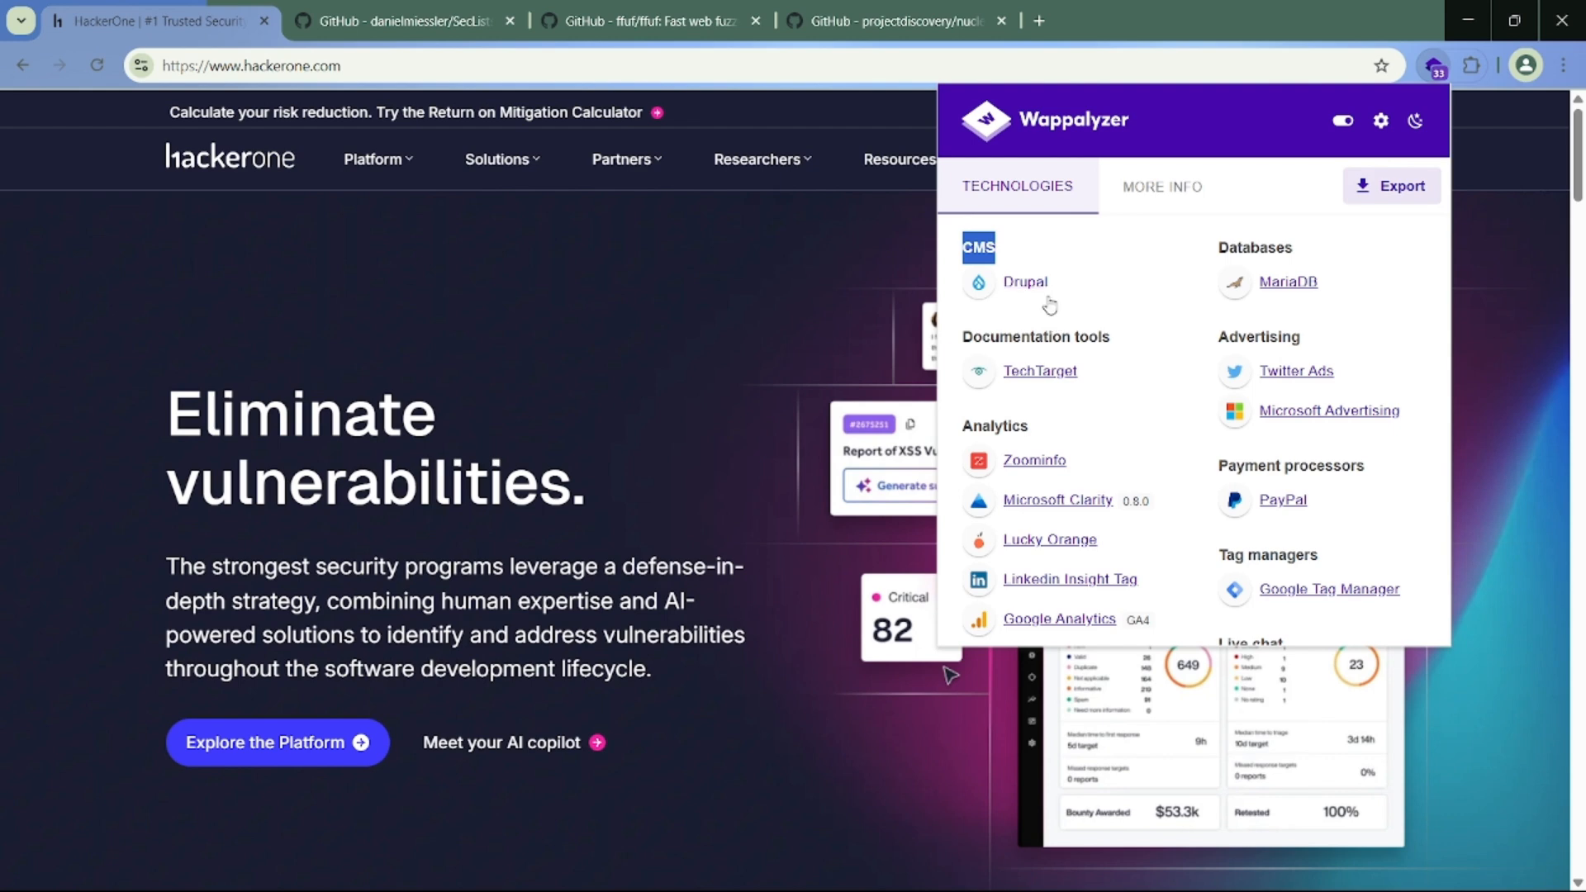
pyautogui.moveTo(1079, 288)
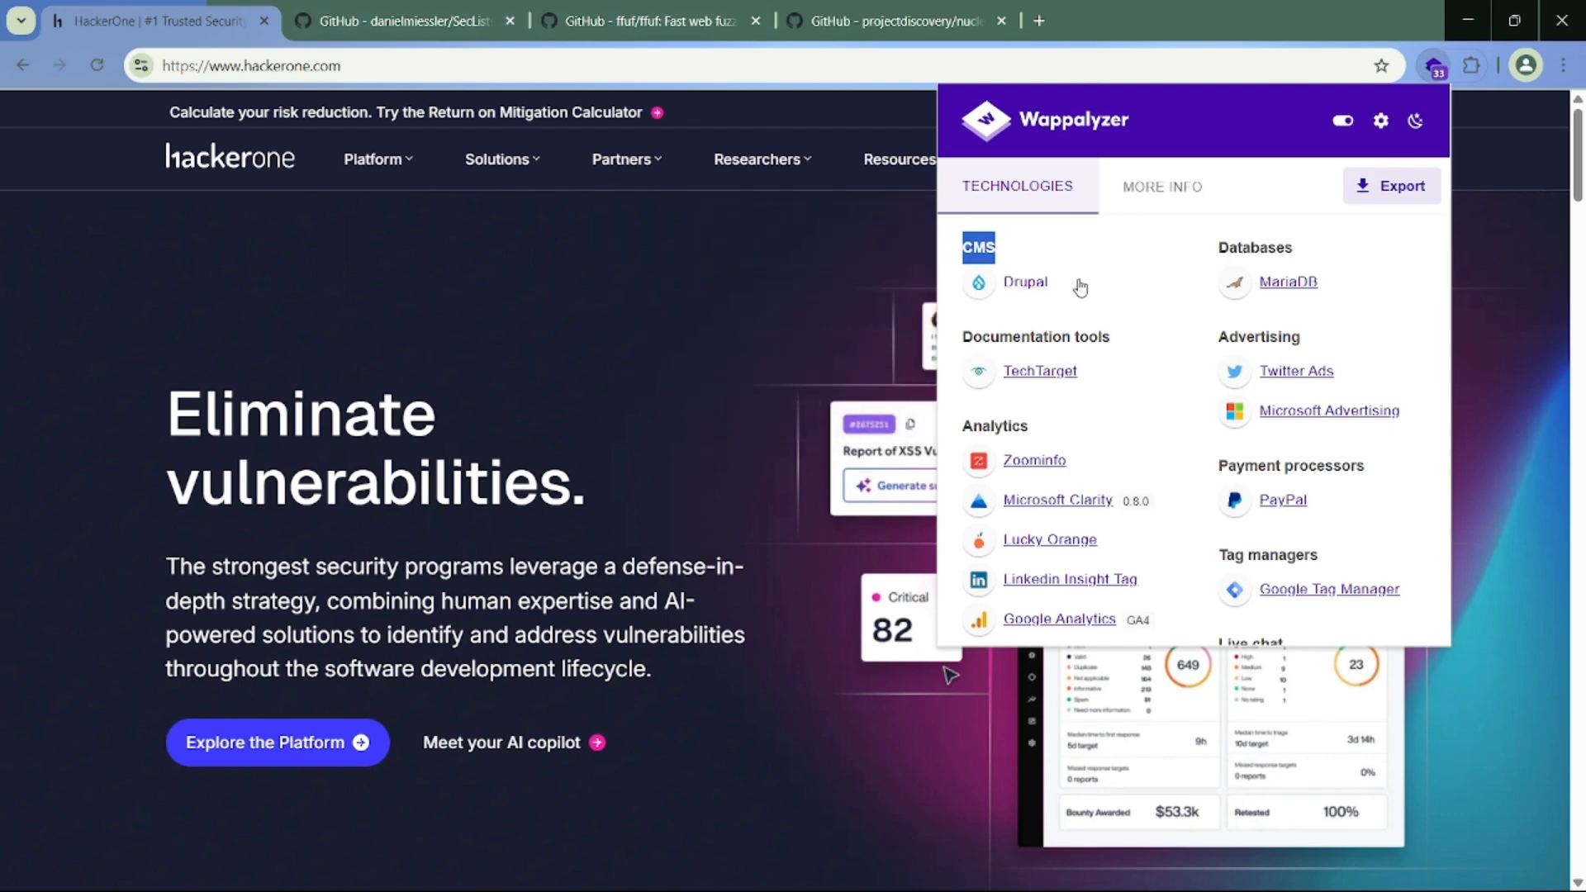
pyautogui.moveTo(1029, 334)
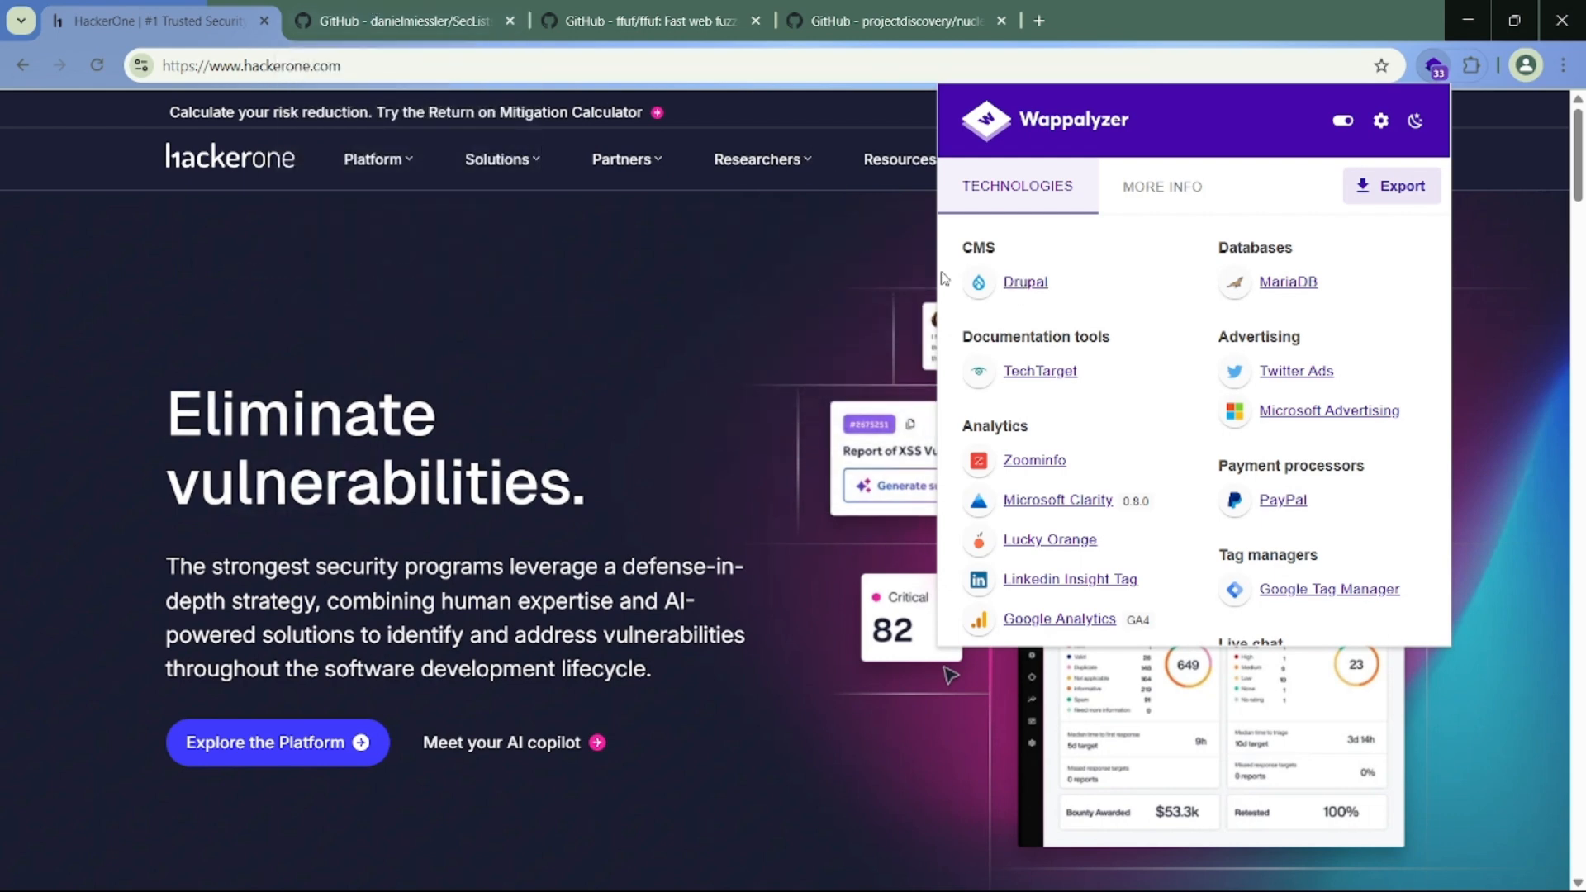
pyautogui.moveTo(461, 48)
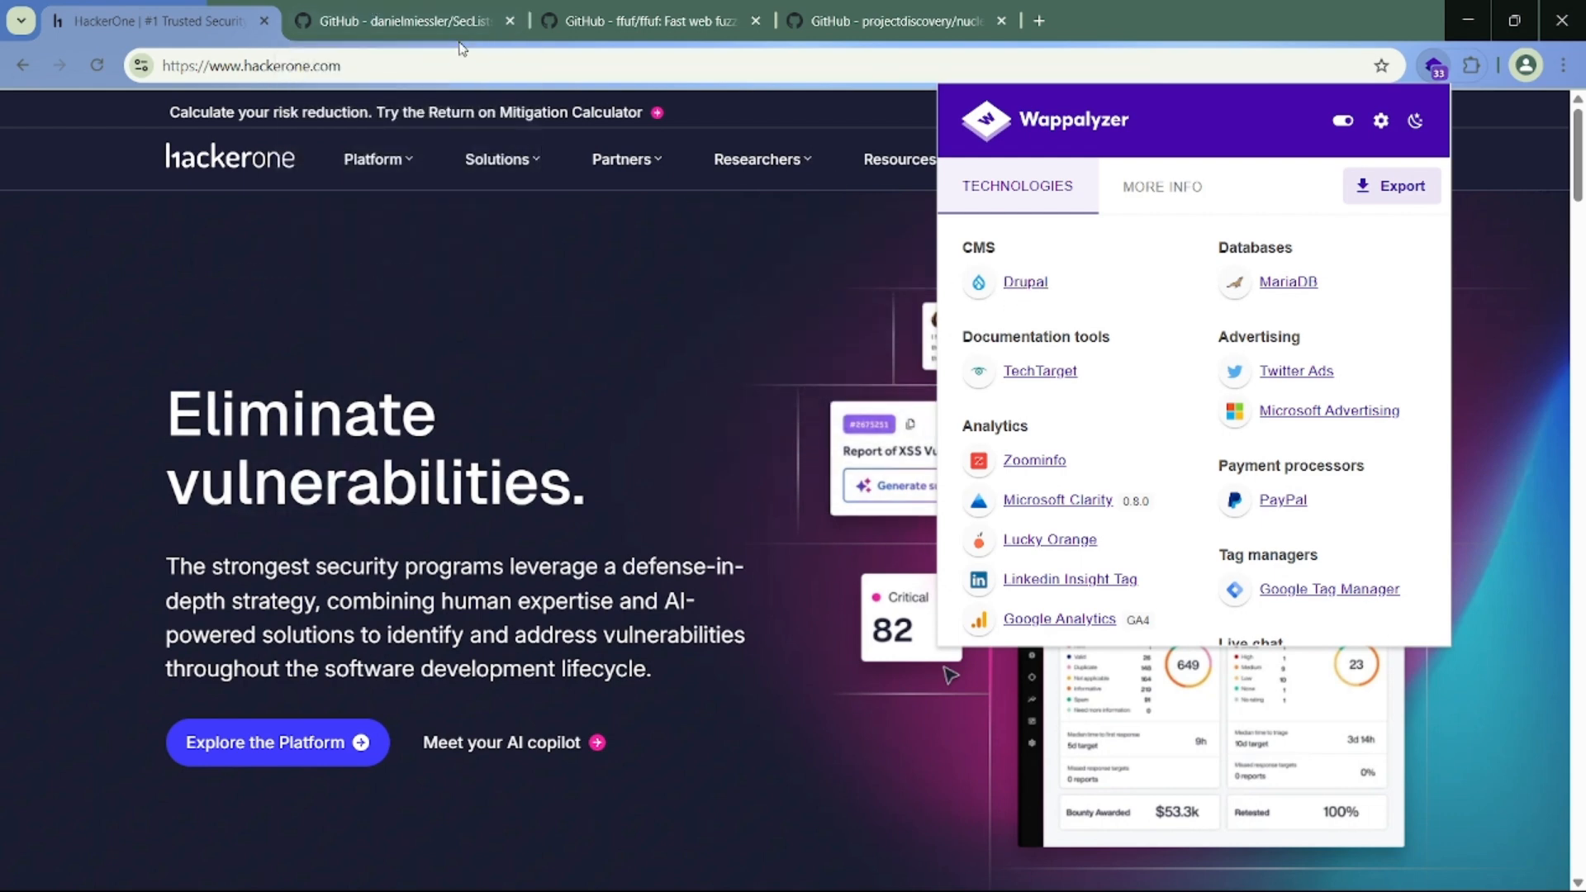
pyautogui.moveTo(395, 20)
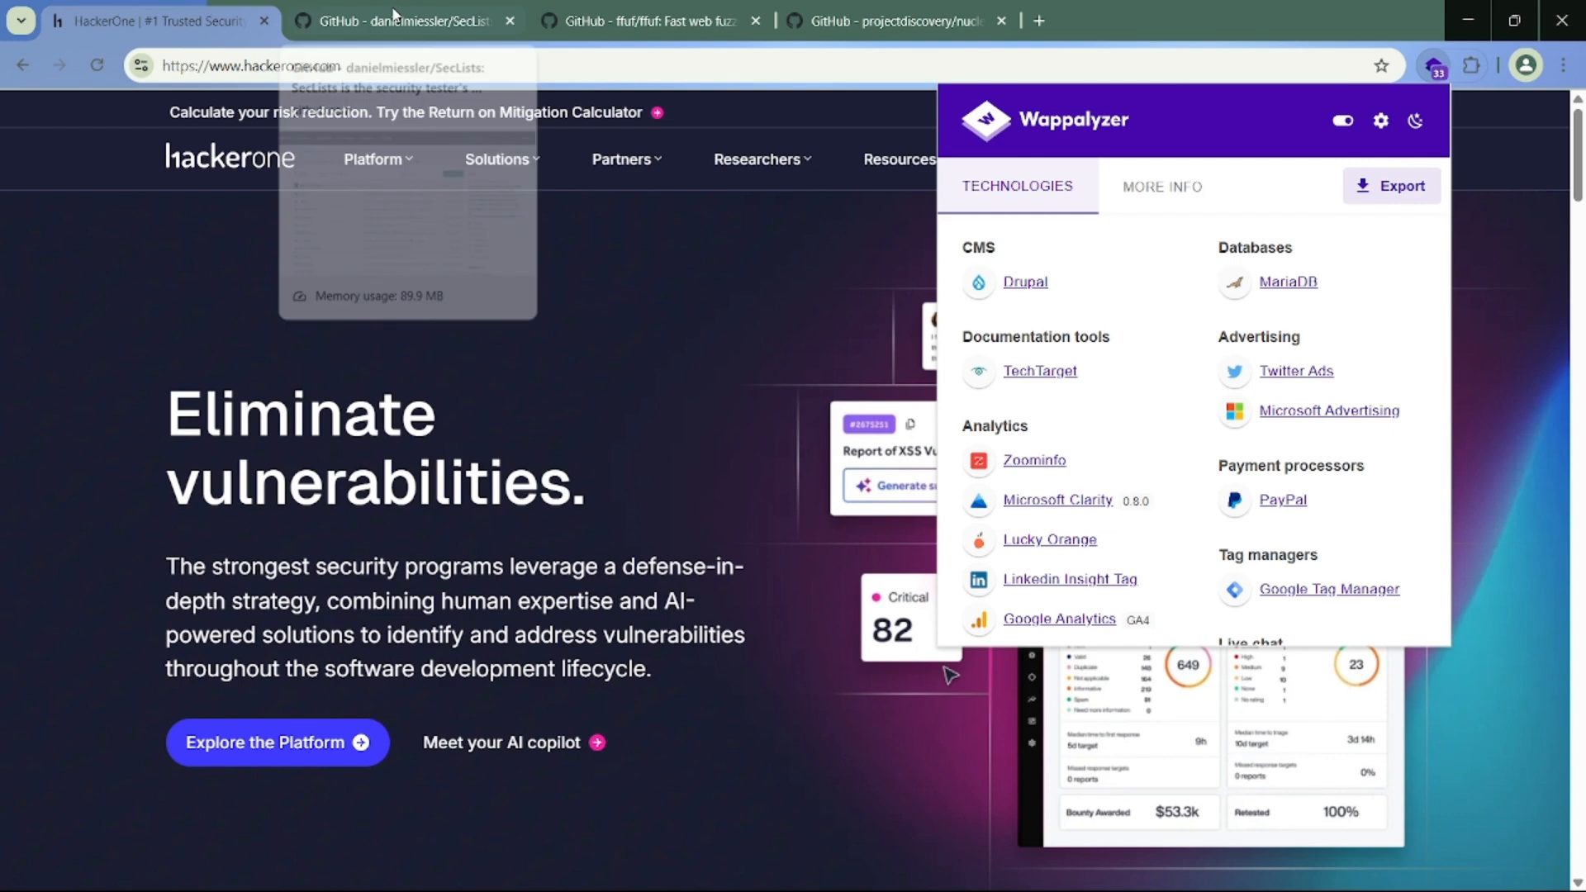
# Step: Search the SecLists repository for 'drupal' to list its Drupal wordlists
pyautogui.click(405, 19)
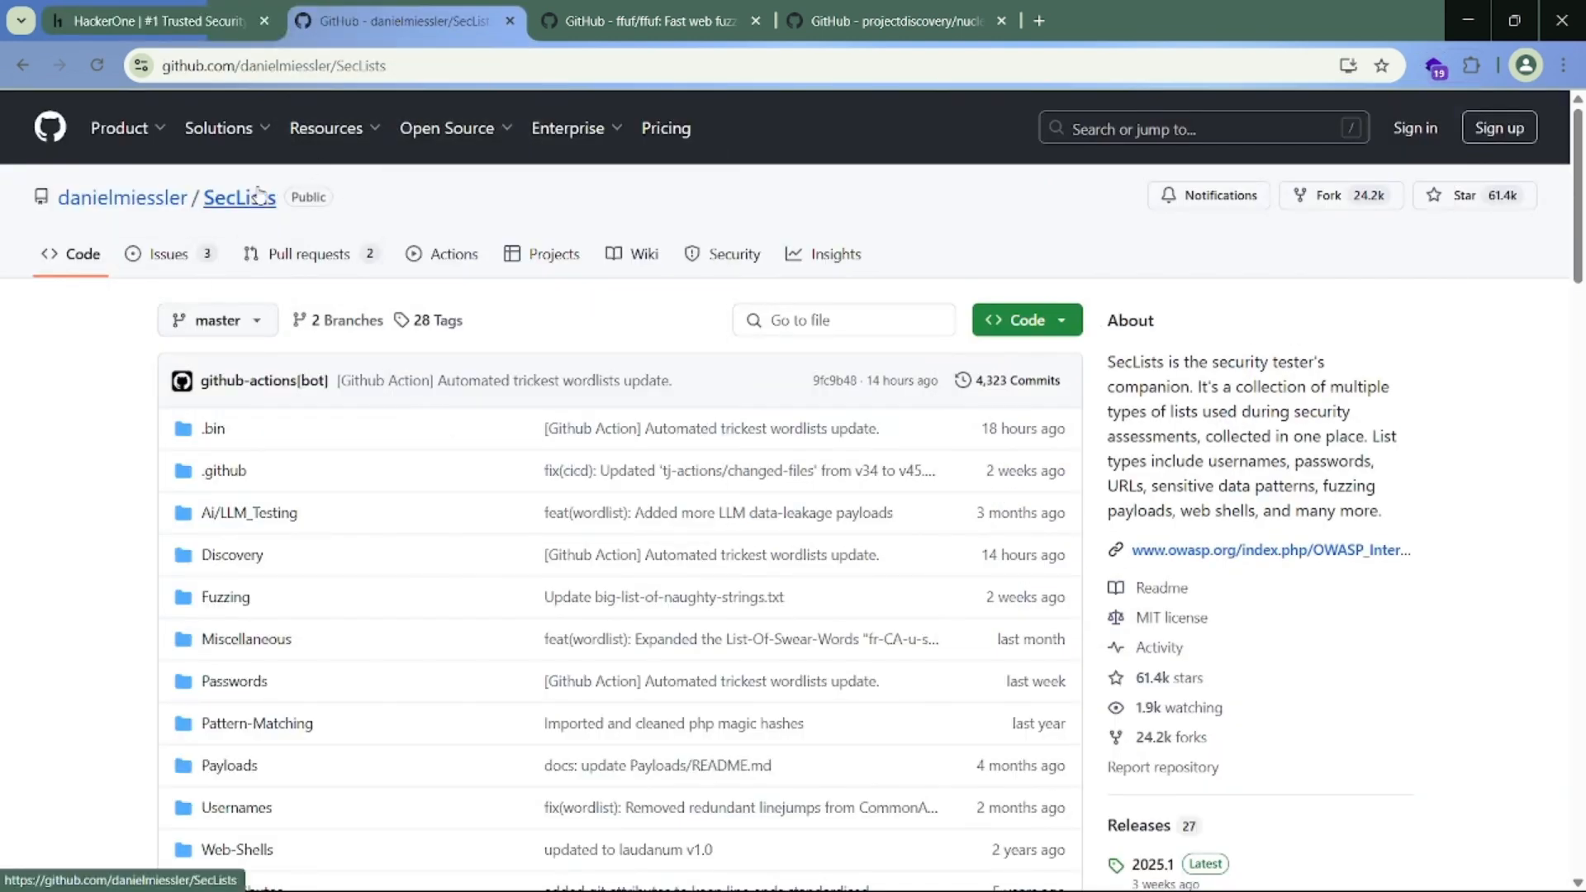
pyautogui.write('drupal')
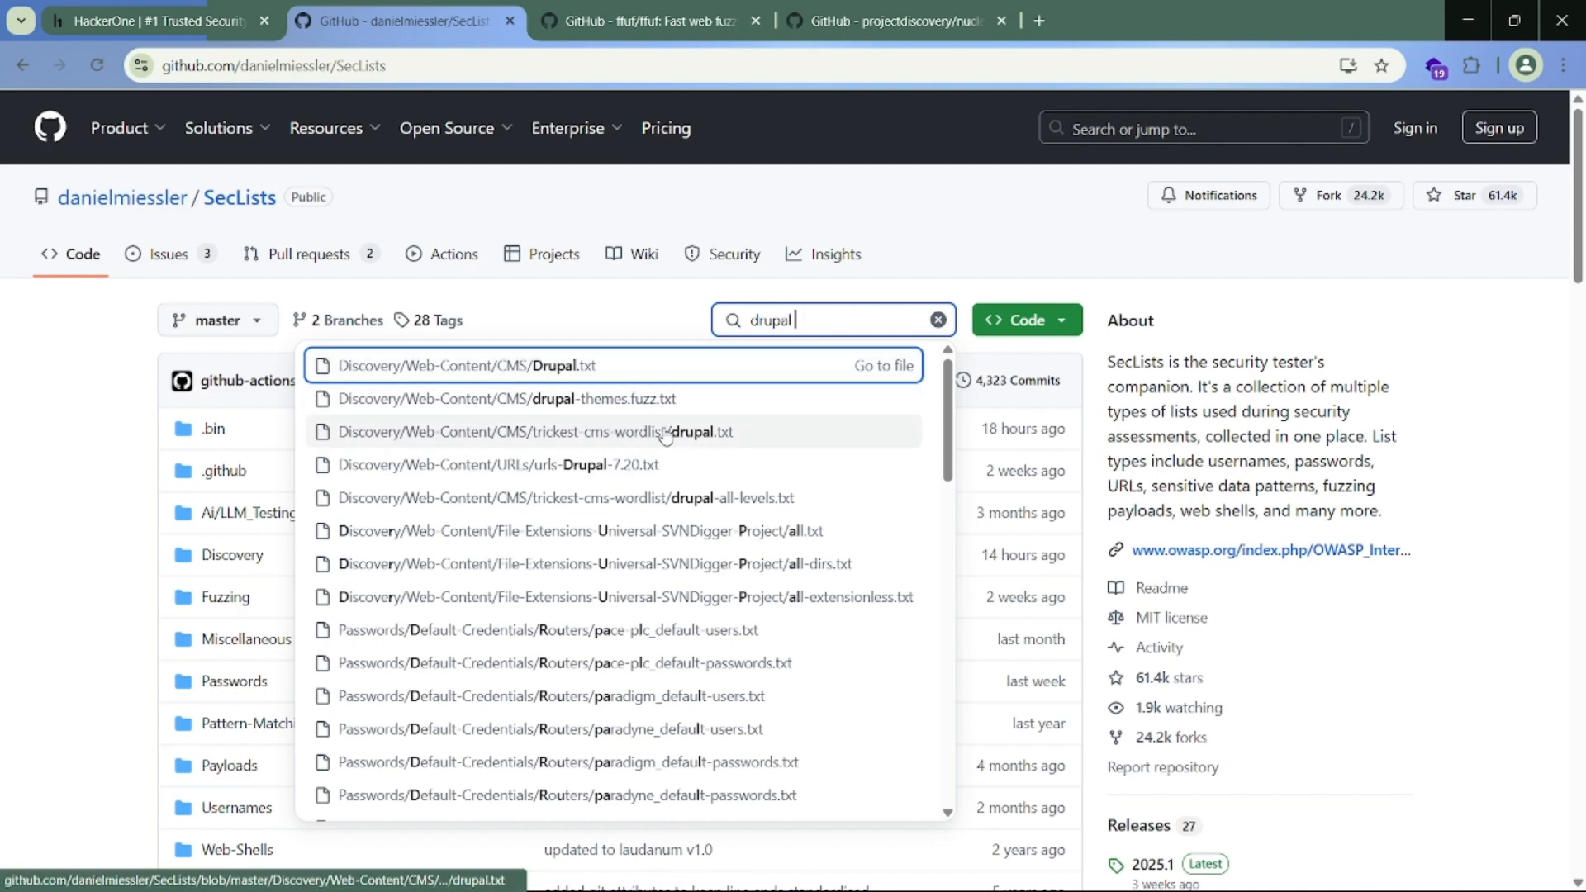
pyautogui.moveTo(607, 382)
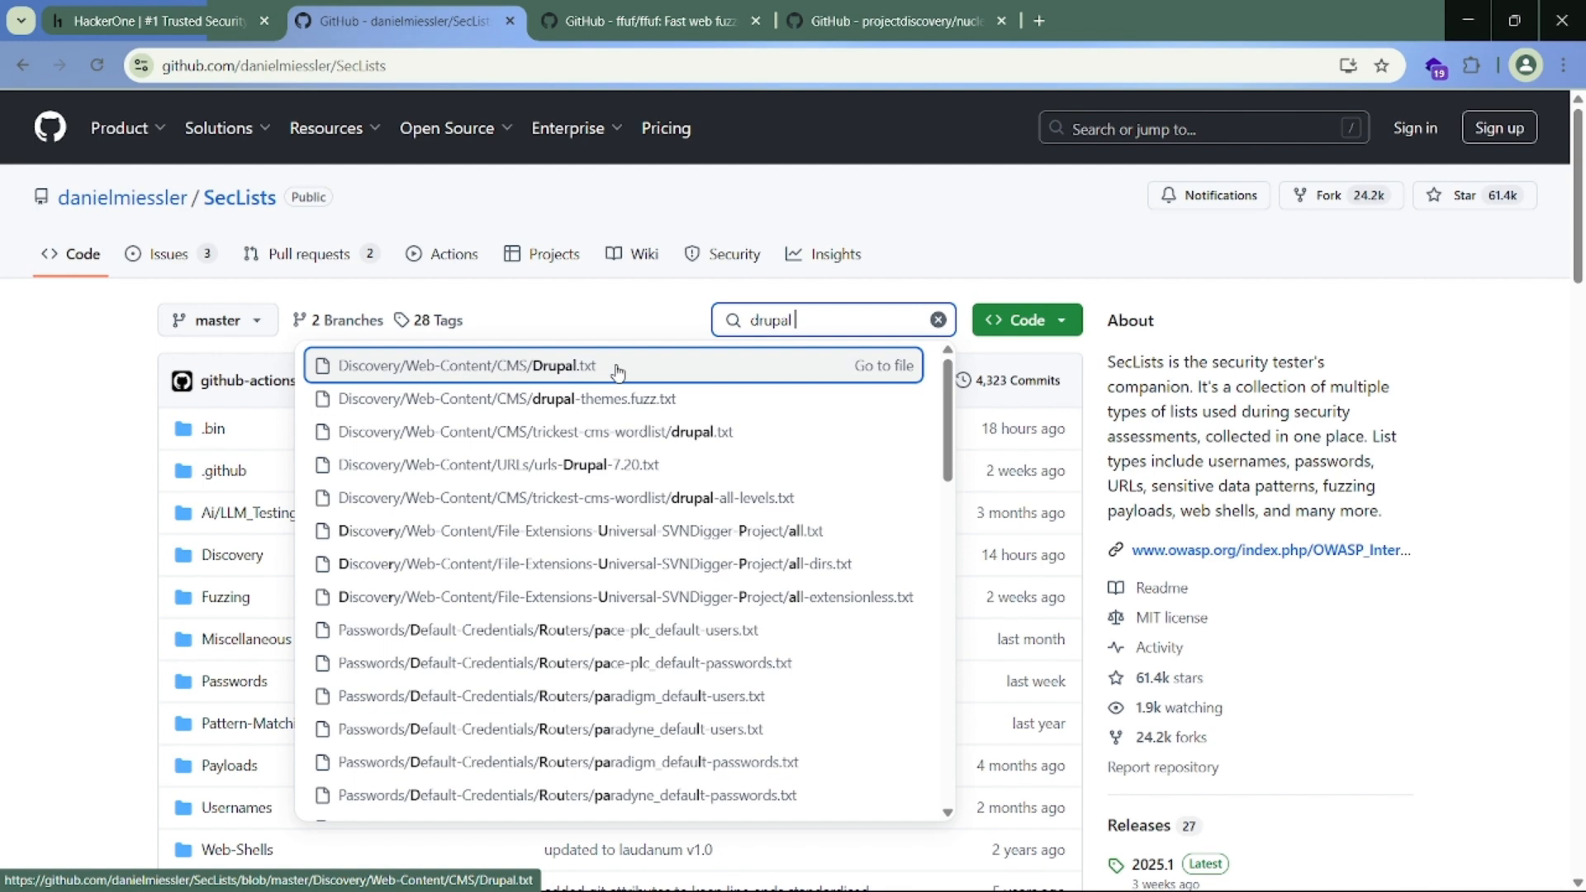
pyautogui.moveTo(633, 319)
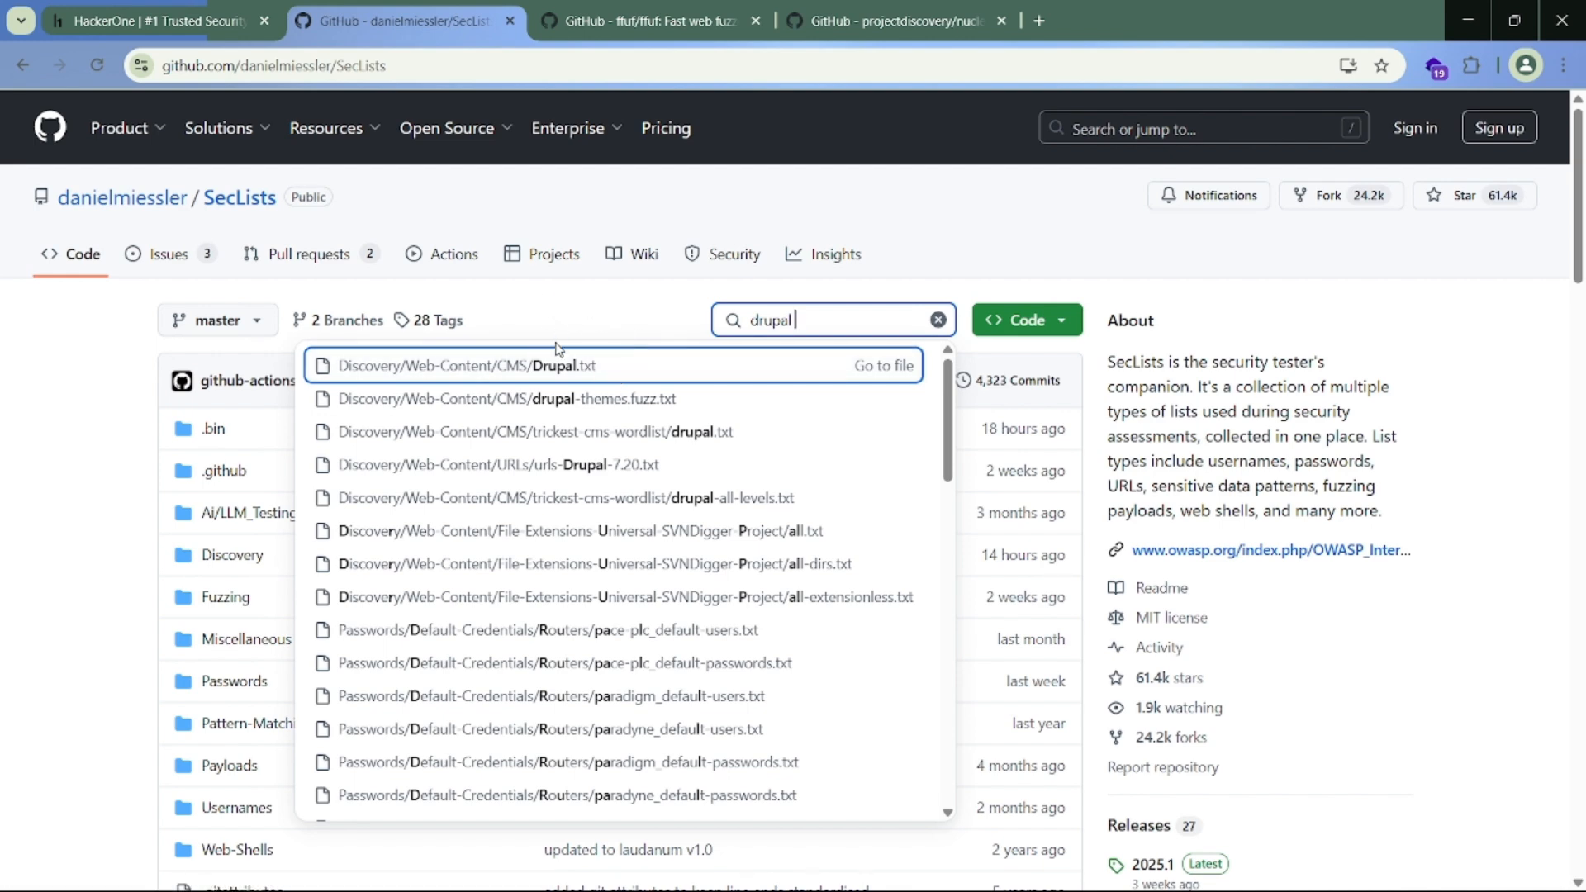
pyautogui.click(152, 20)
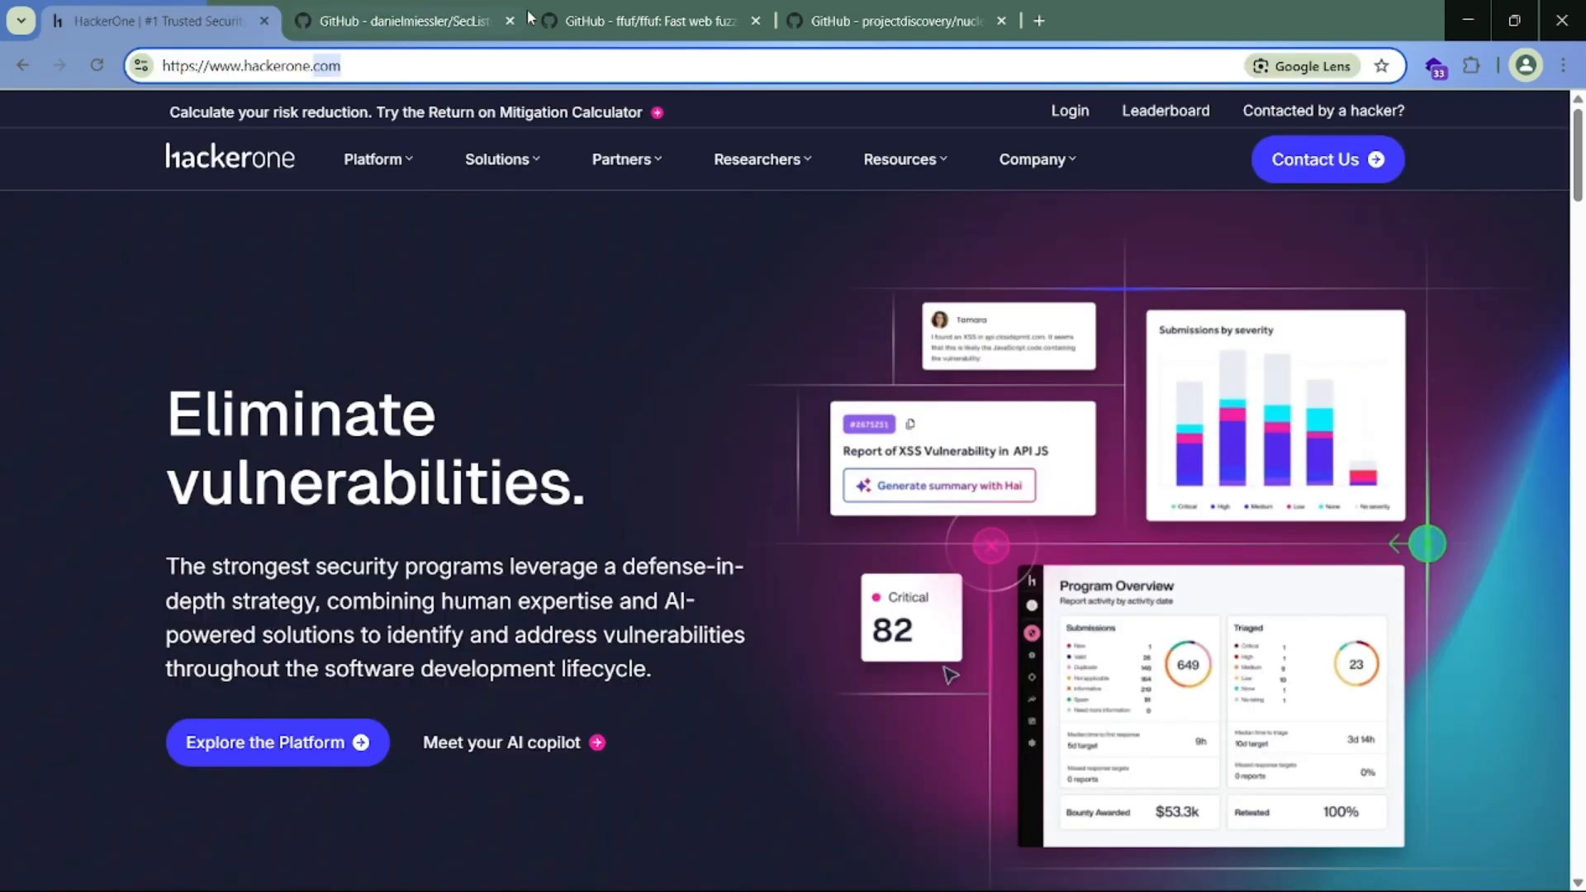
pyautogui.moveTo(395, 20)
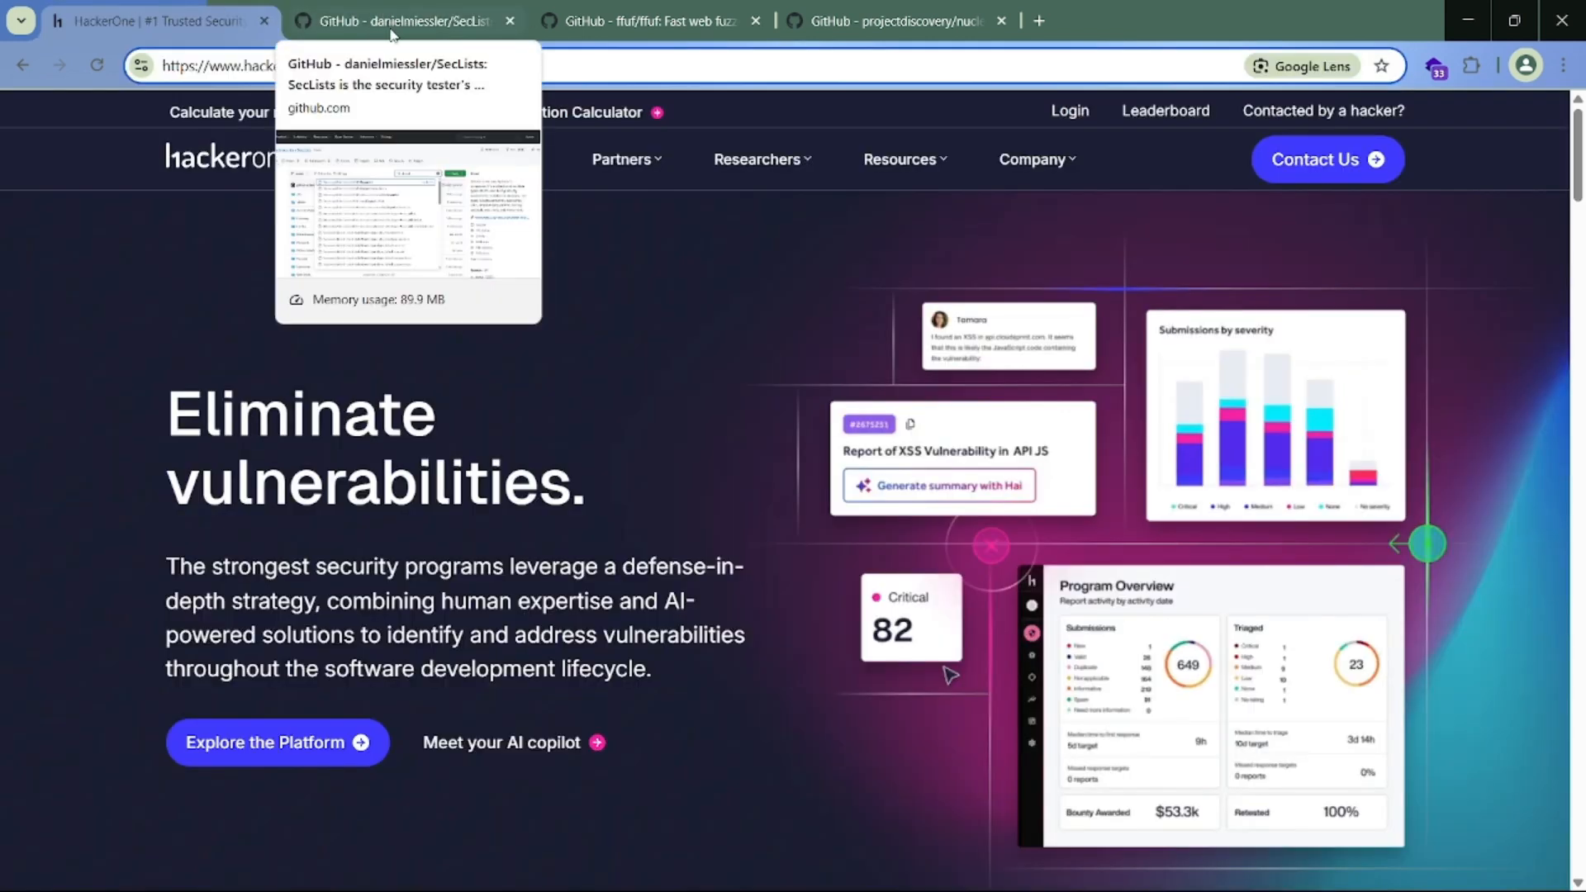
pyautogui.moveTo(653, 20)
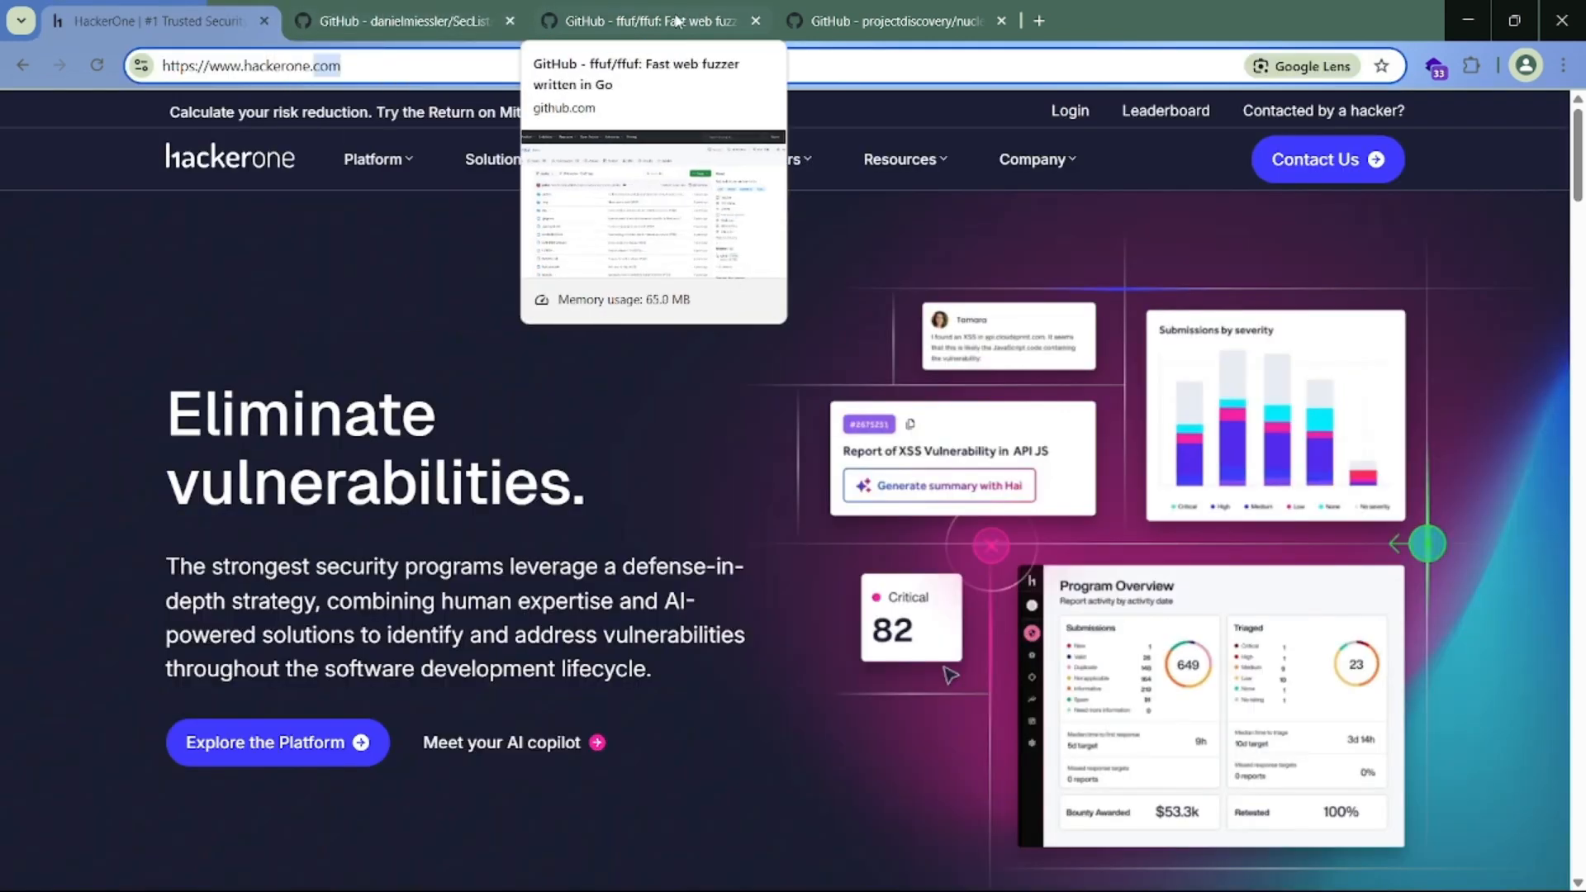
# Step: Glance at the ffuf repository and the SecLists results, then return to the HackerOne homepage
pyautogui.click(647, 19)
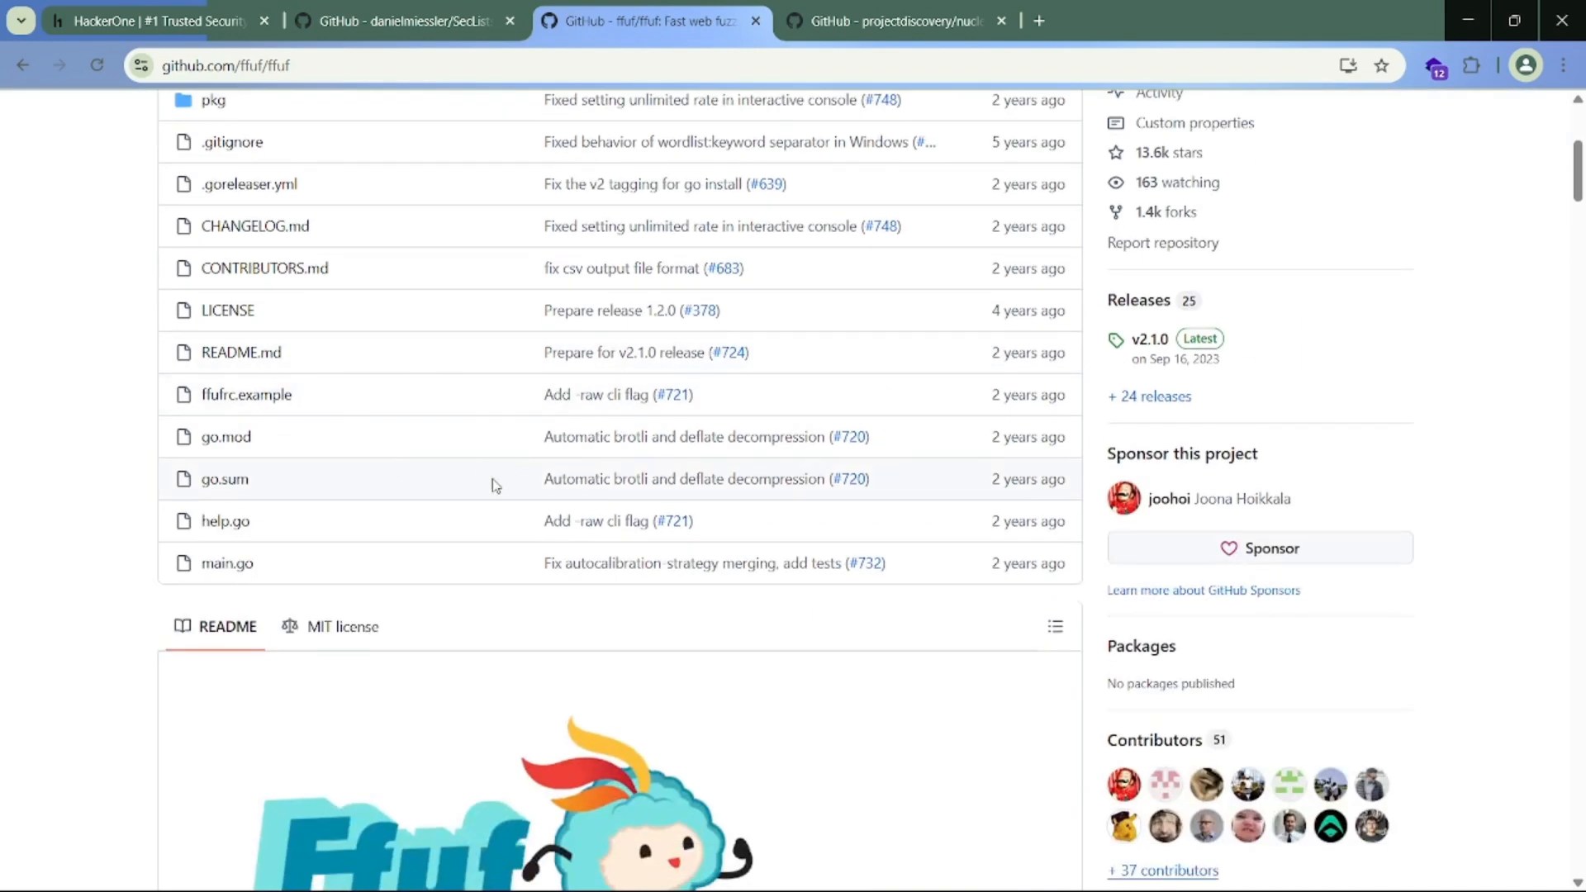
pyautogui.click(405, 19)
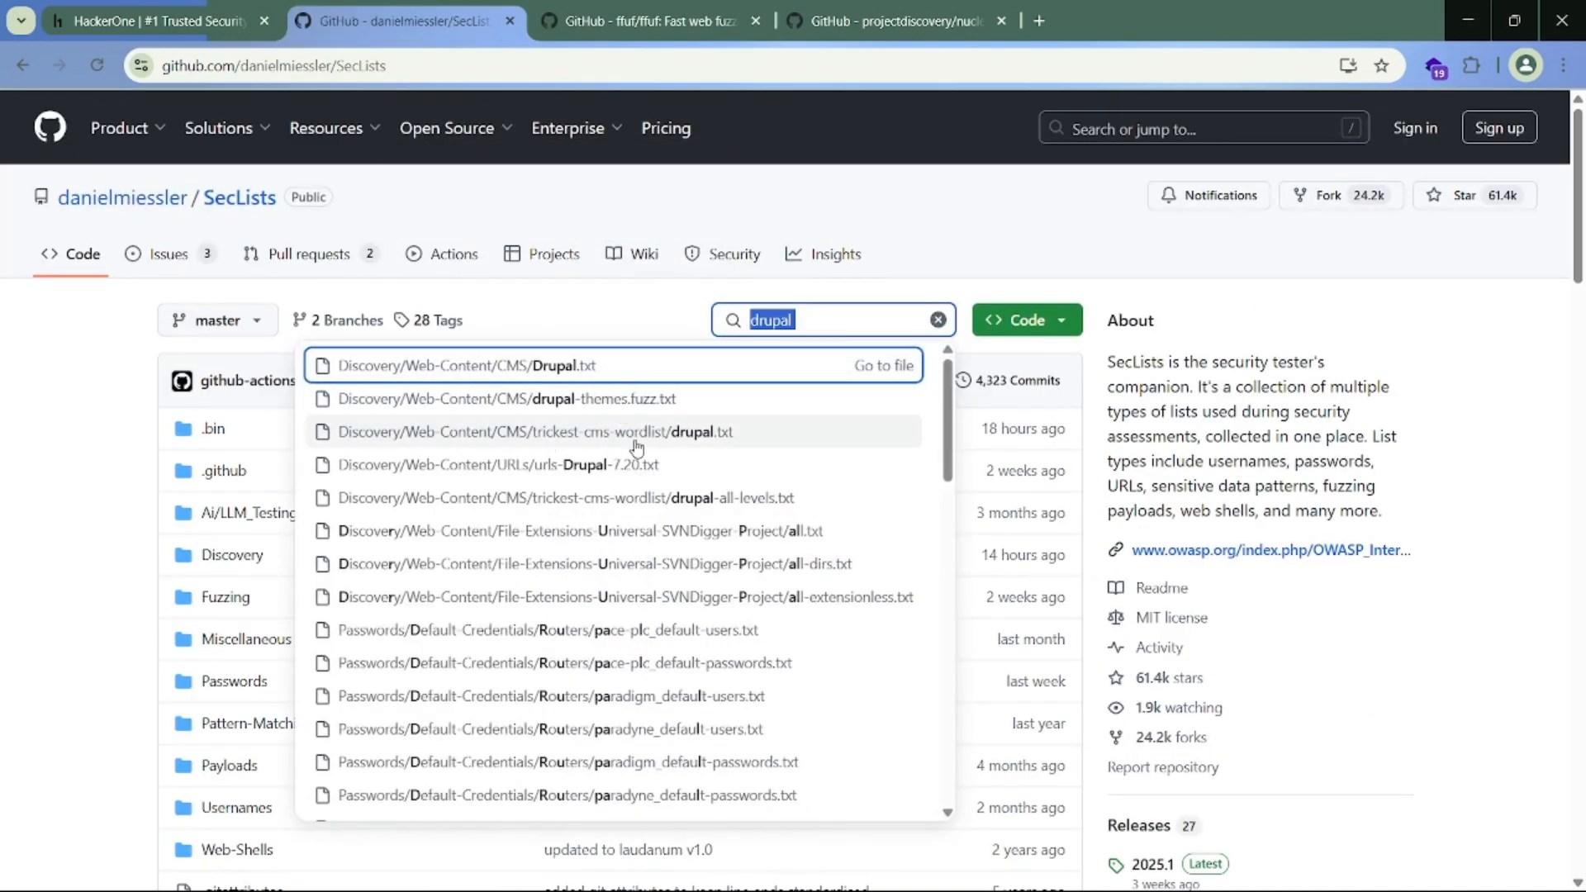
pyautogui.click(152, 20)
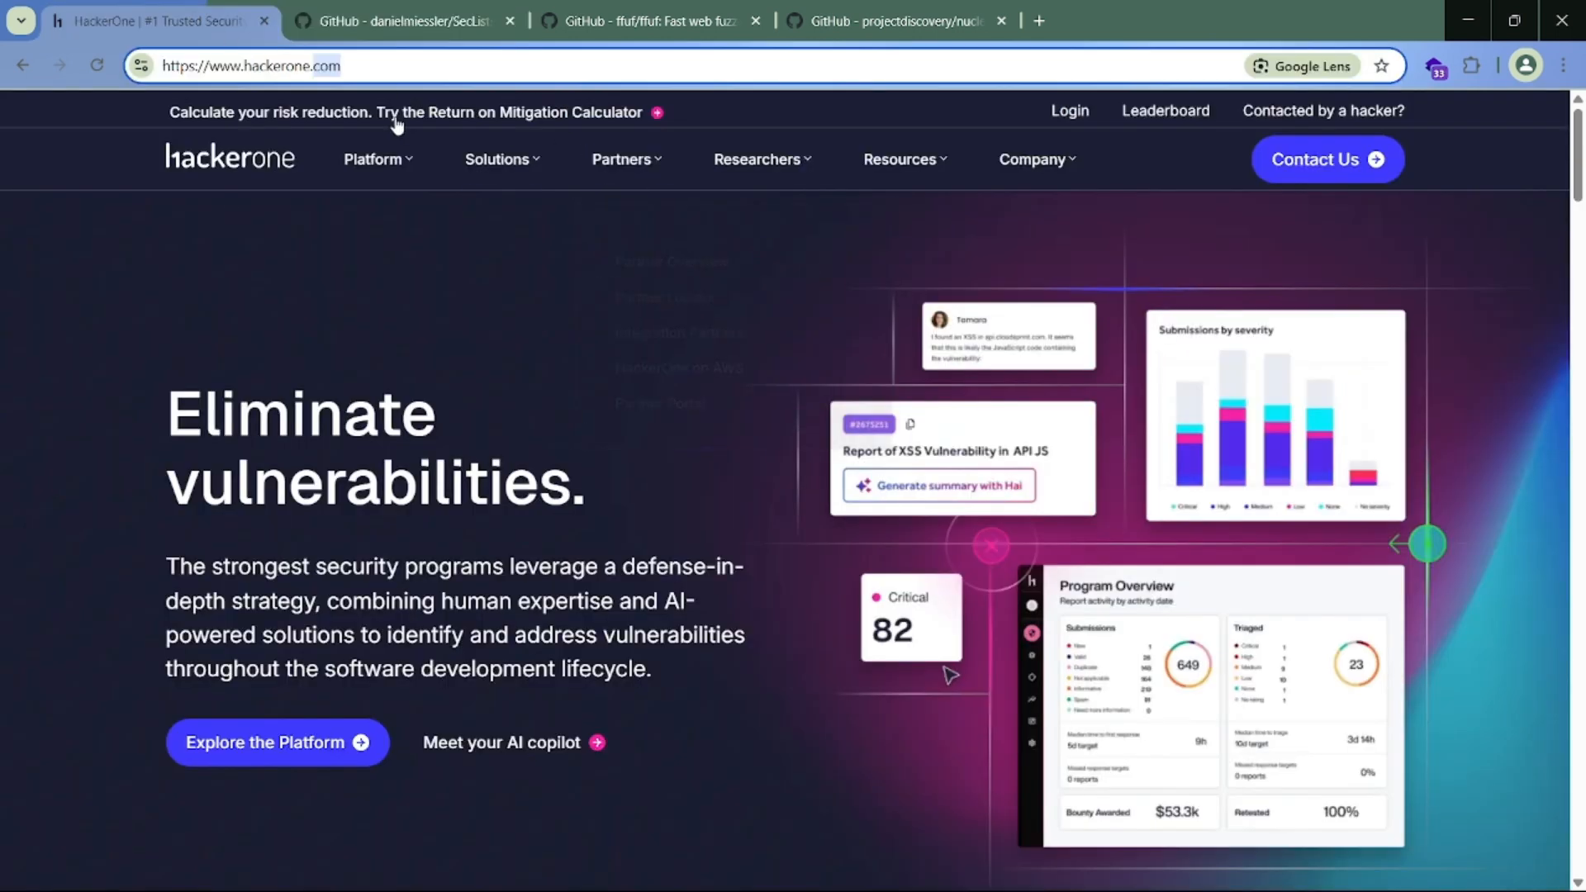
pyautogui.moveTo(611, 250)
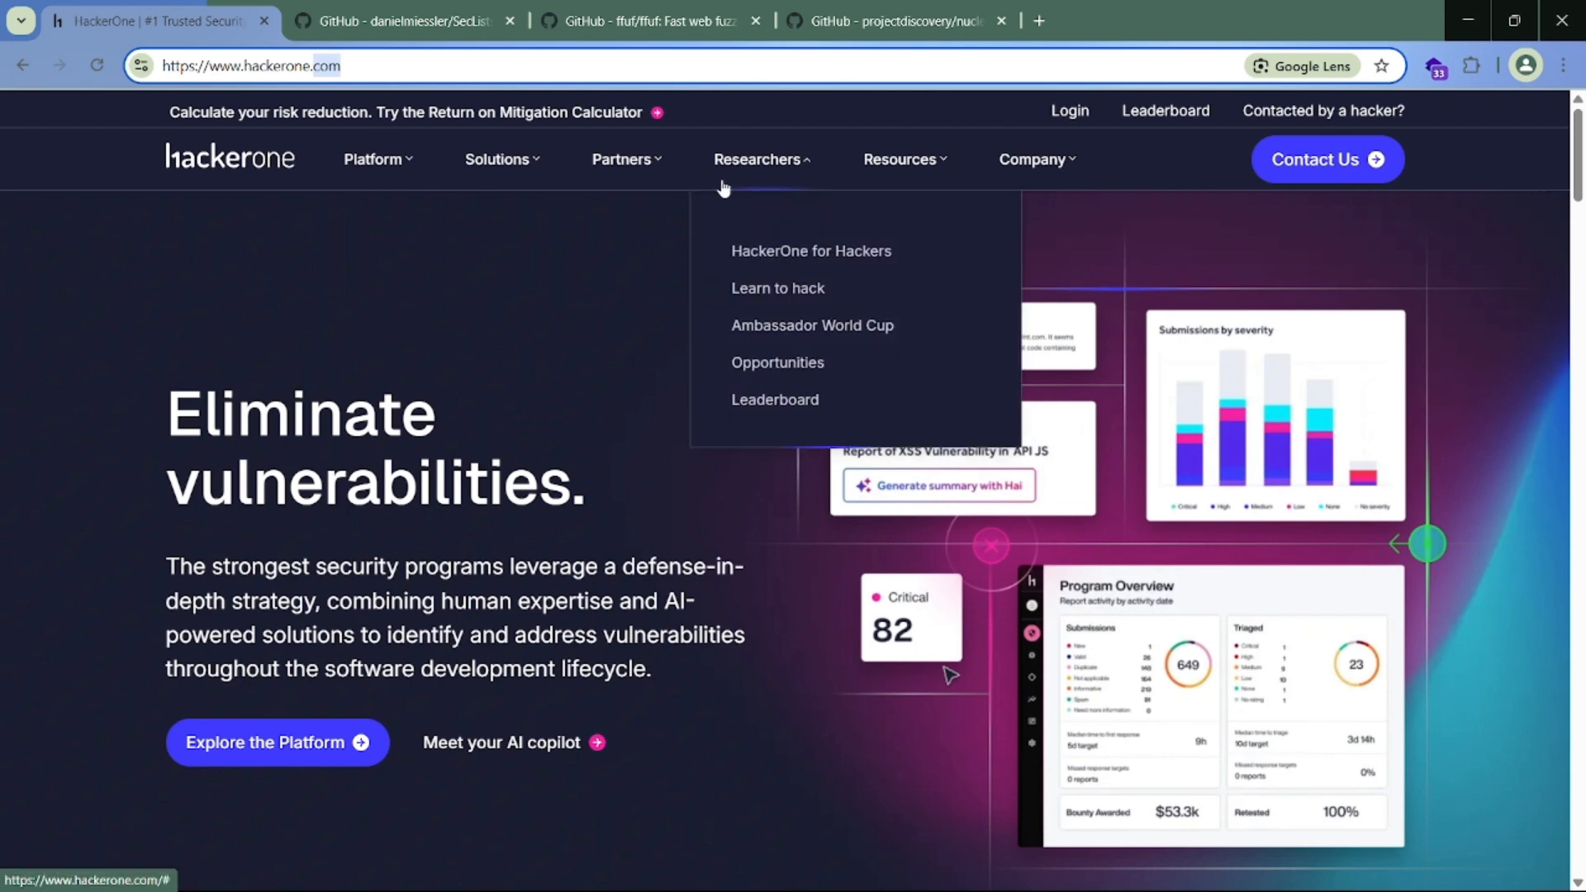
pyautogui.moveTo(971, 111)
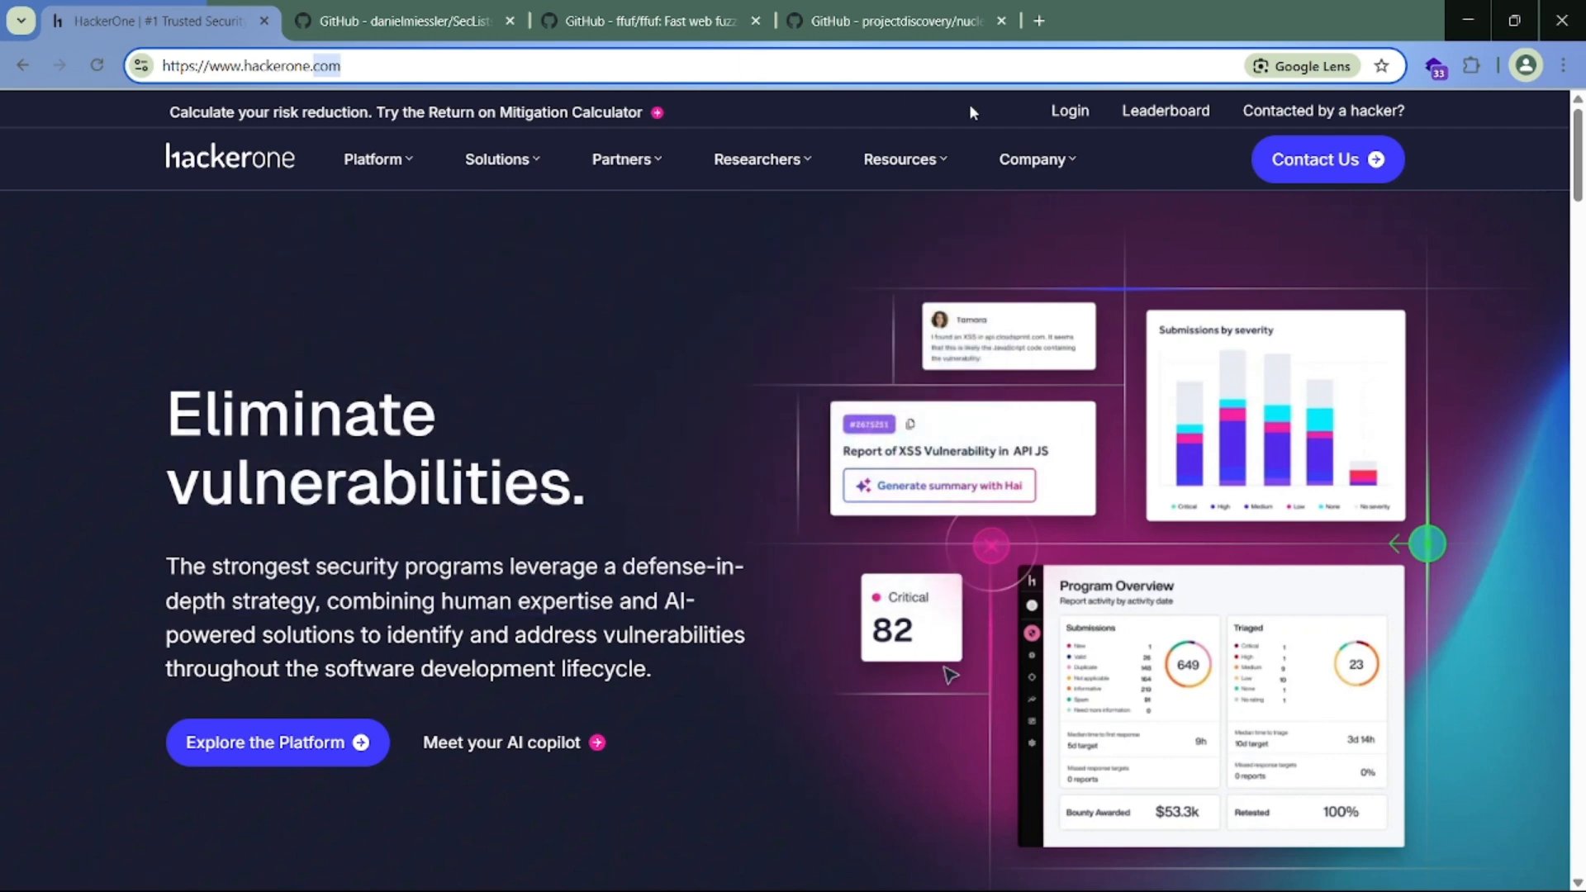
pyautogui.moveTo(1131, 332)
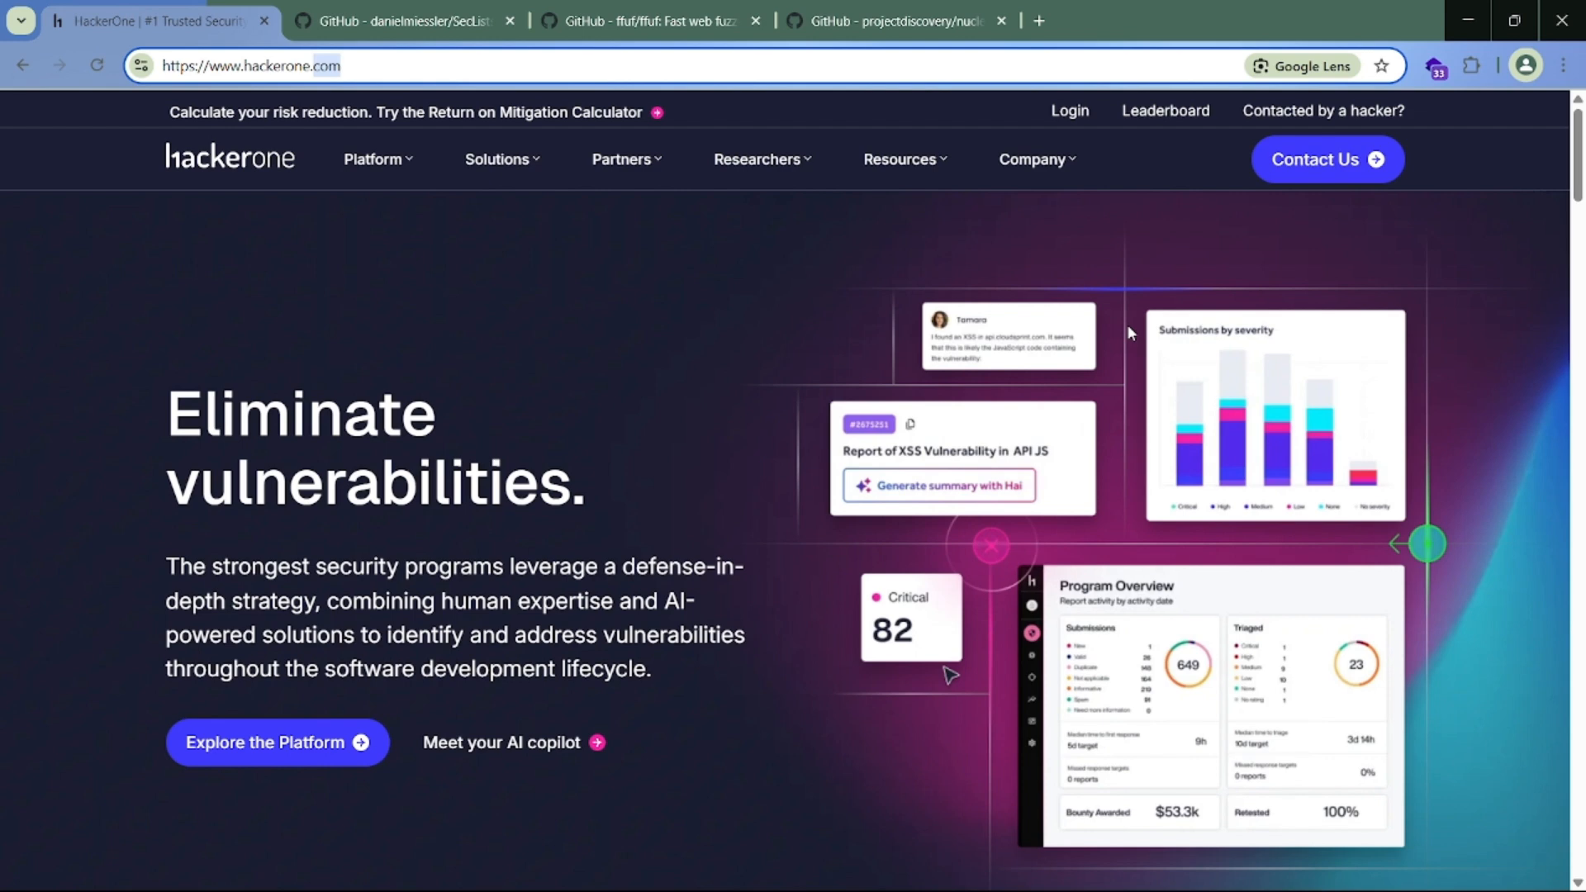
pyautogui.moveTo(1315, 159)
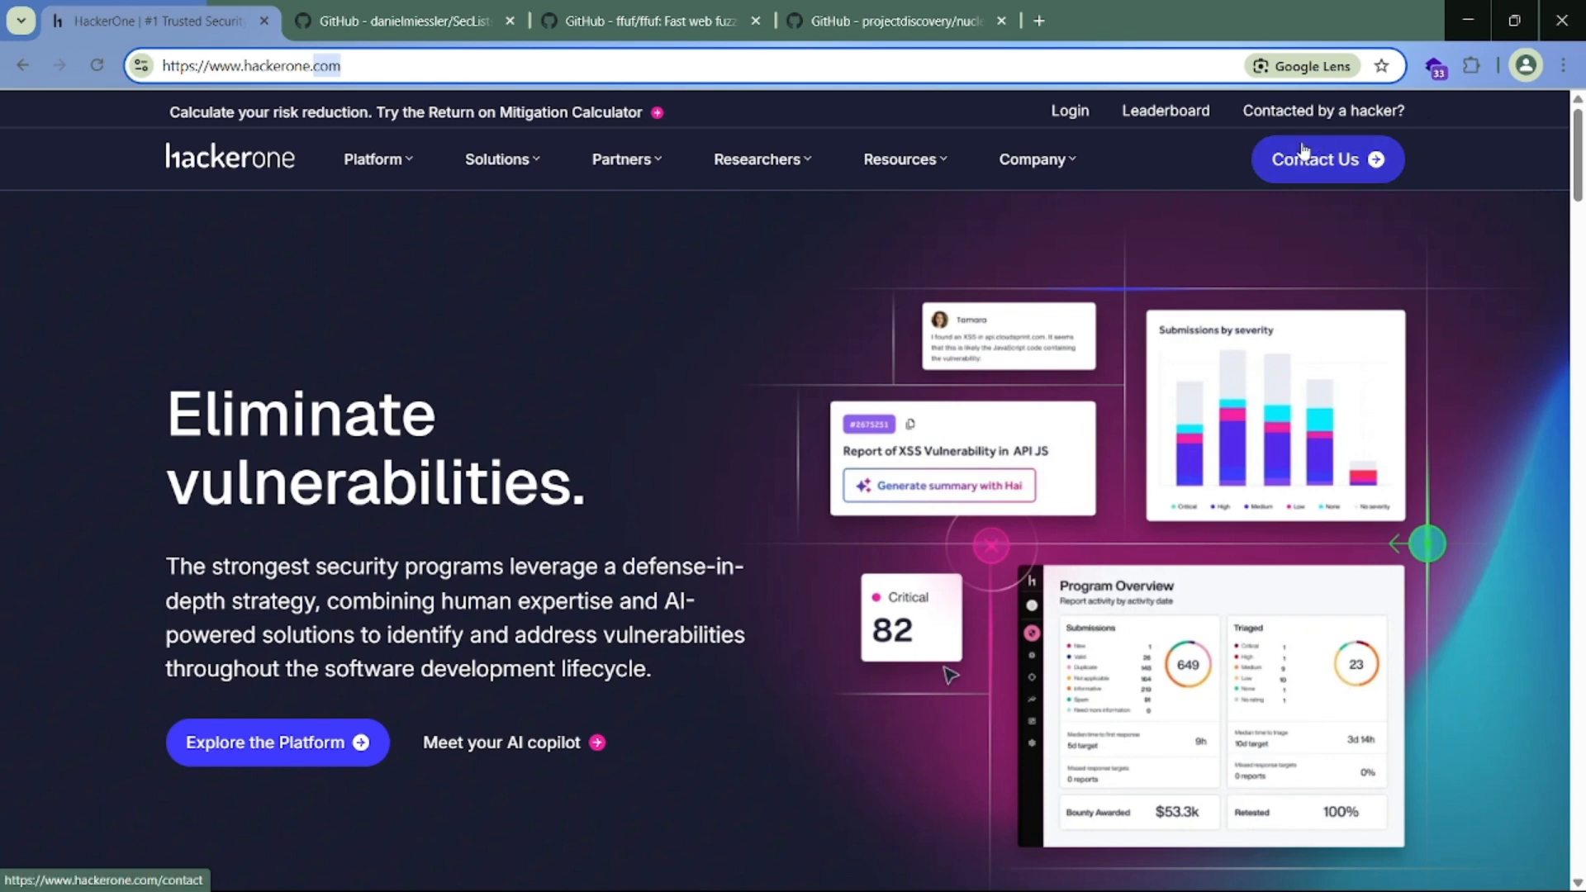
pyautogui.moveTo(1018, 329)
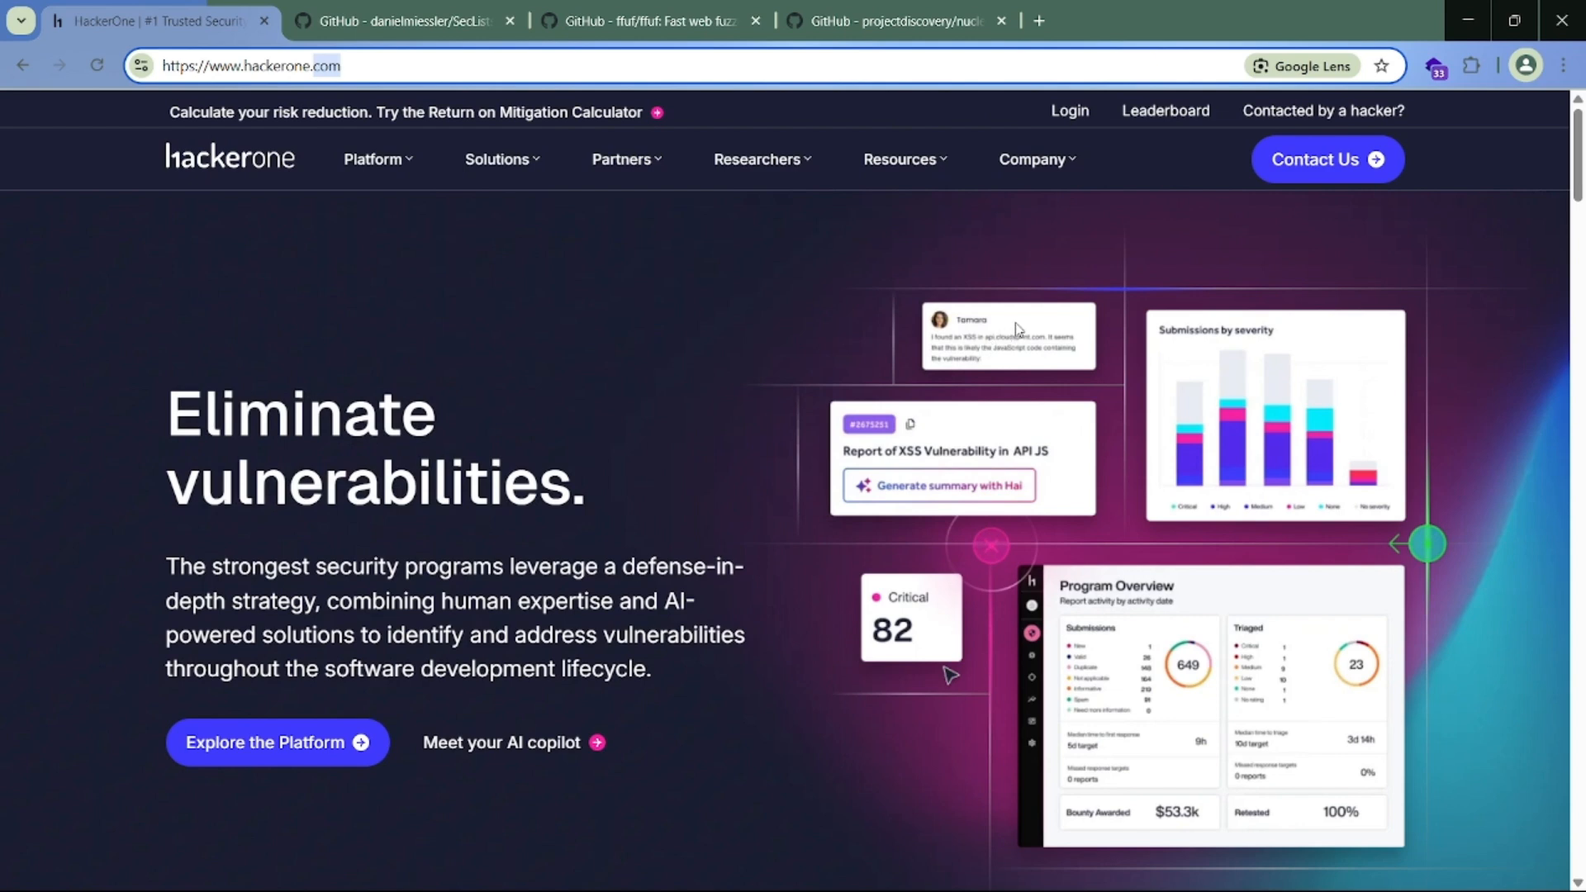
pyautogui.moveTo(653, 20)
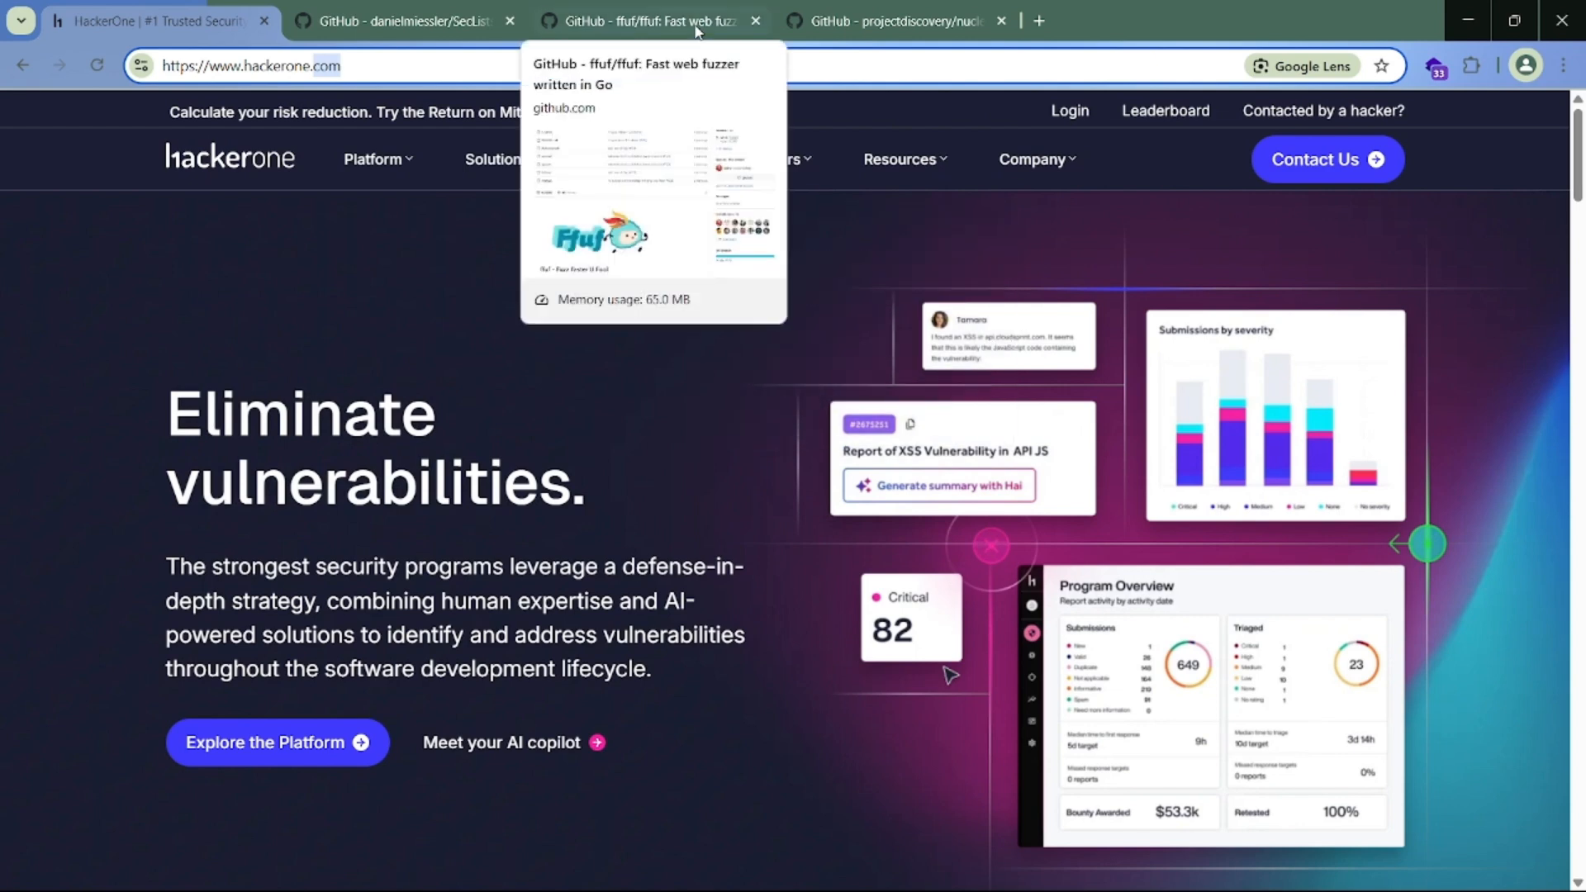
pyautogui.moveTo(697, 48)
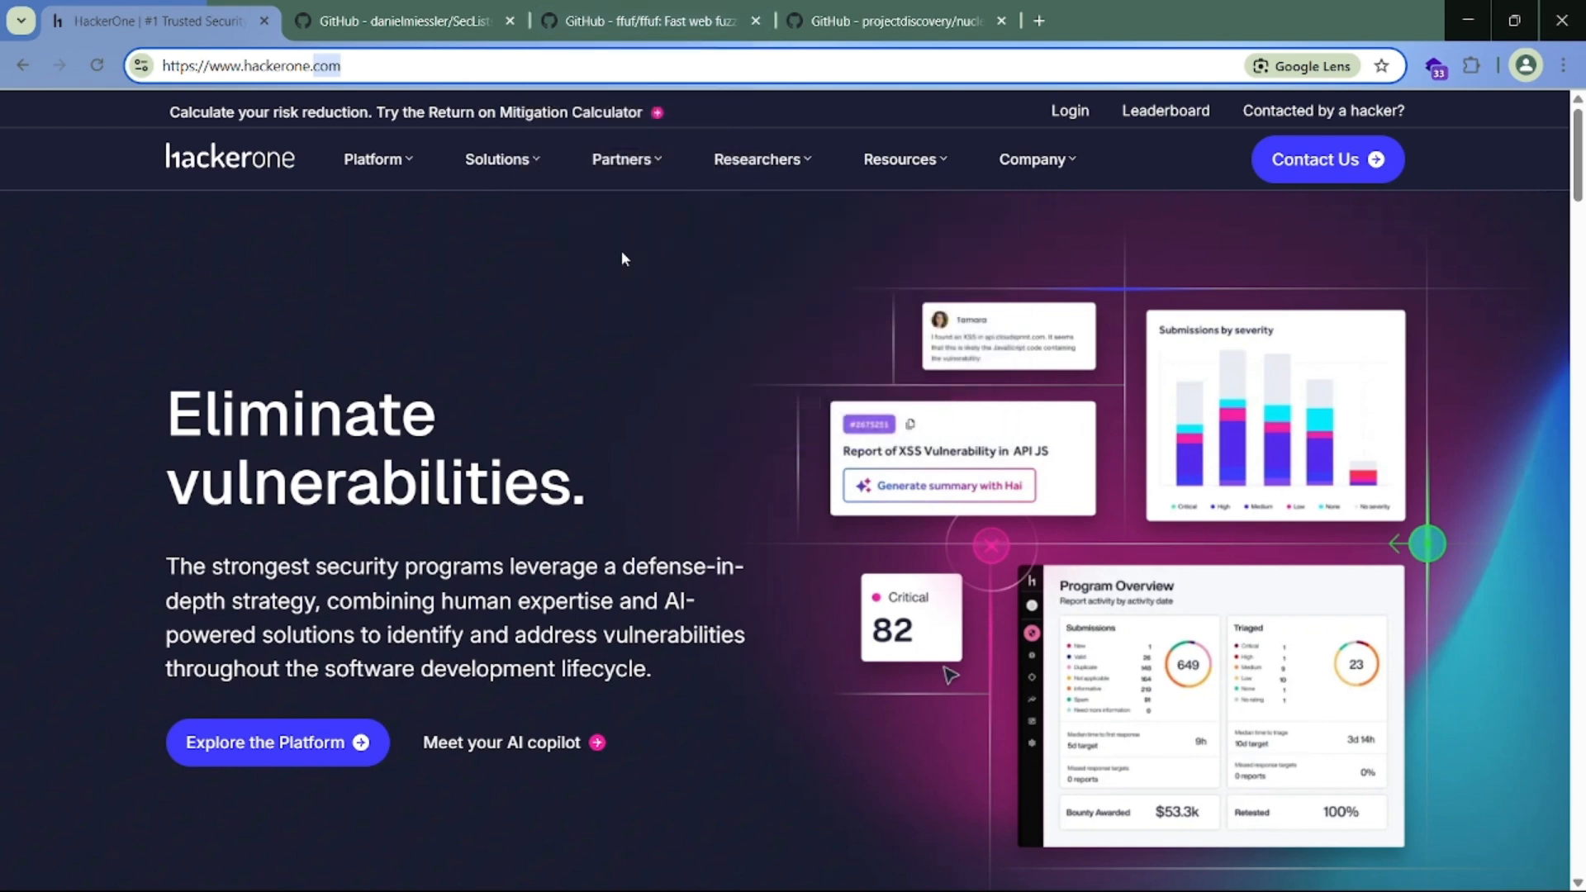
pyautogui.moveTo(902, 58)
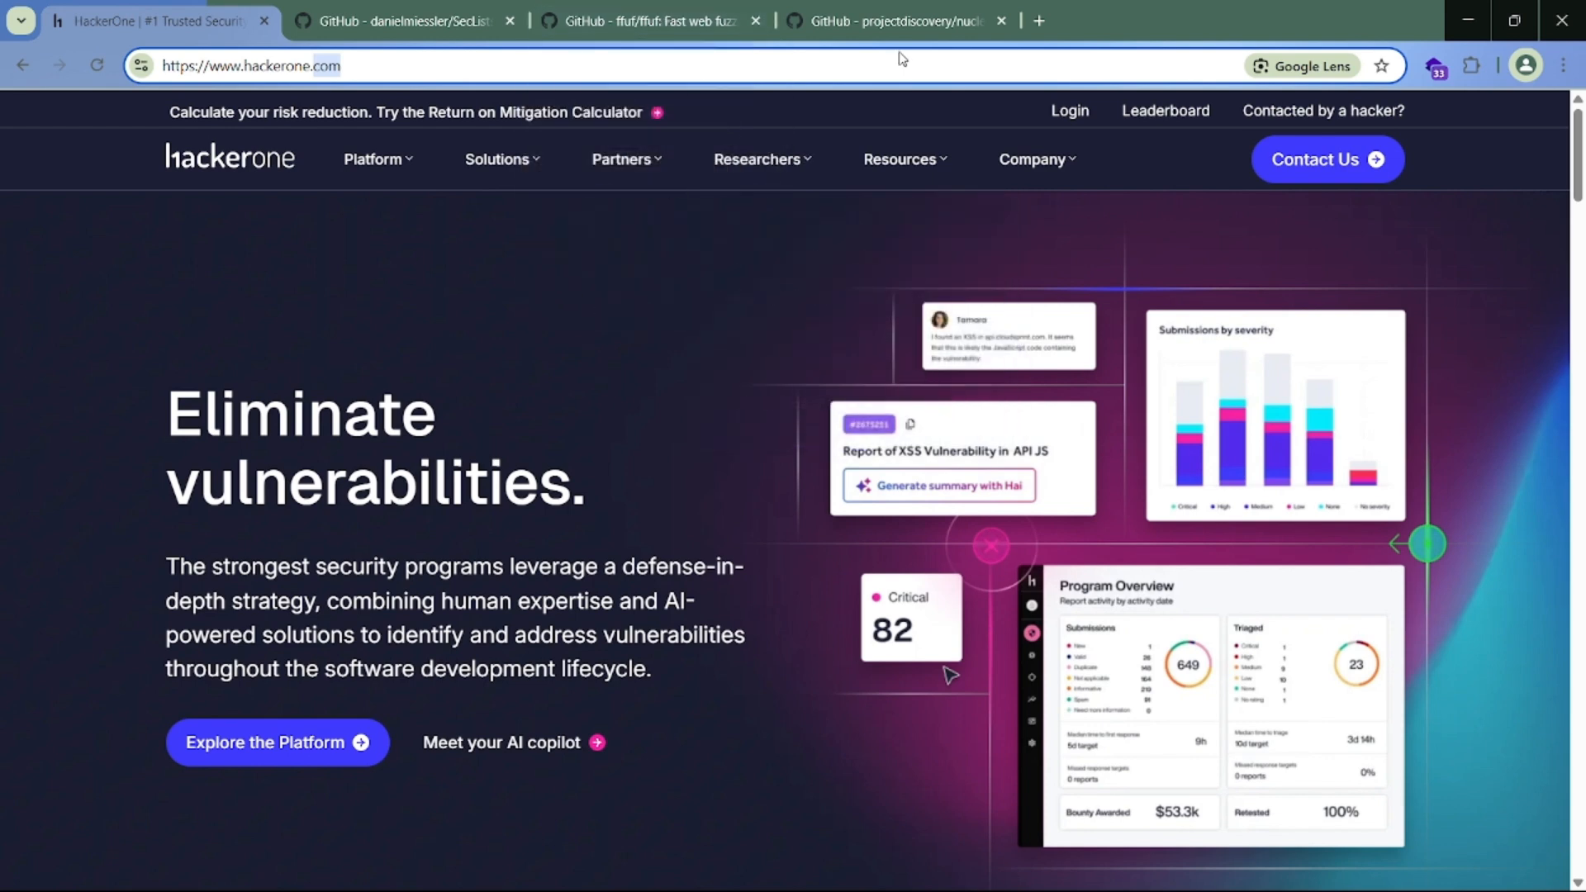
pyautogui.moveTo(760, 291)
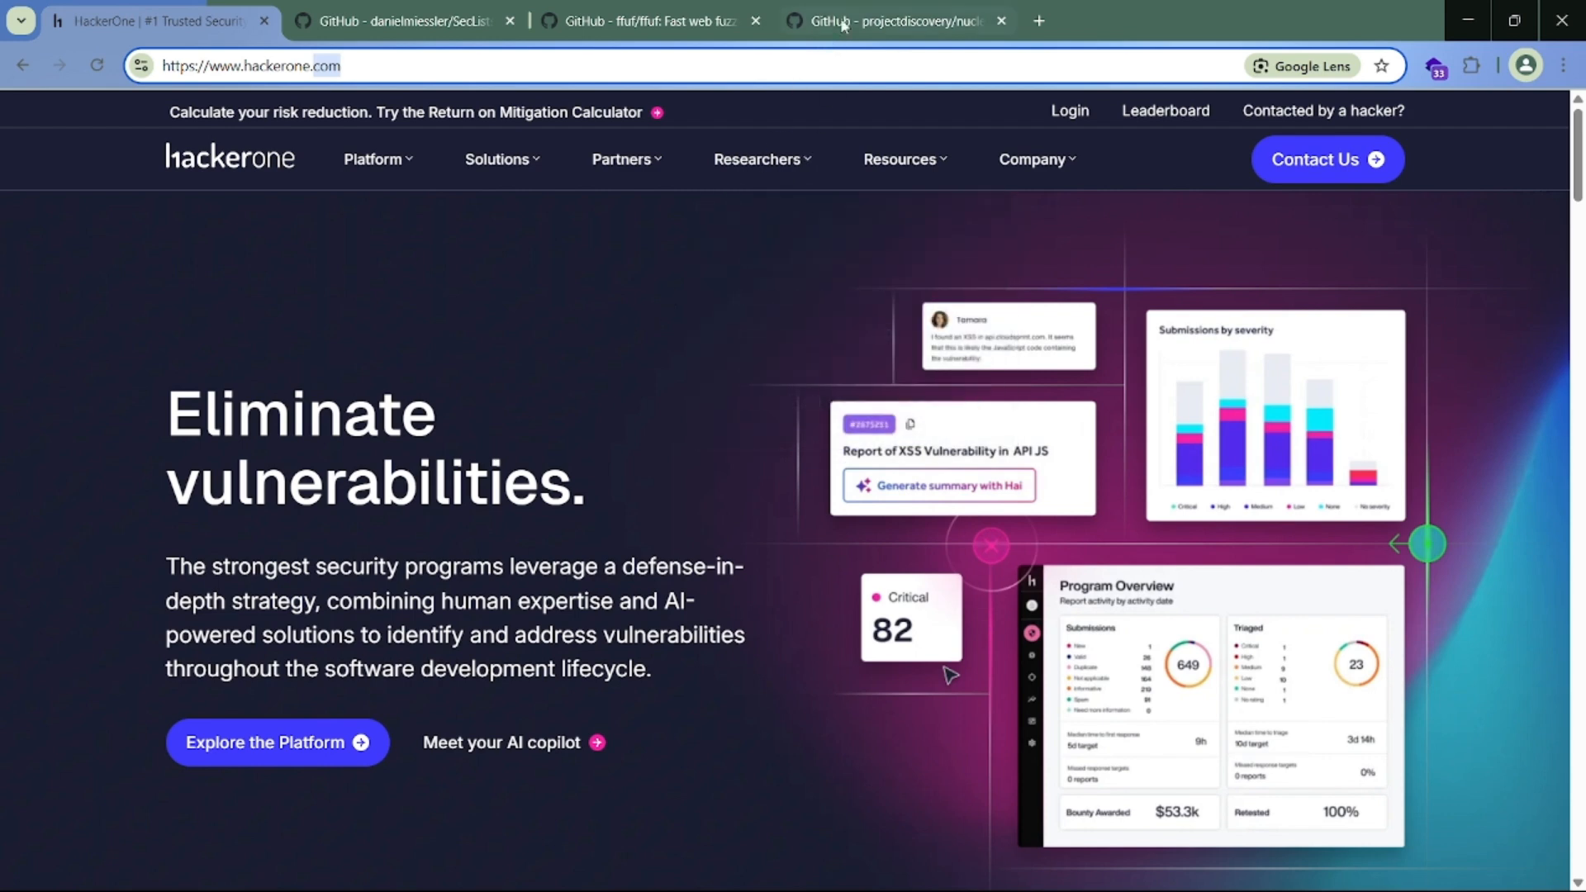
pyautogui.moveTo(570, 327)
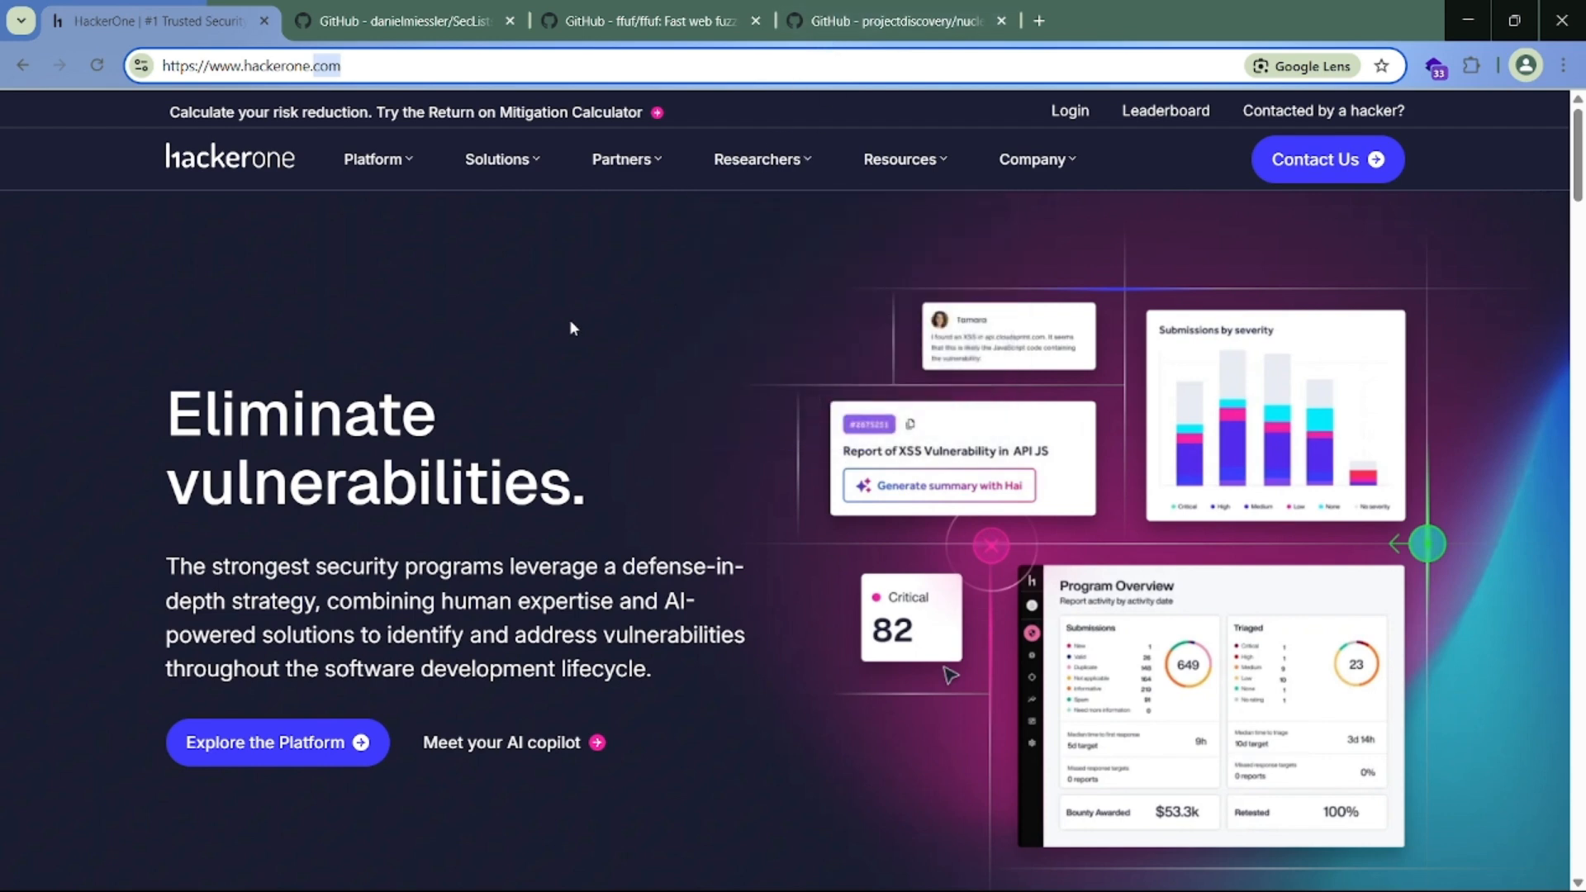
pyautogui.moveTo(709, 281)
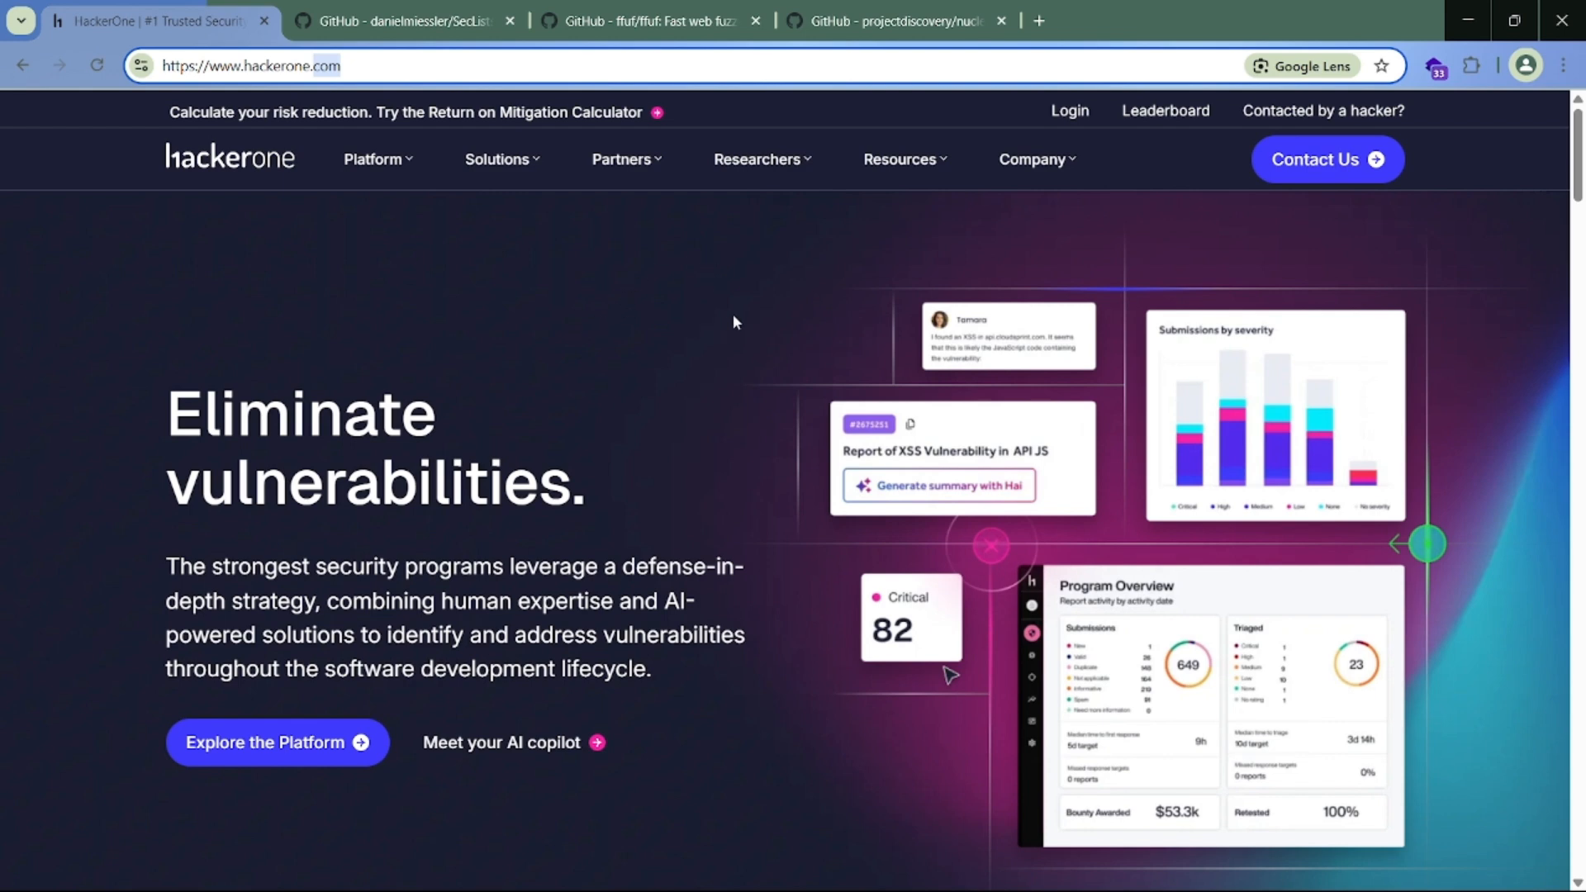
pyautogui.moveTo(756, 265)
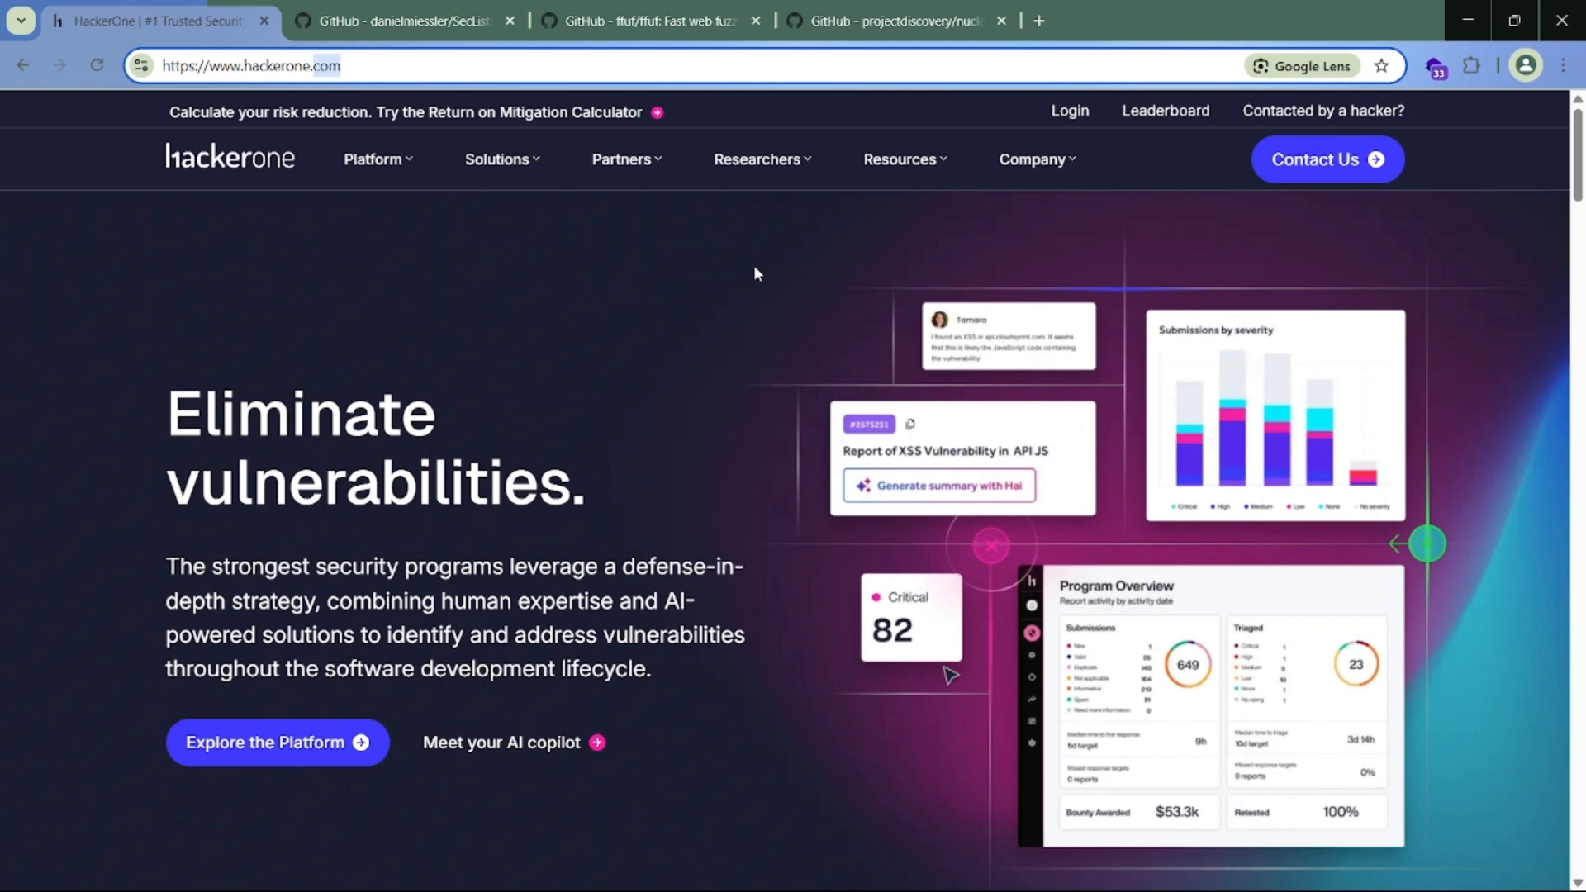
pyautogui.moveTo(241, 91)
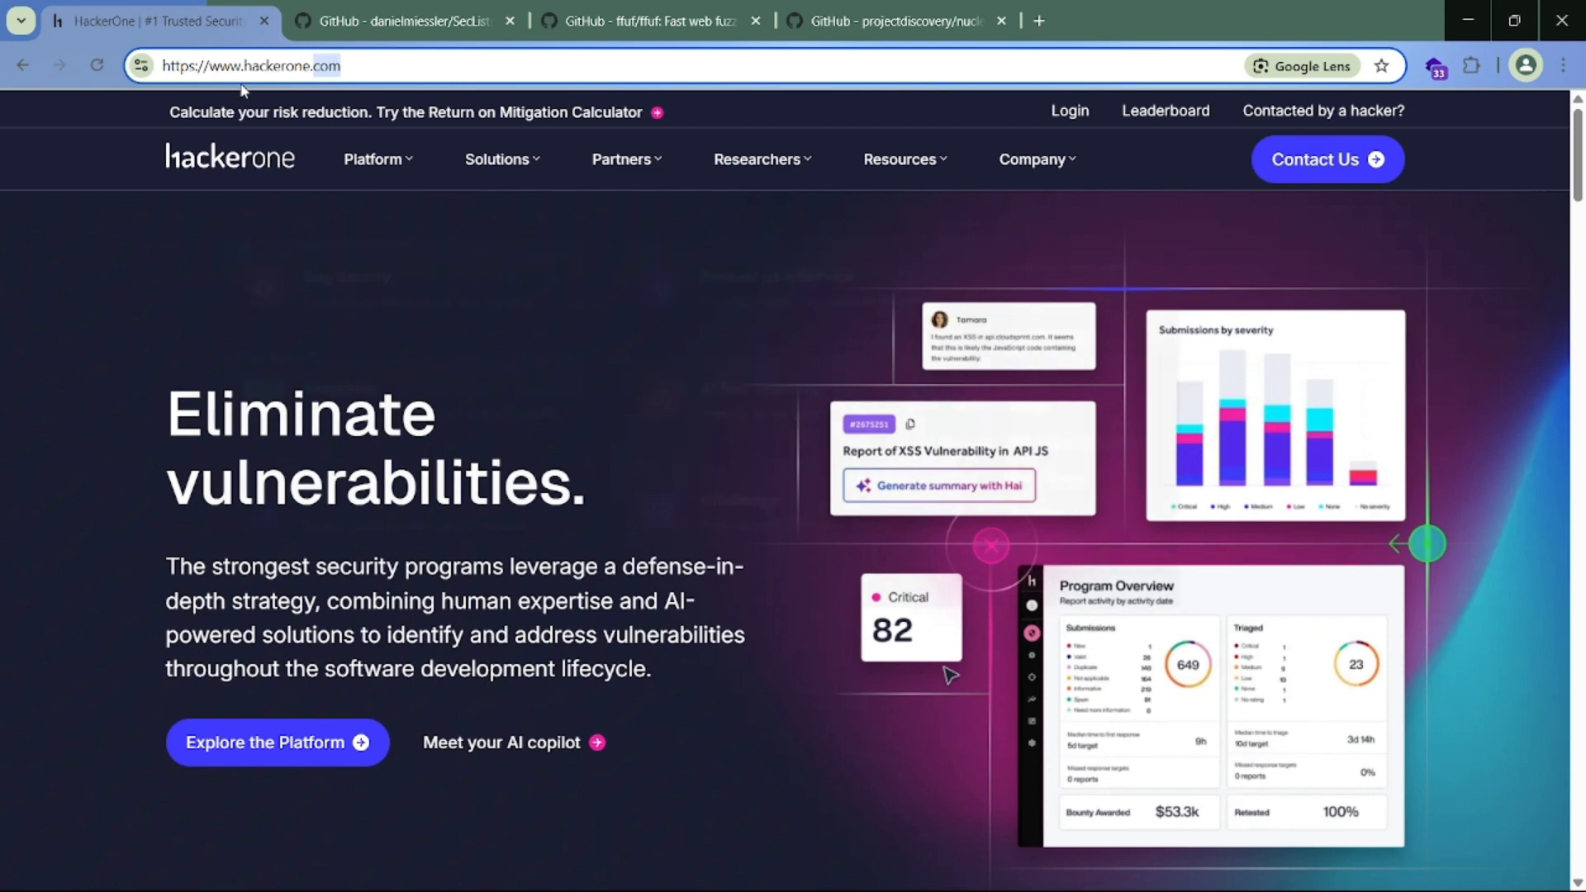
# Step: Bring the VS Code Information Disclosure notes recording 'CMS --> Drupal' back to the front
pyautogui.click(1175, 868)
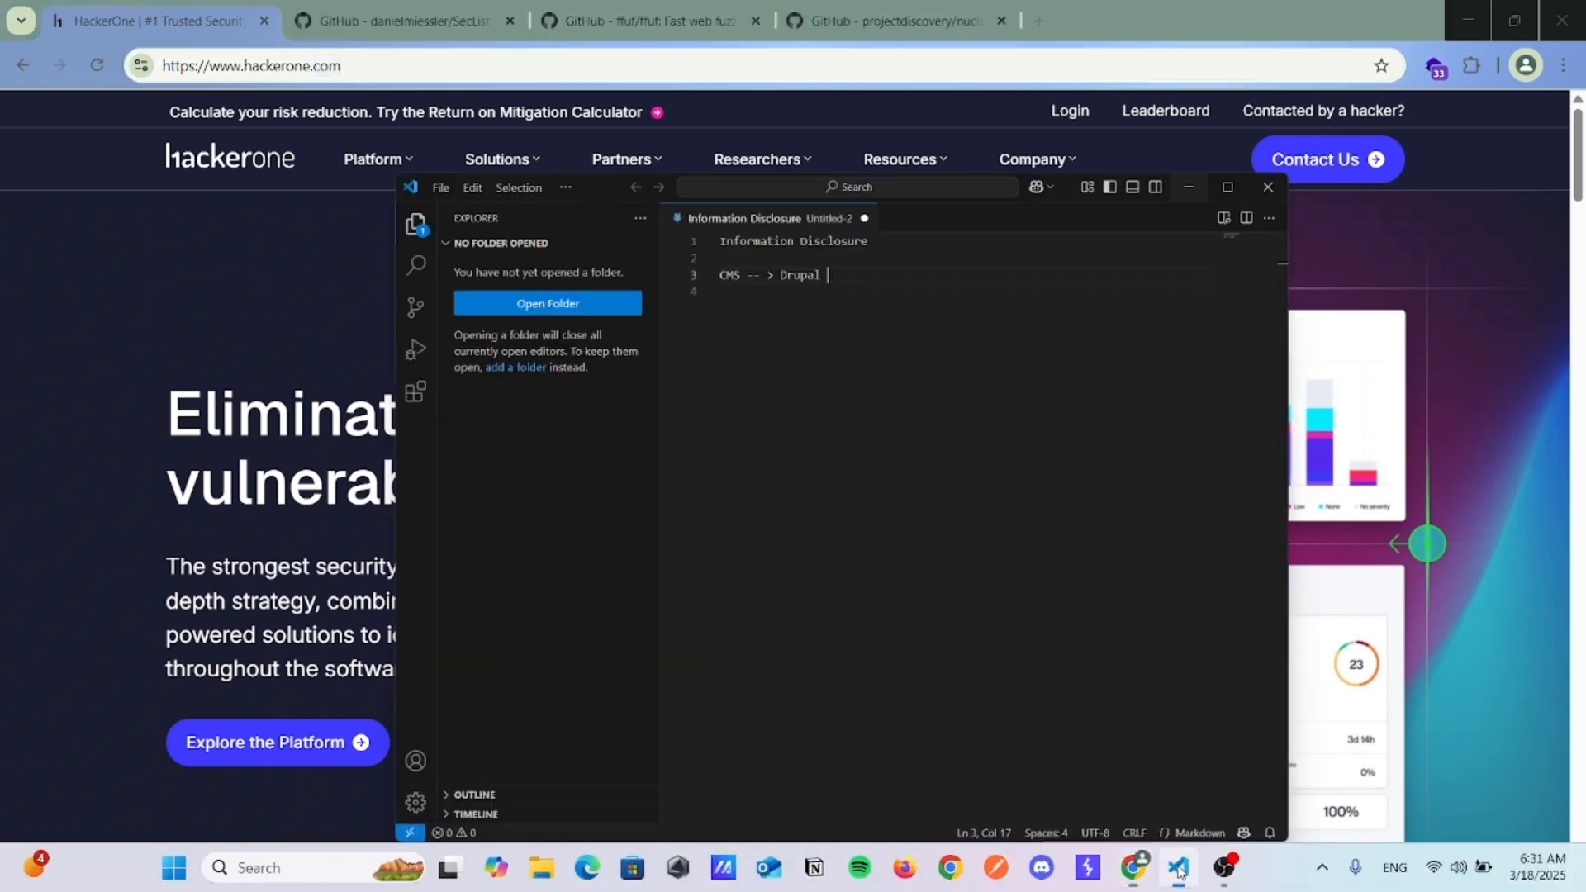
# Step: Extend the CMS note to 'CMS --> Drupal , fuzzing' and hide the notes again
pyautogui.write(', fu')
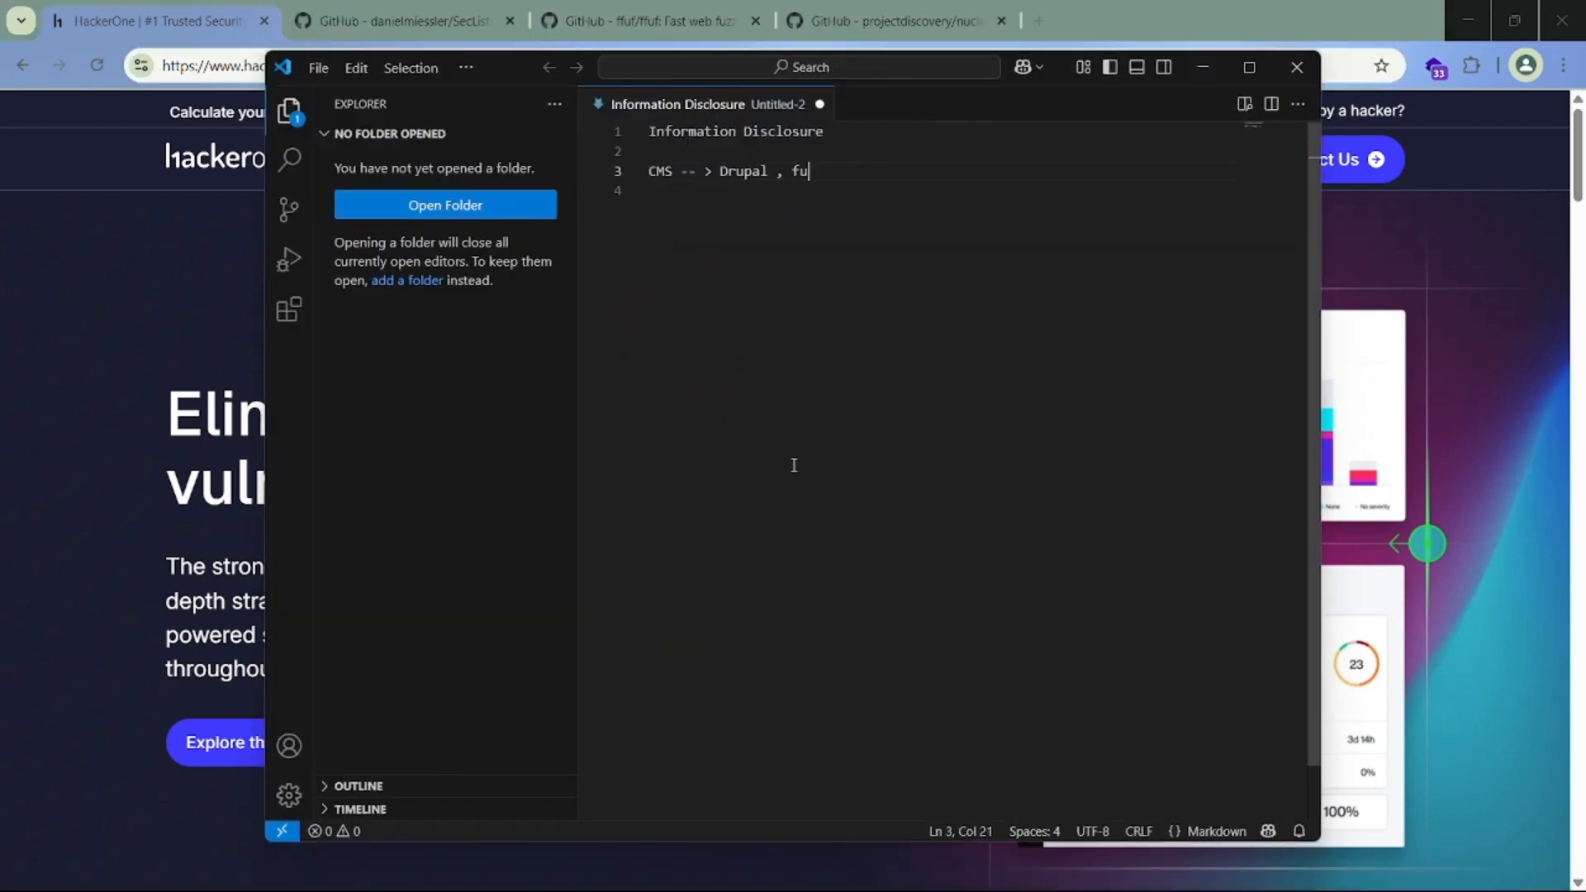
pyautogui.write('zzing')
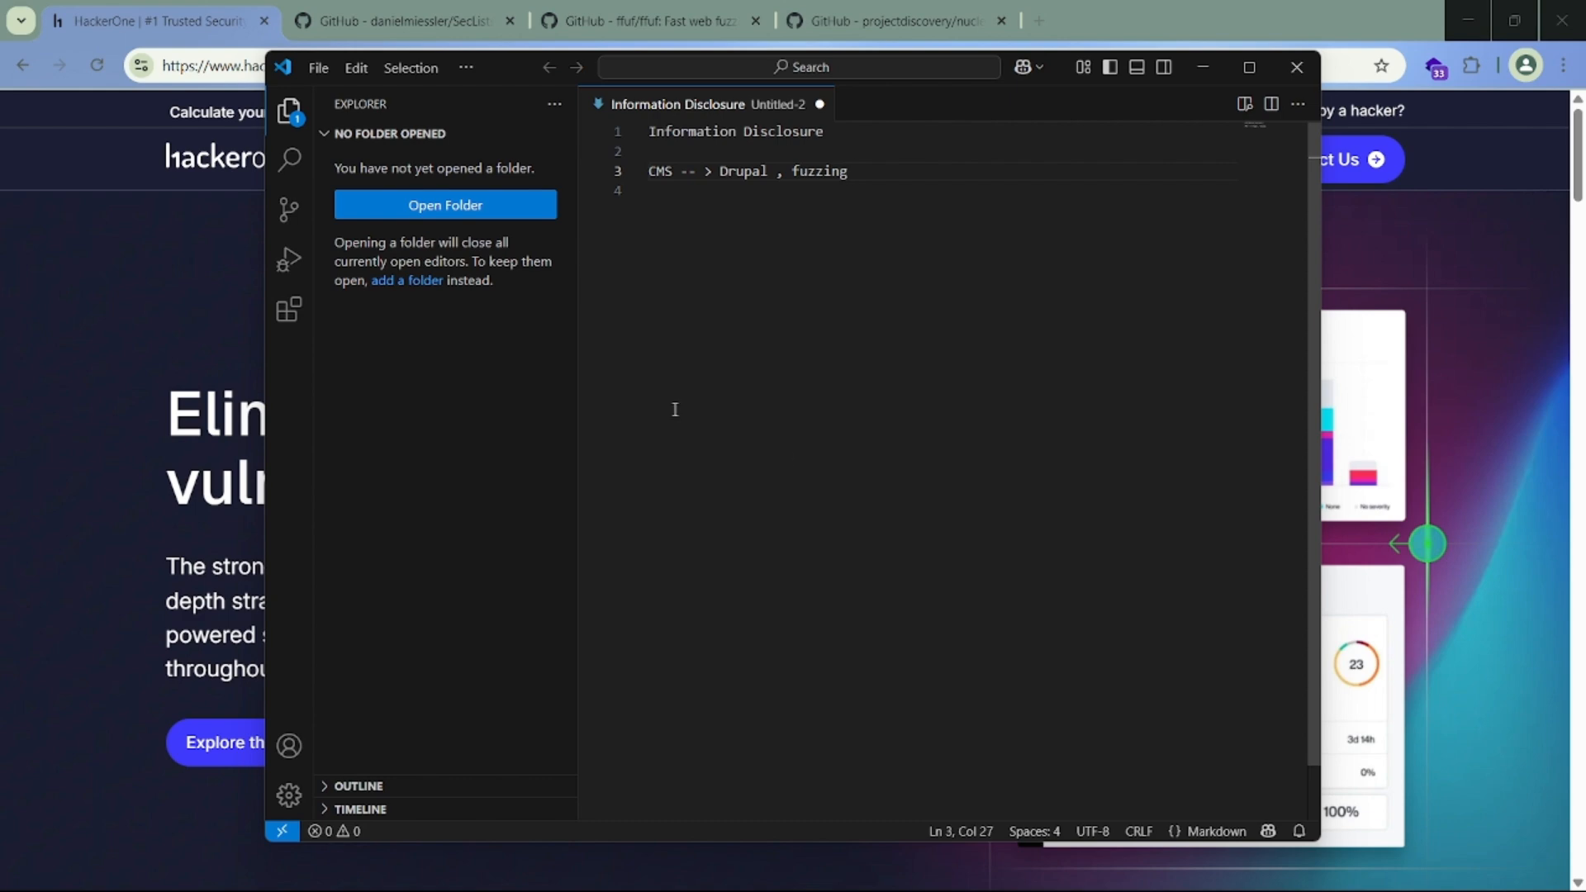
pyautogui.moveTo(1203, 66)
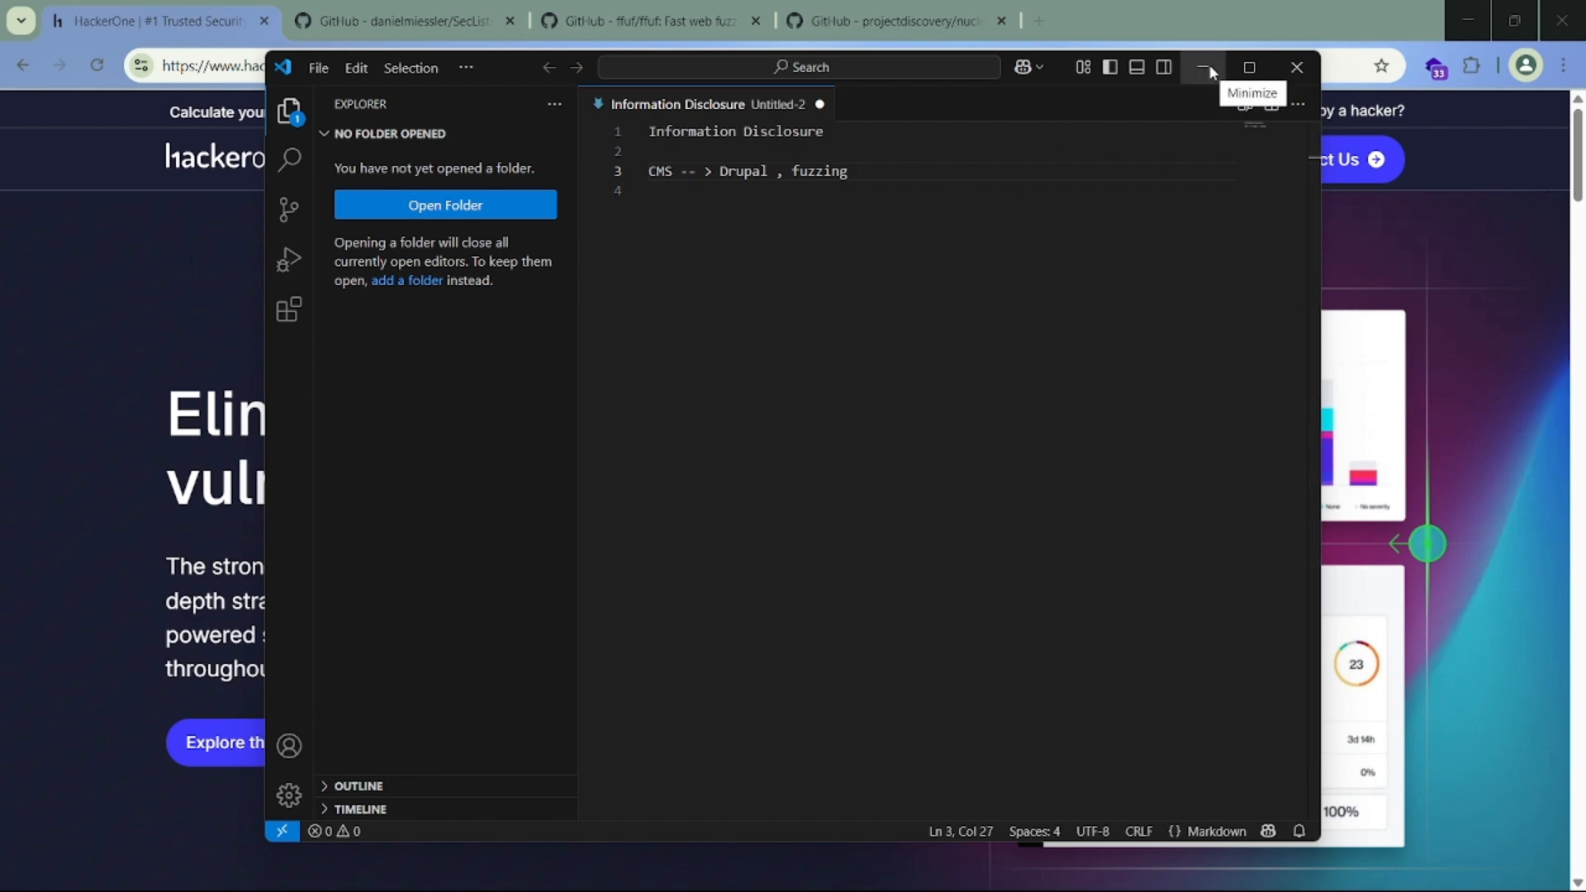
pyautogui.click(1204, 66)
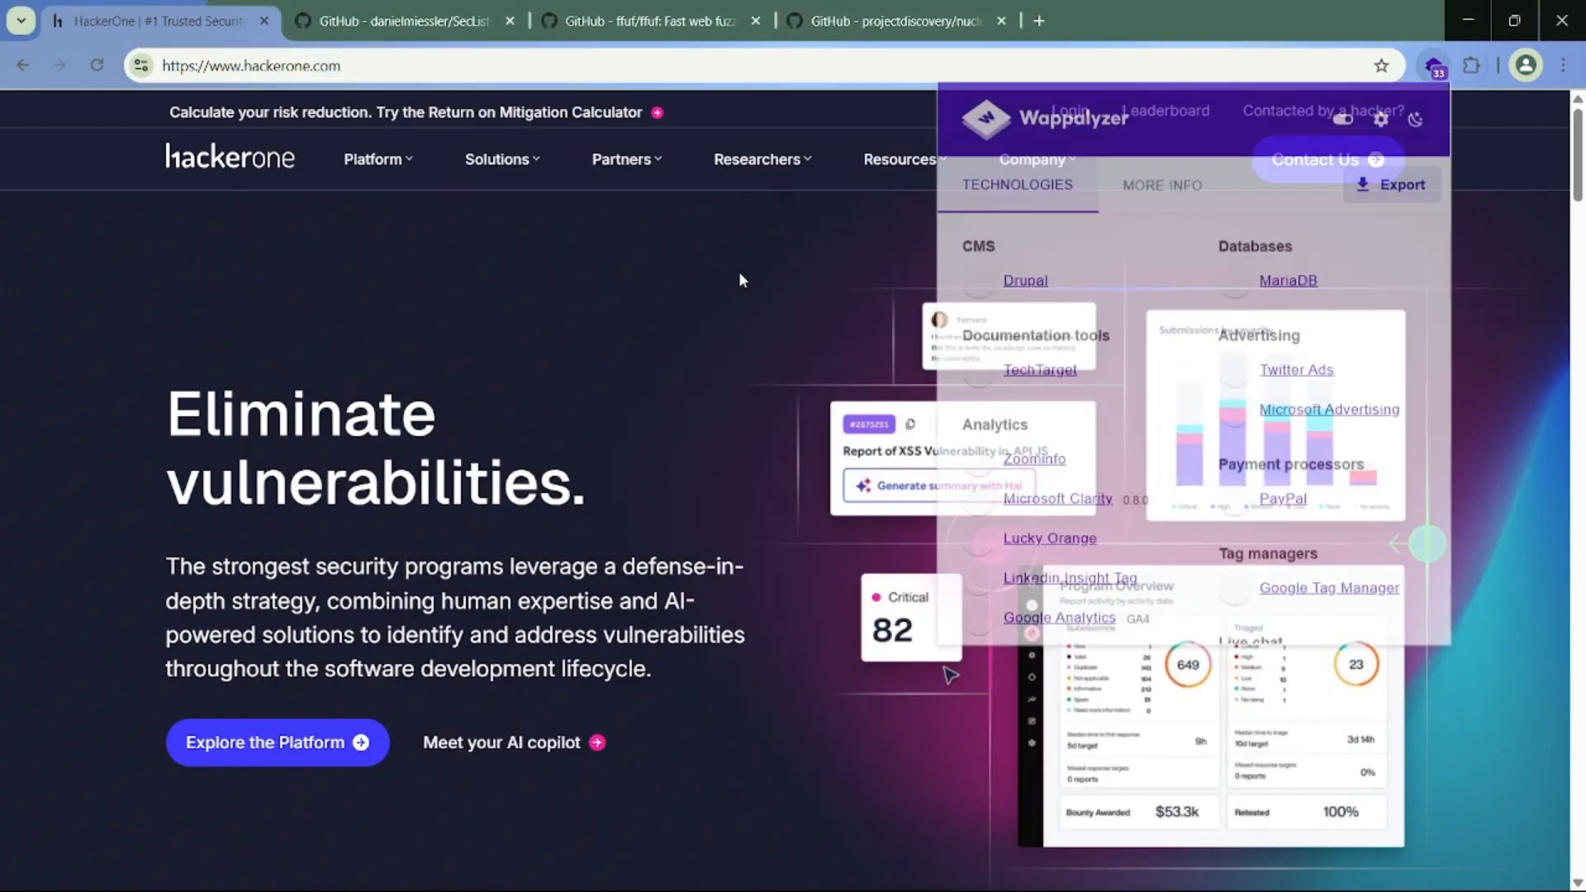
# Step: Reach the projectdiscovery/nuclei-templates GitHub repository from a Google search for 'nuclei templates'
pyautogui.click(894, 20)
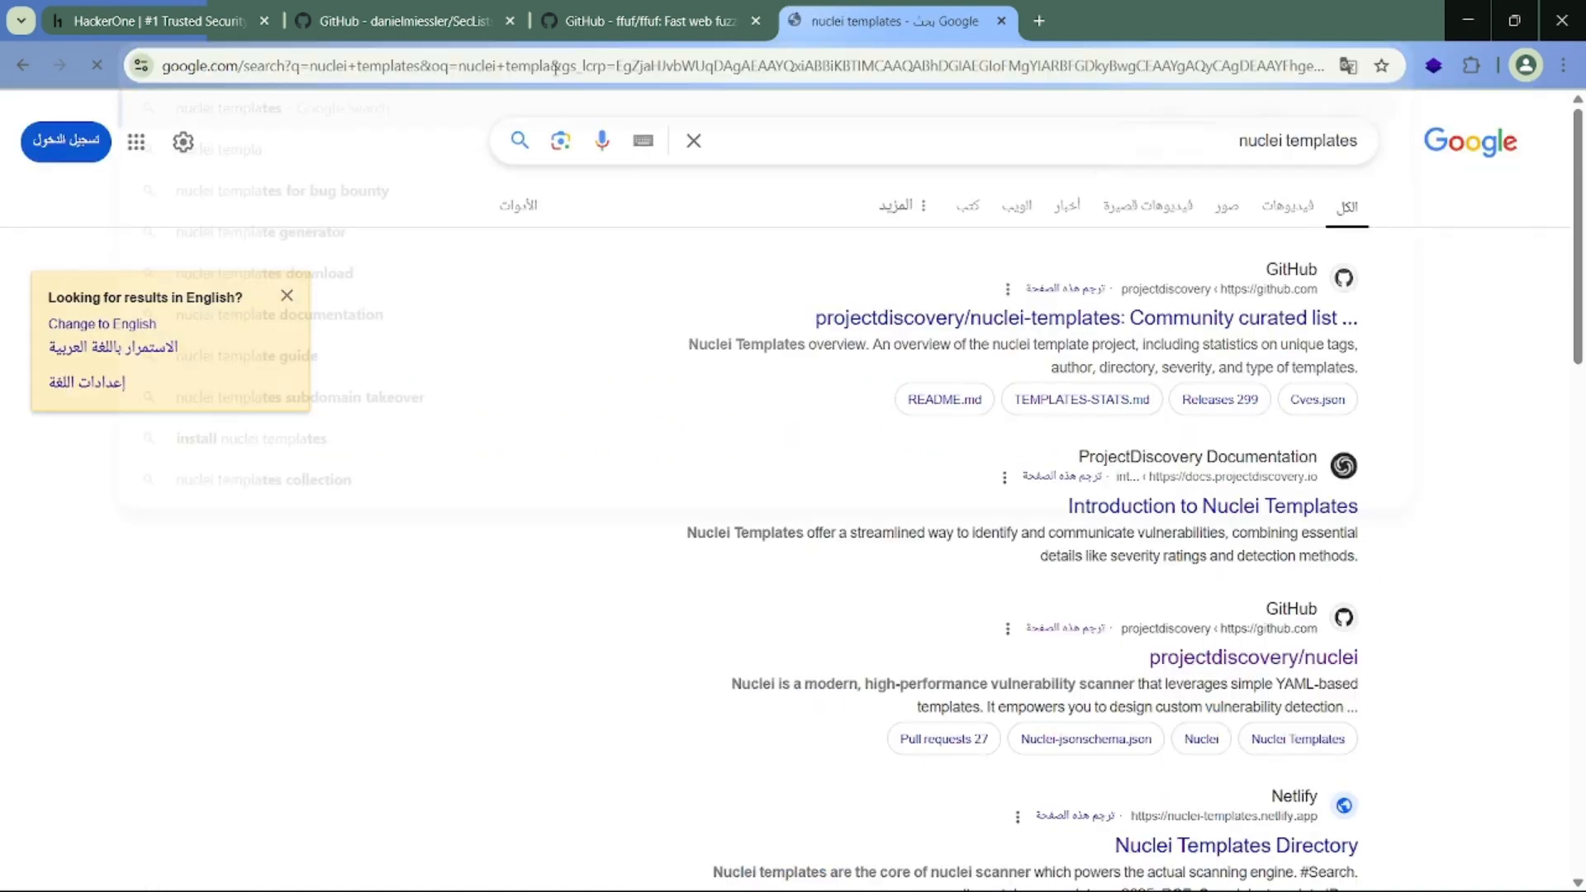
pyautogui.click(1085, 317)
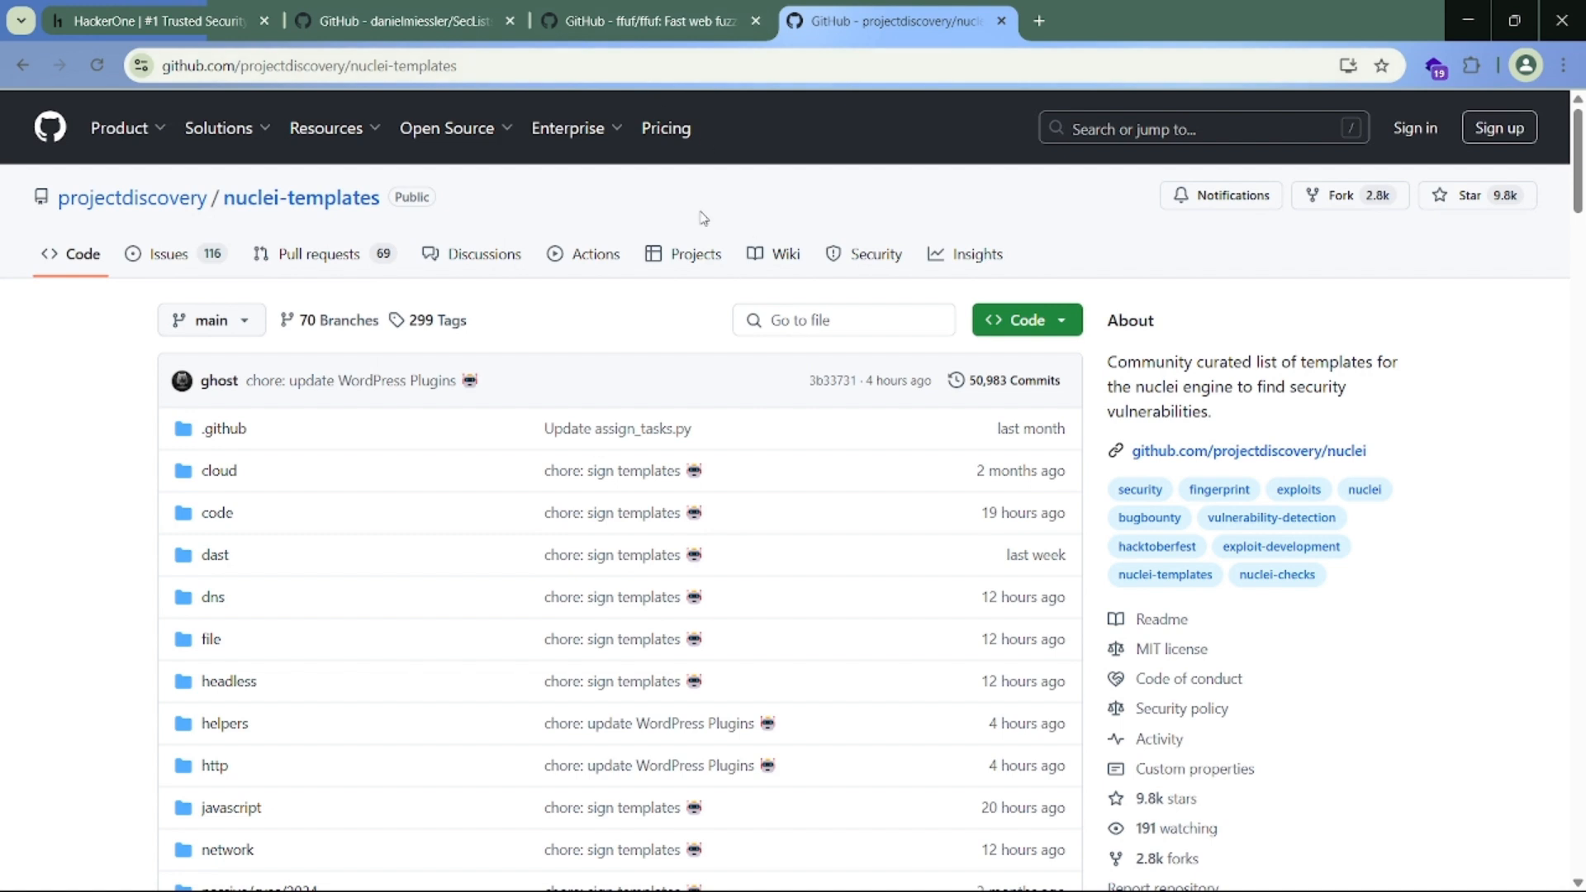
pyautogui.moveTo(777, 327)
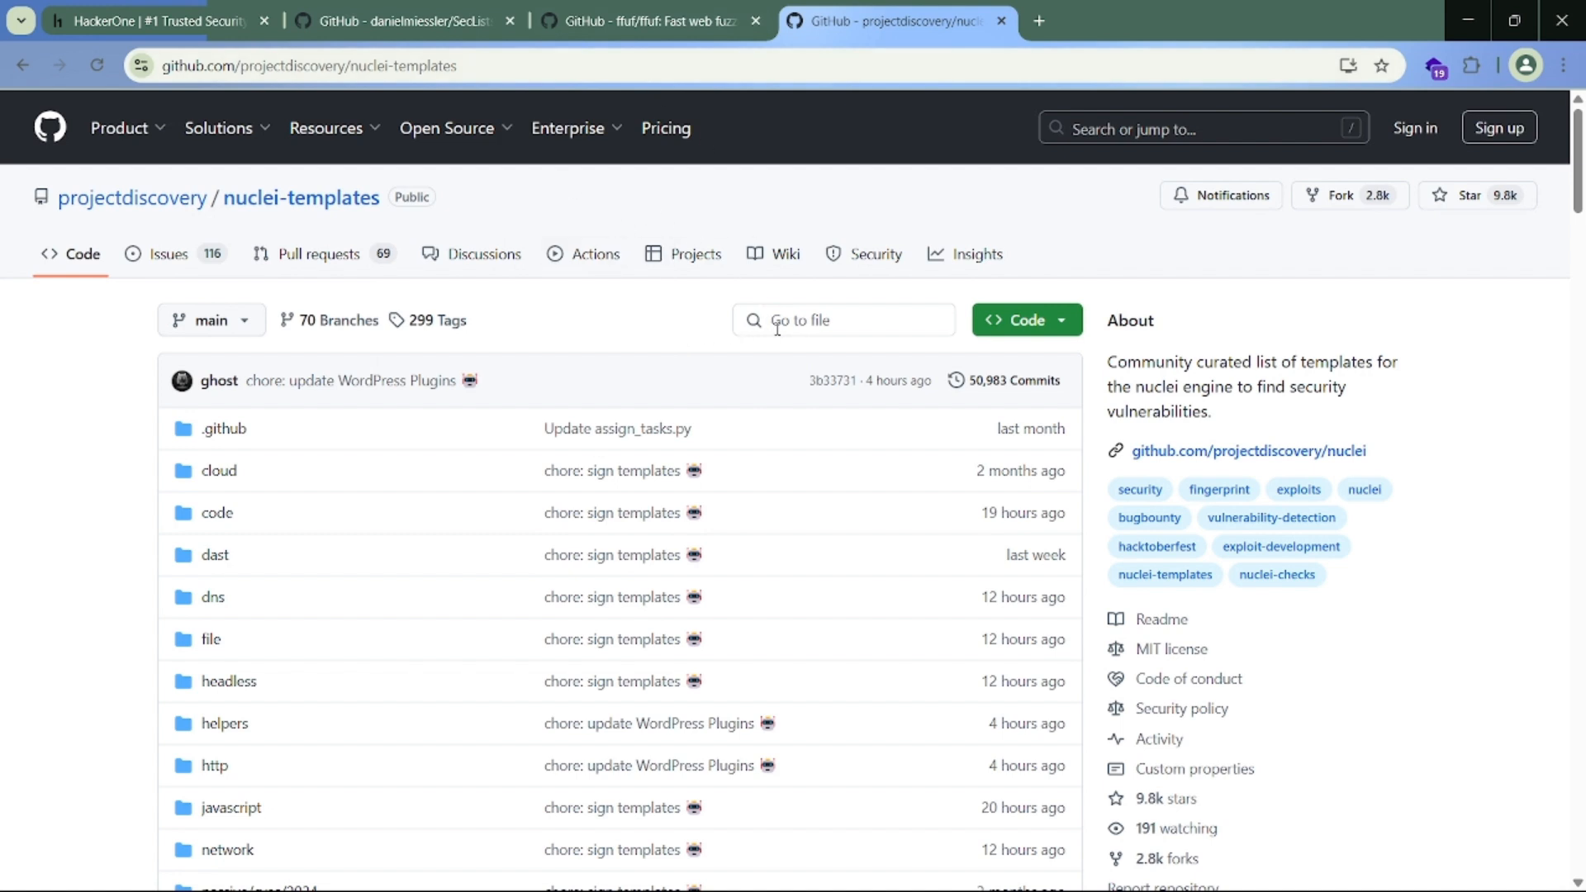
pyautogui.moveTo(82, 387)
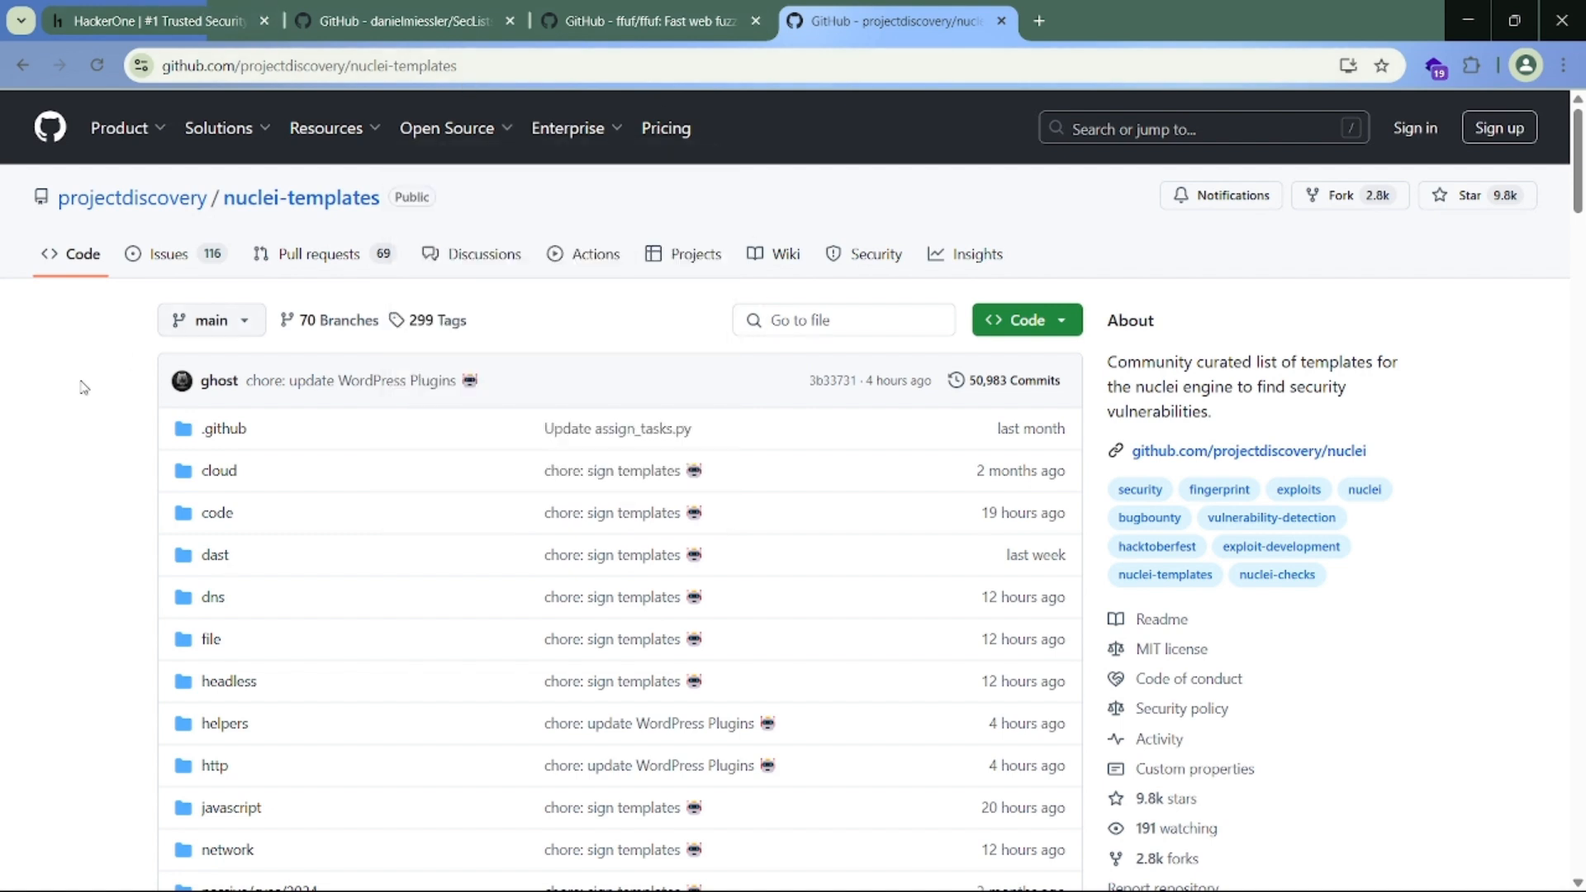
# Step: Return to HackerOne, bring the notes up and add 'AEM' to them
pyautogui.click(157, 20)
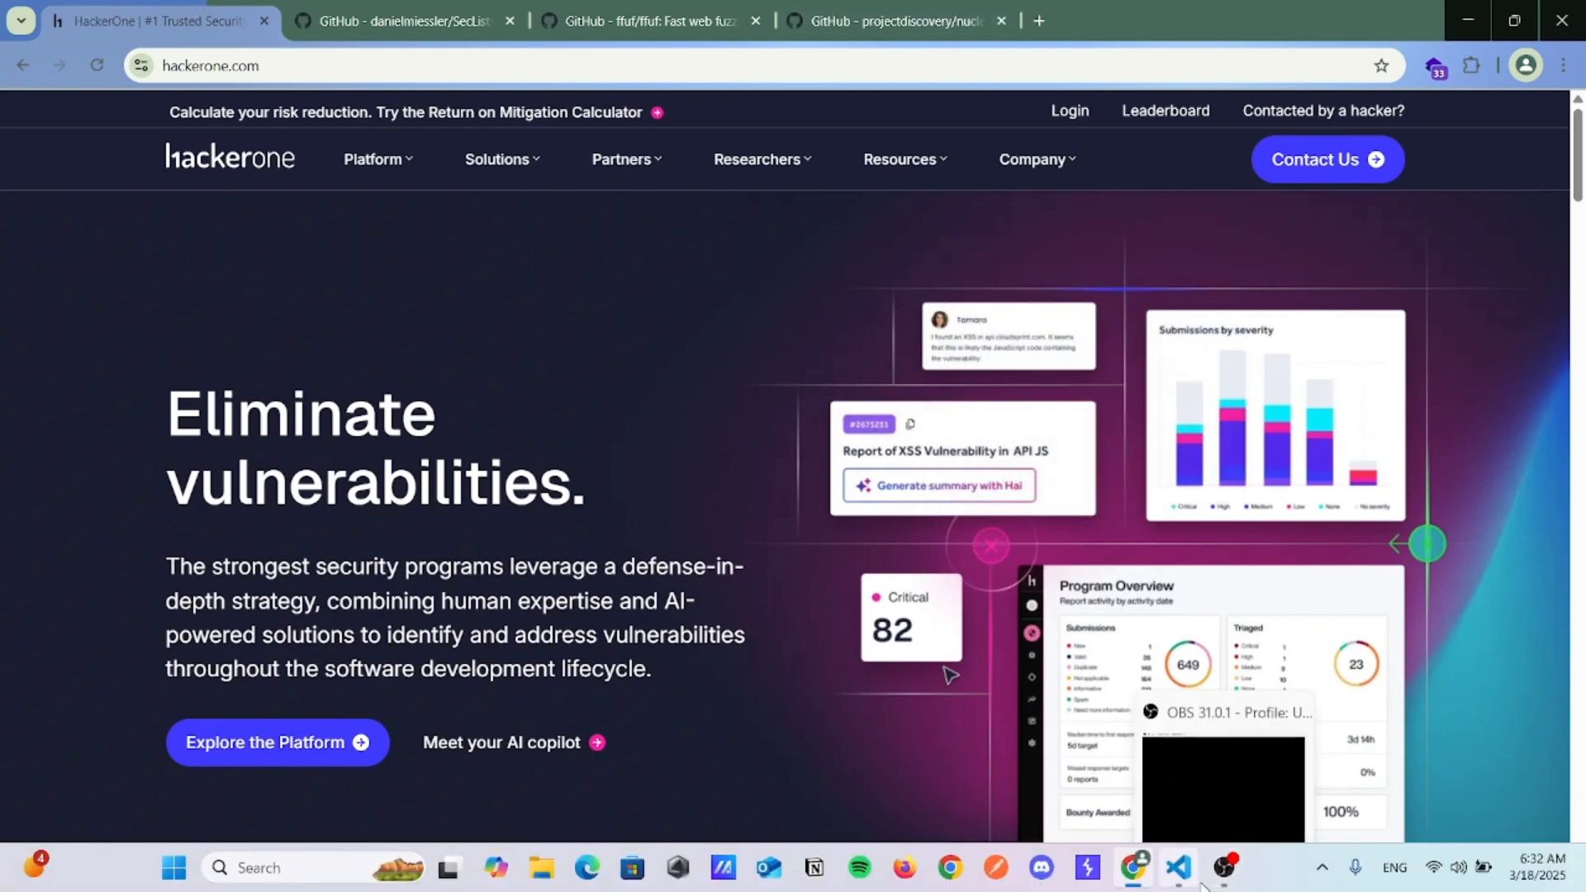
pyautogui.click(1174, 867)
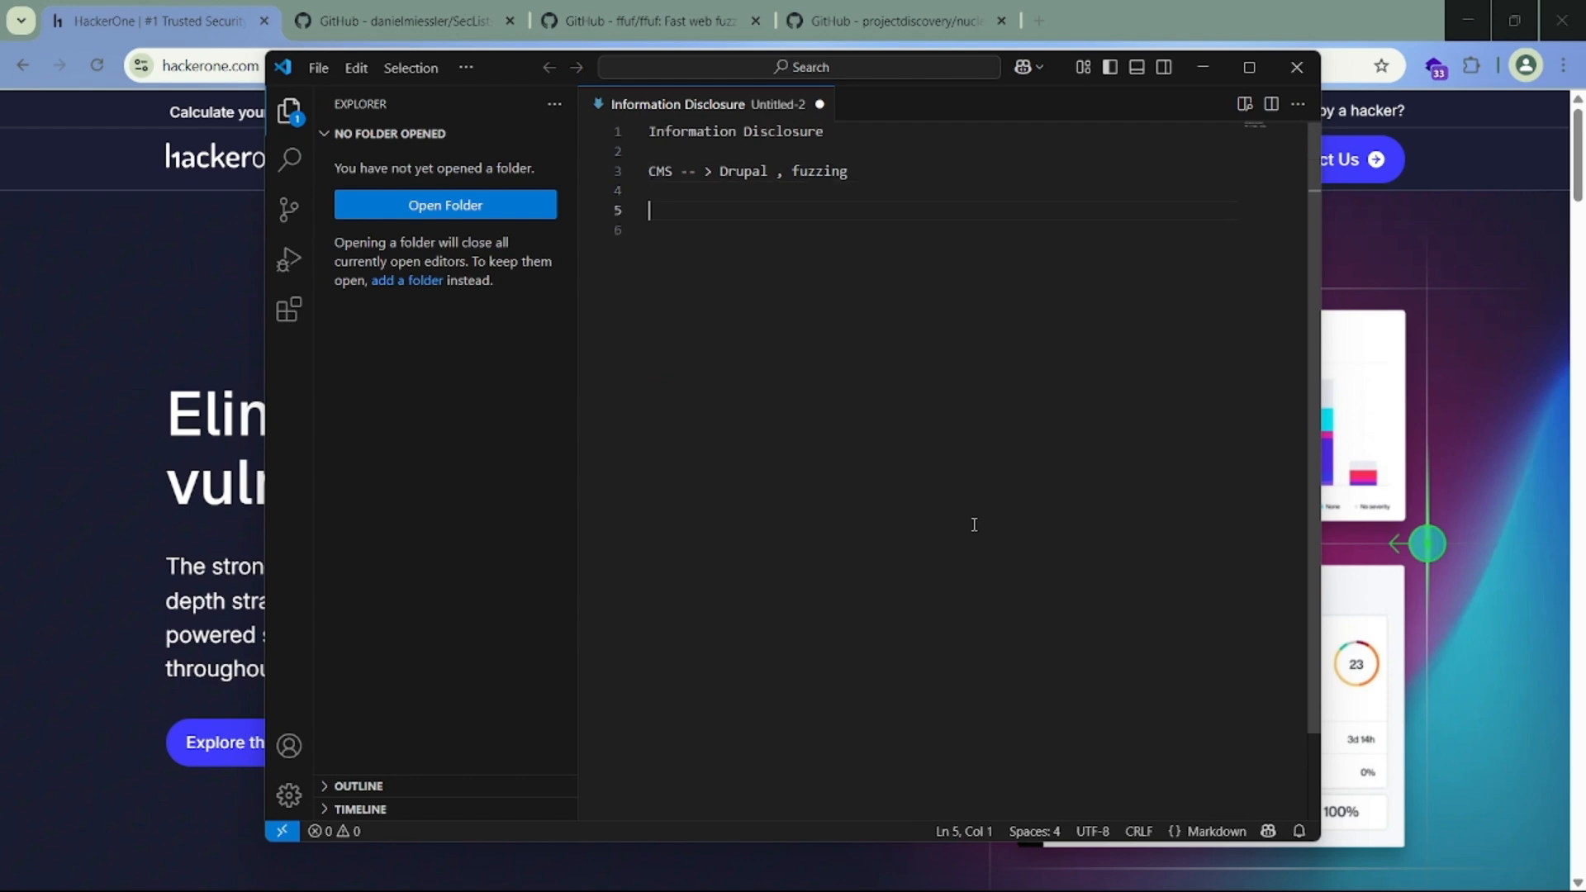
pyautogui.write('AEM')
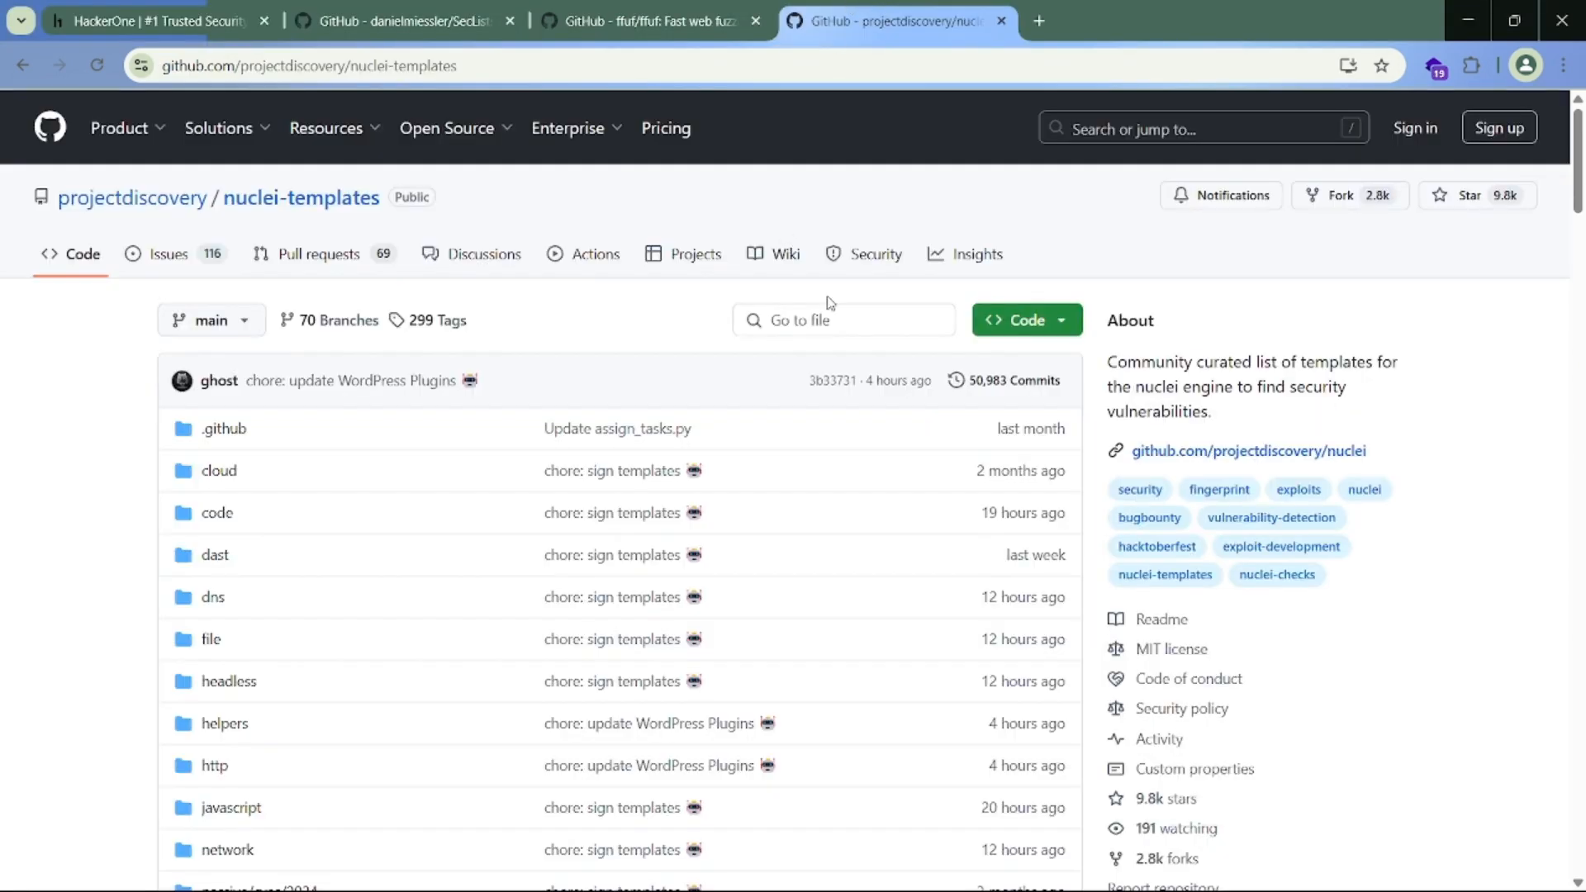
# Step: Browse nuclei-templates into http/misconfiguration/drupal, listing the two user-enumeration templates
pyautogui.scroll(-3)
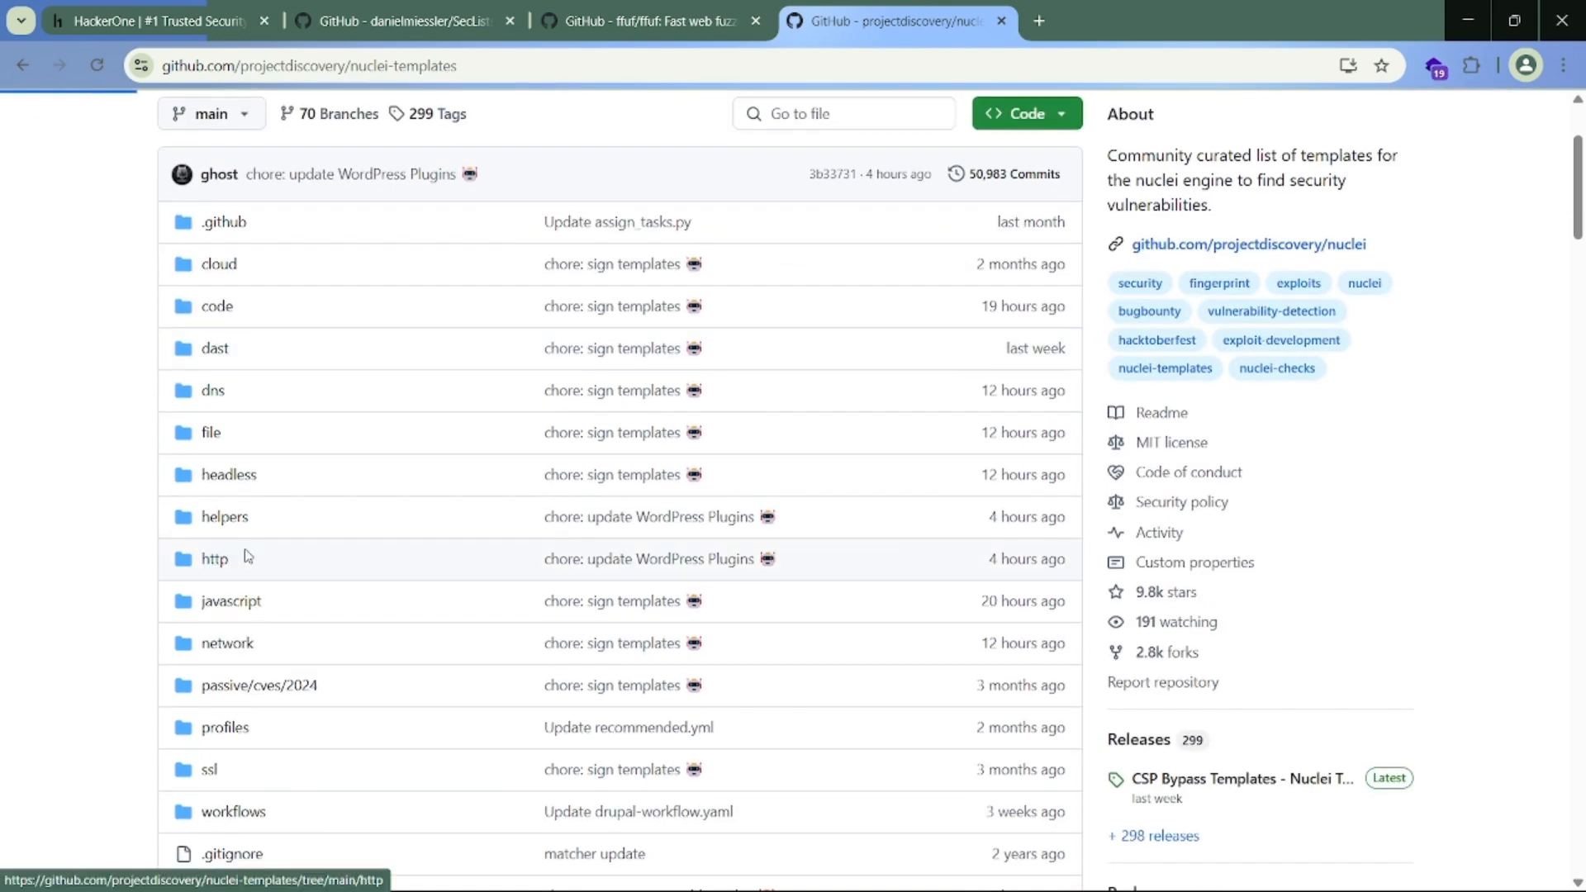
pyautogui.click(213, 560)
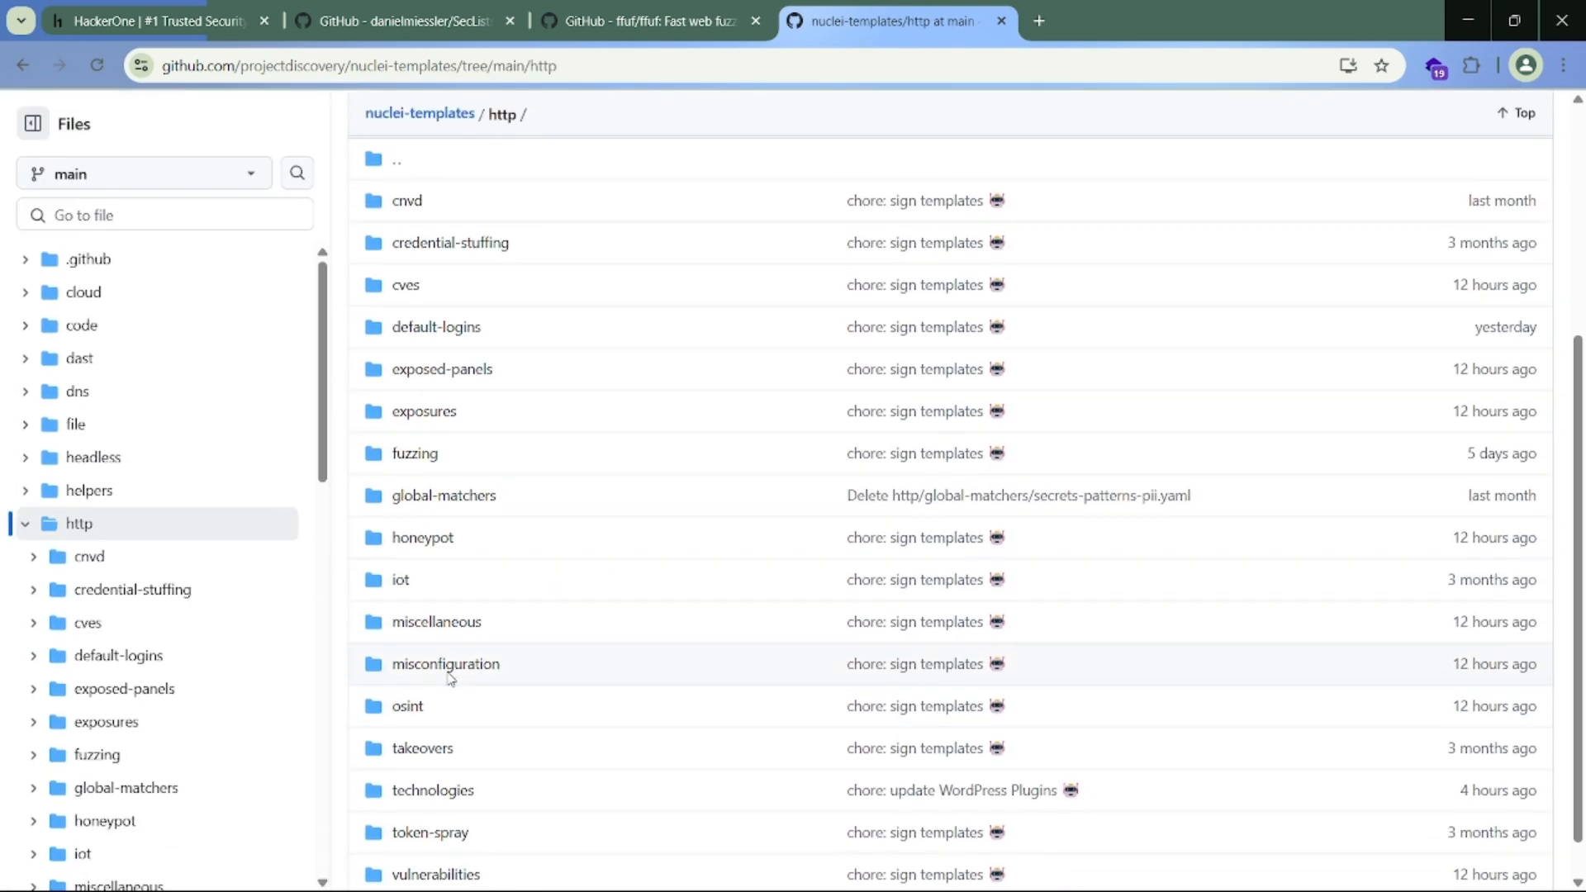
pyautogui.click(445, 664)
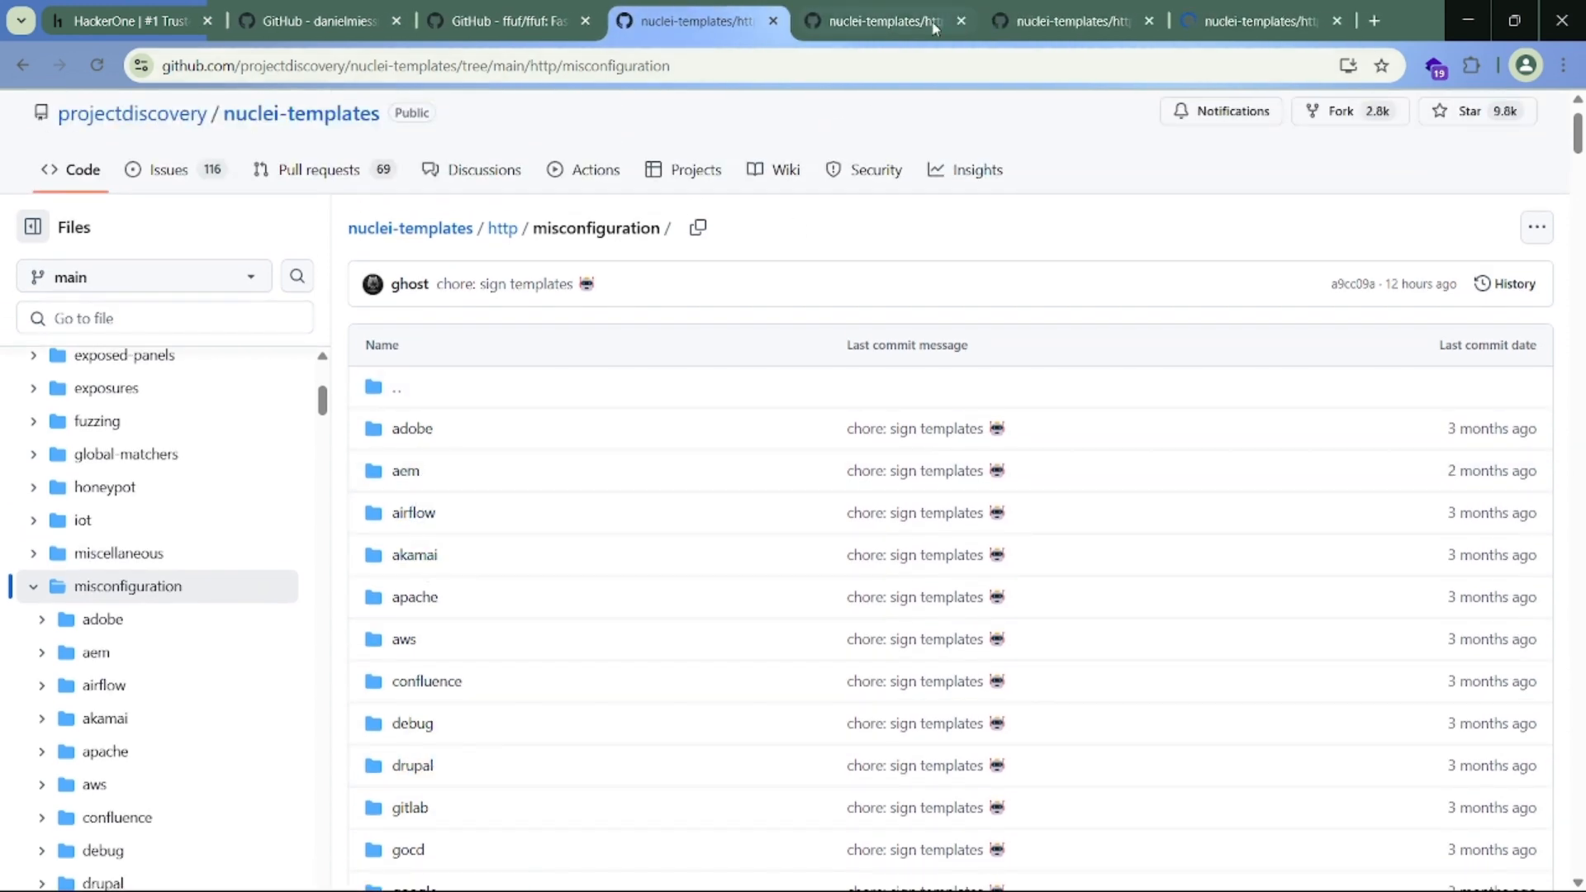
pyautogui.click(412, 765)
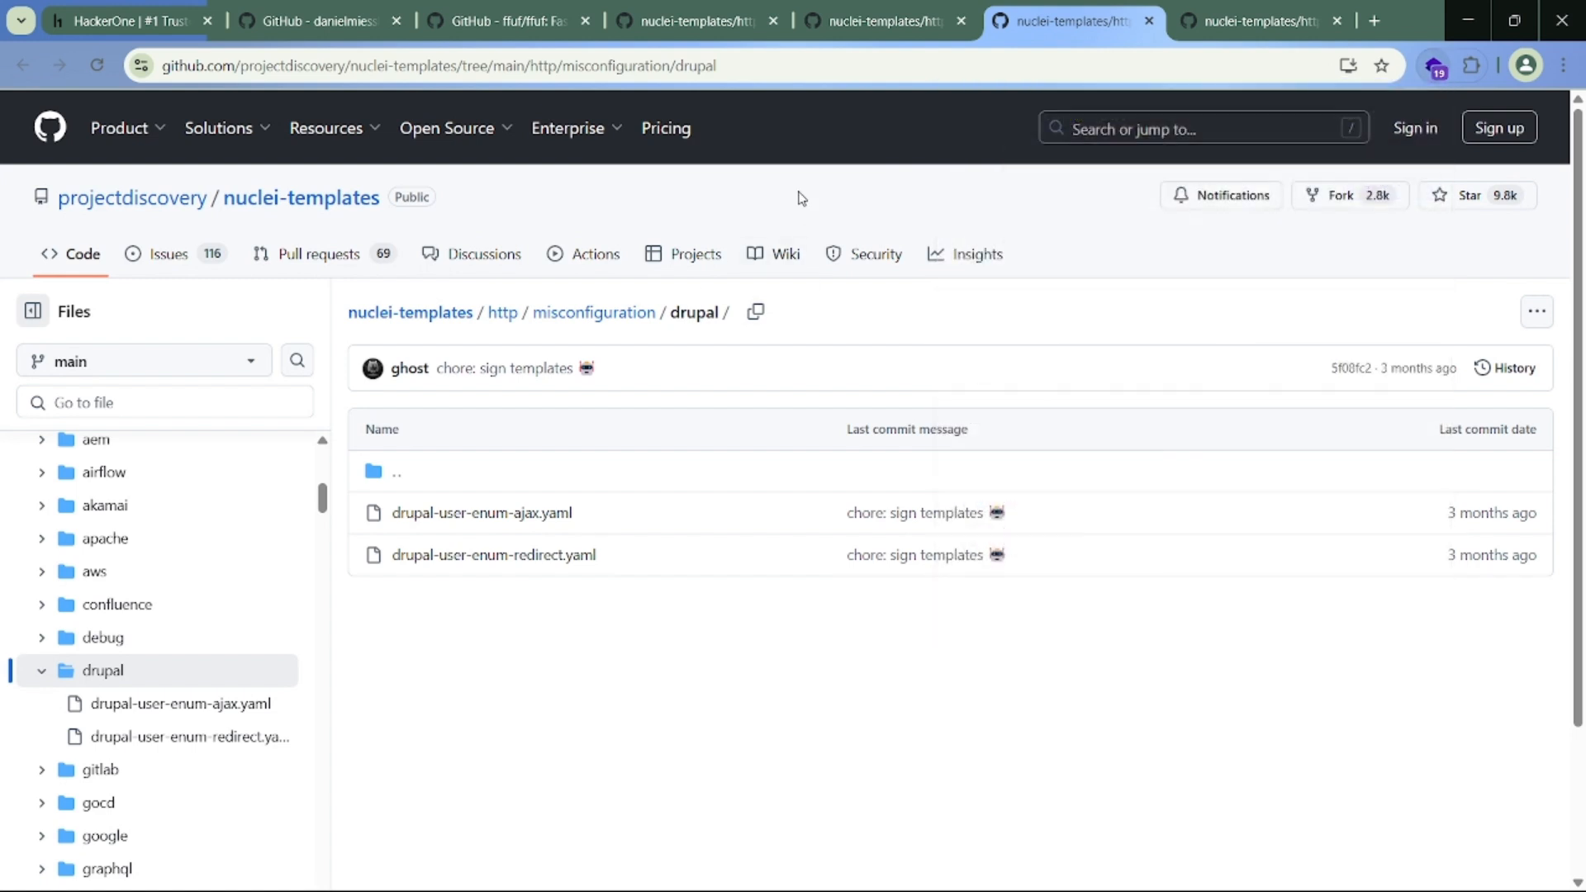
pyautogui.moveTo(958, 418)
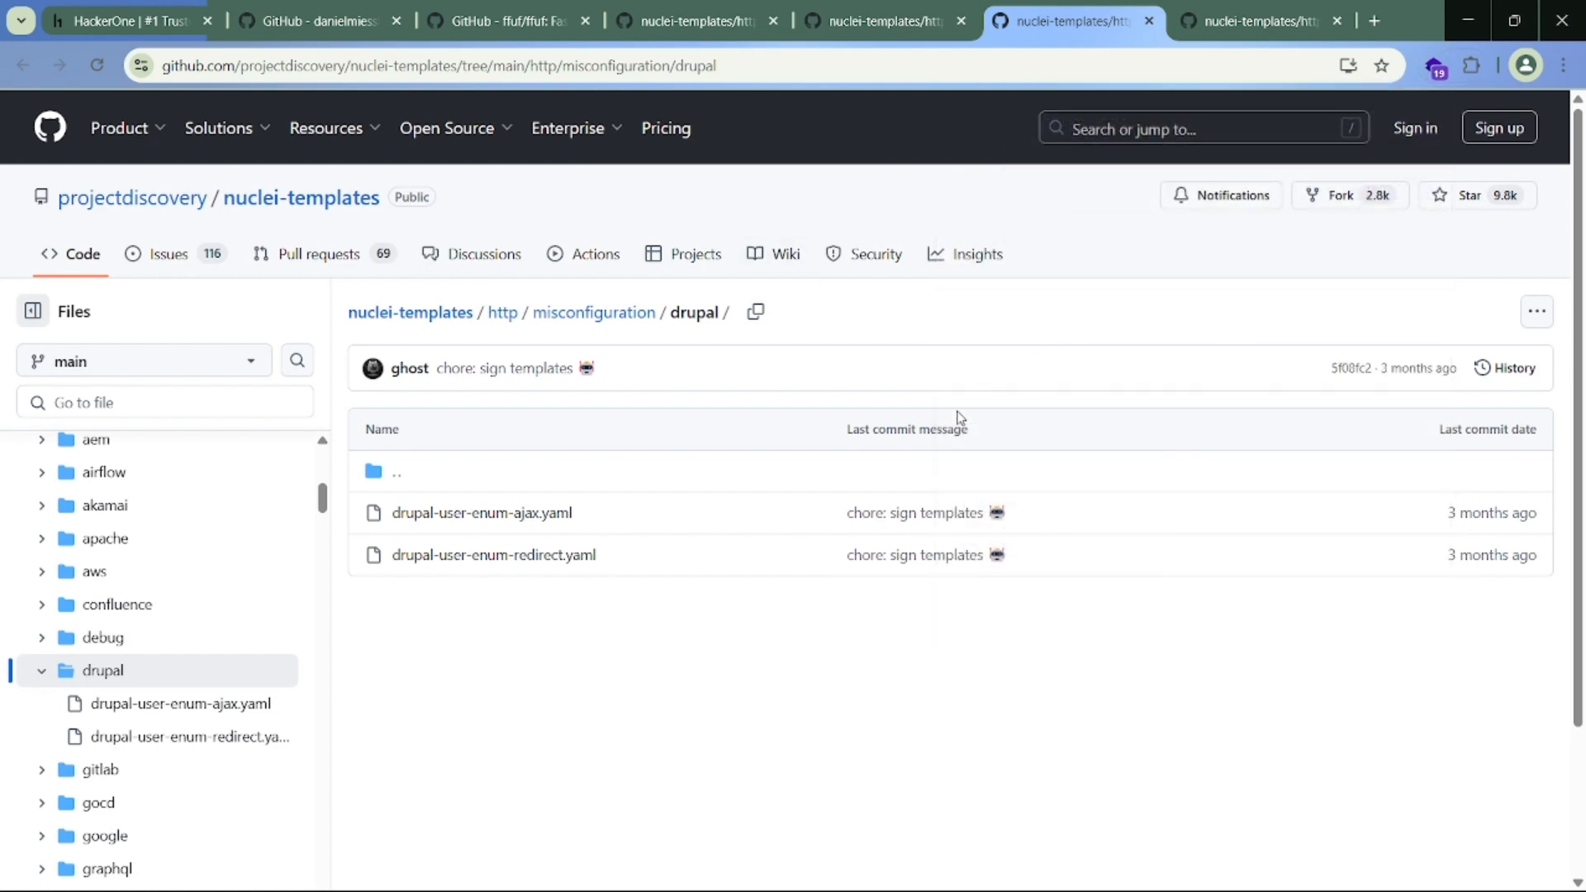
pyautogui.moveTo(1027, 294)
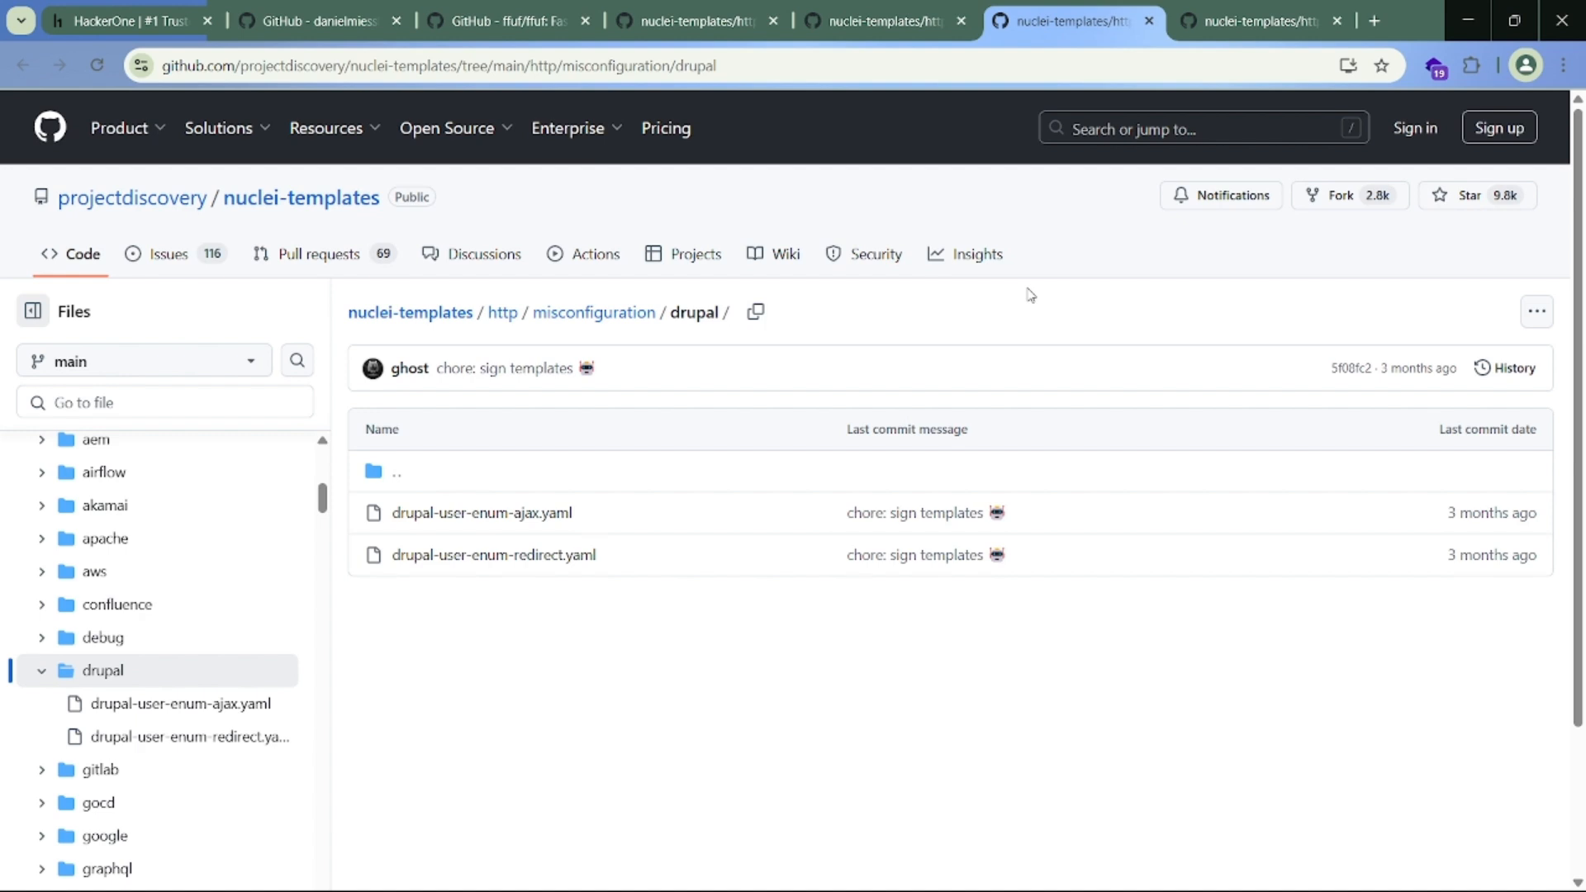
# Step: View the http/misconfiguration/aem folder and scroll its aem-*.yaml template list
pyautogui.click(1436, 64)
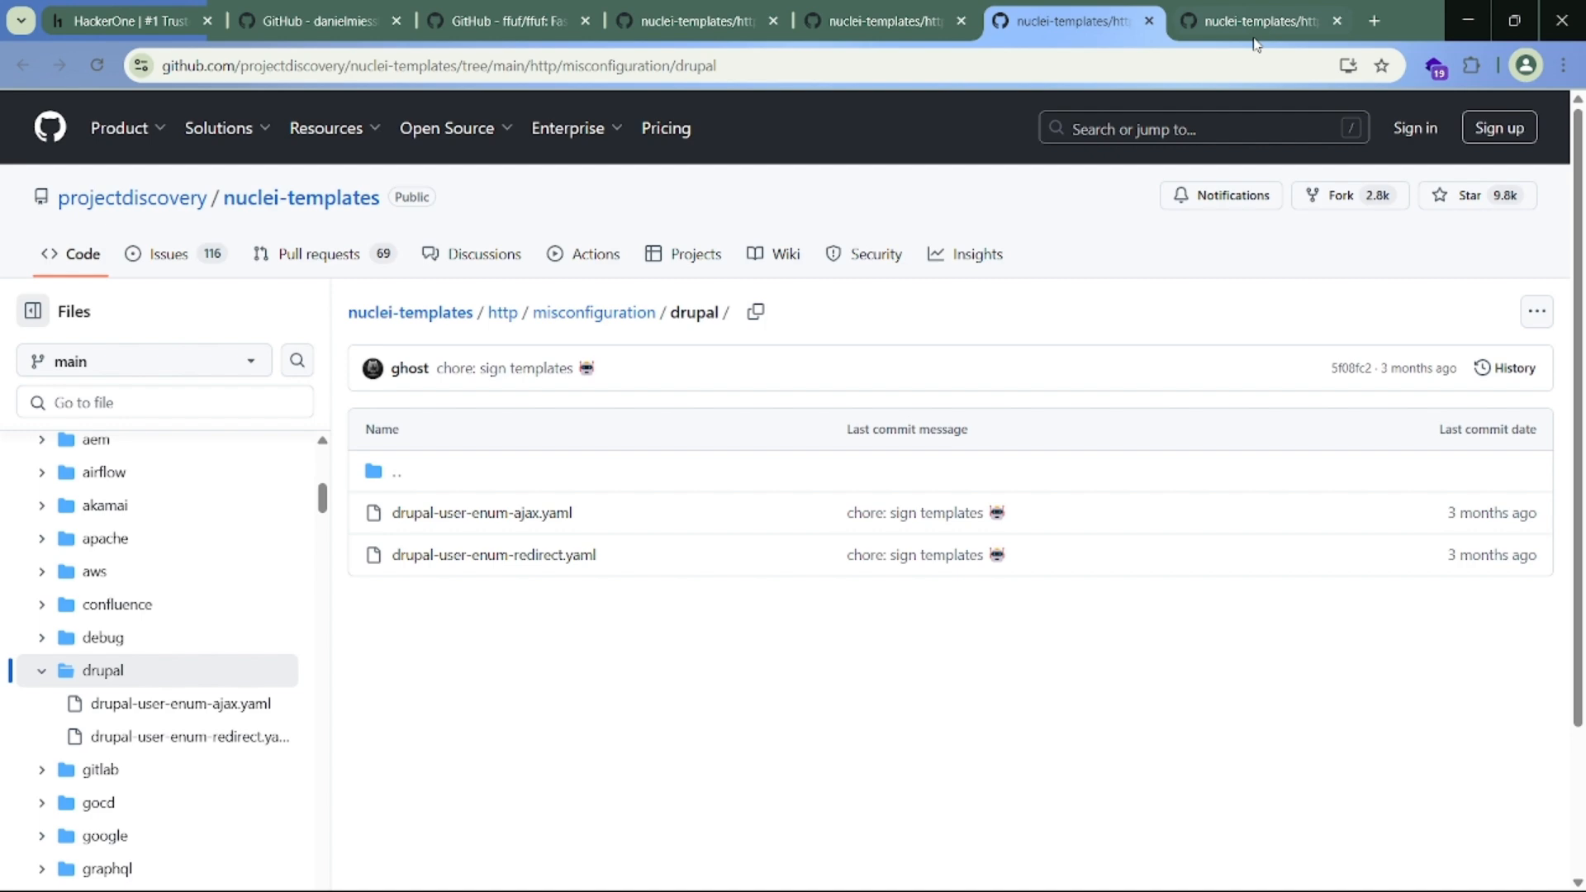
pyautogui.moveTo(1259, 20)
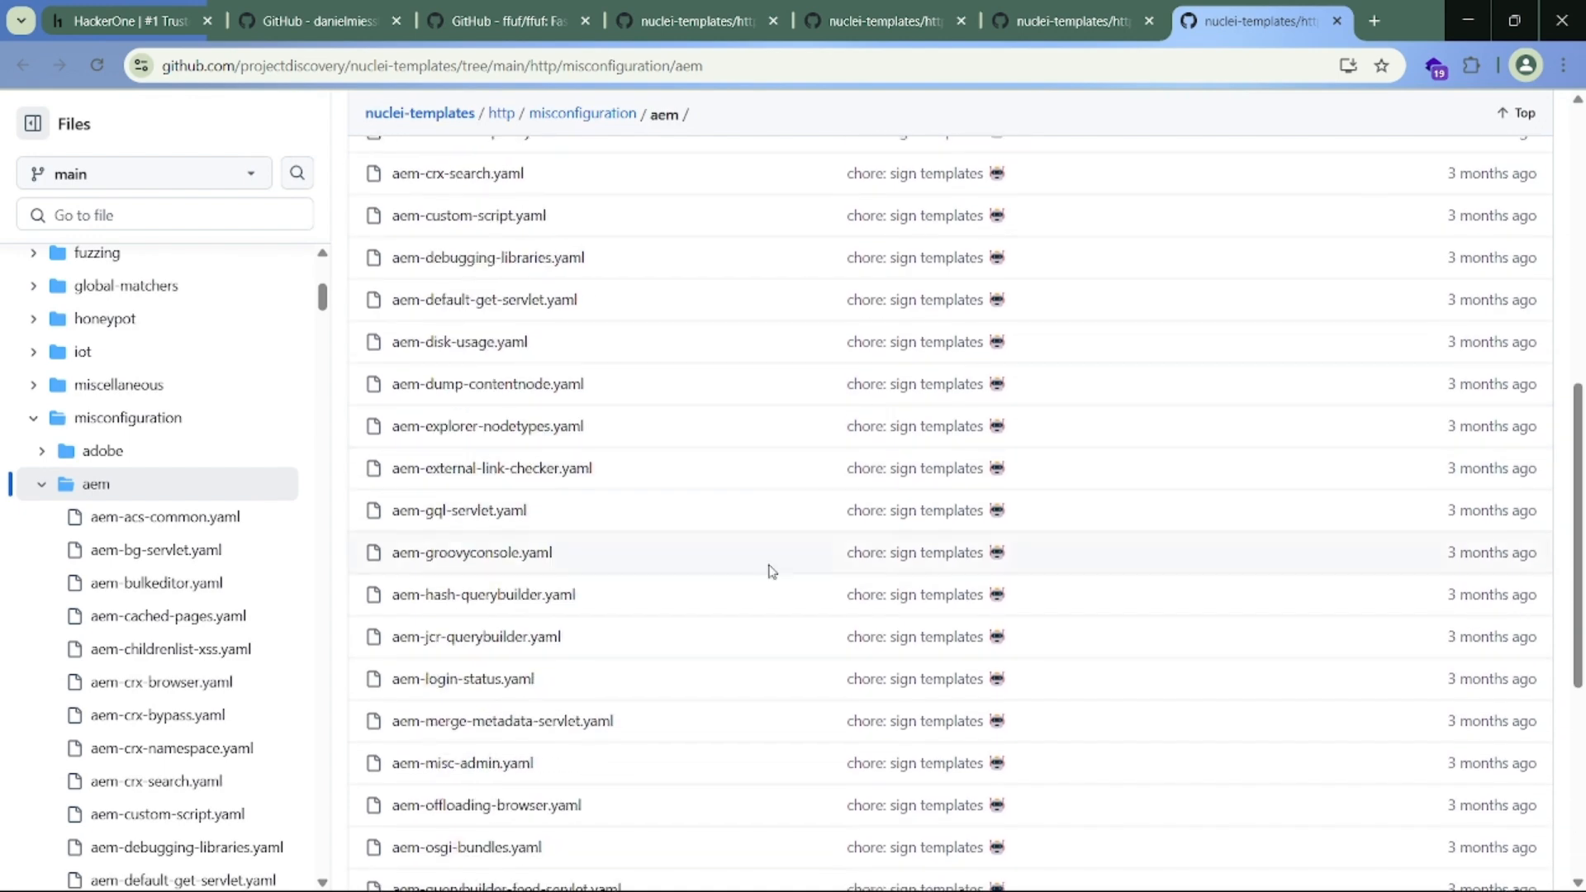
pyautogui.scroll(3)
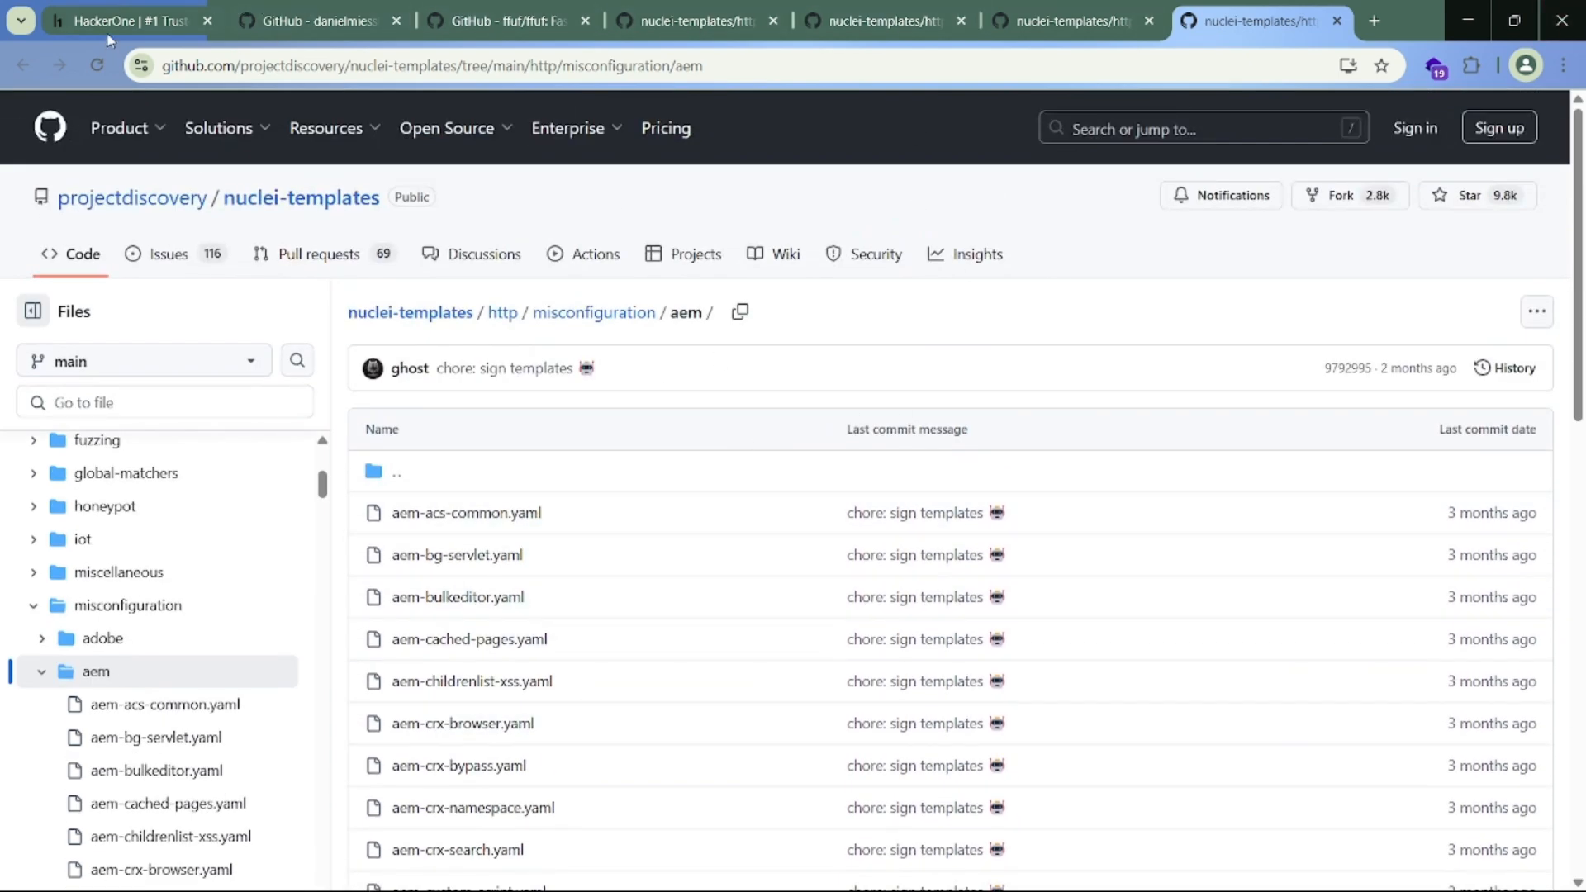
pyautogui.moveTo(1029, 291)
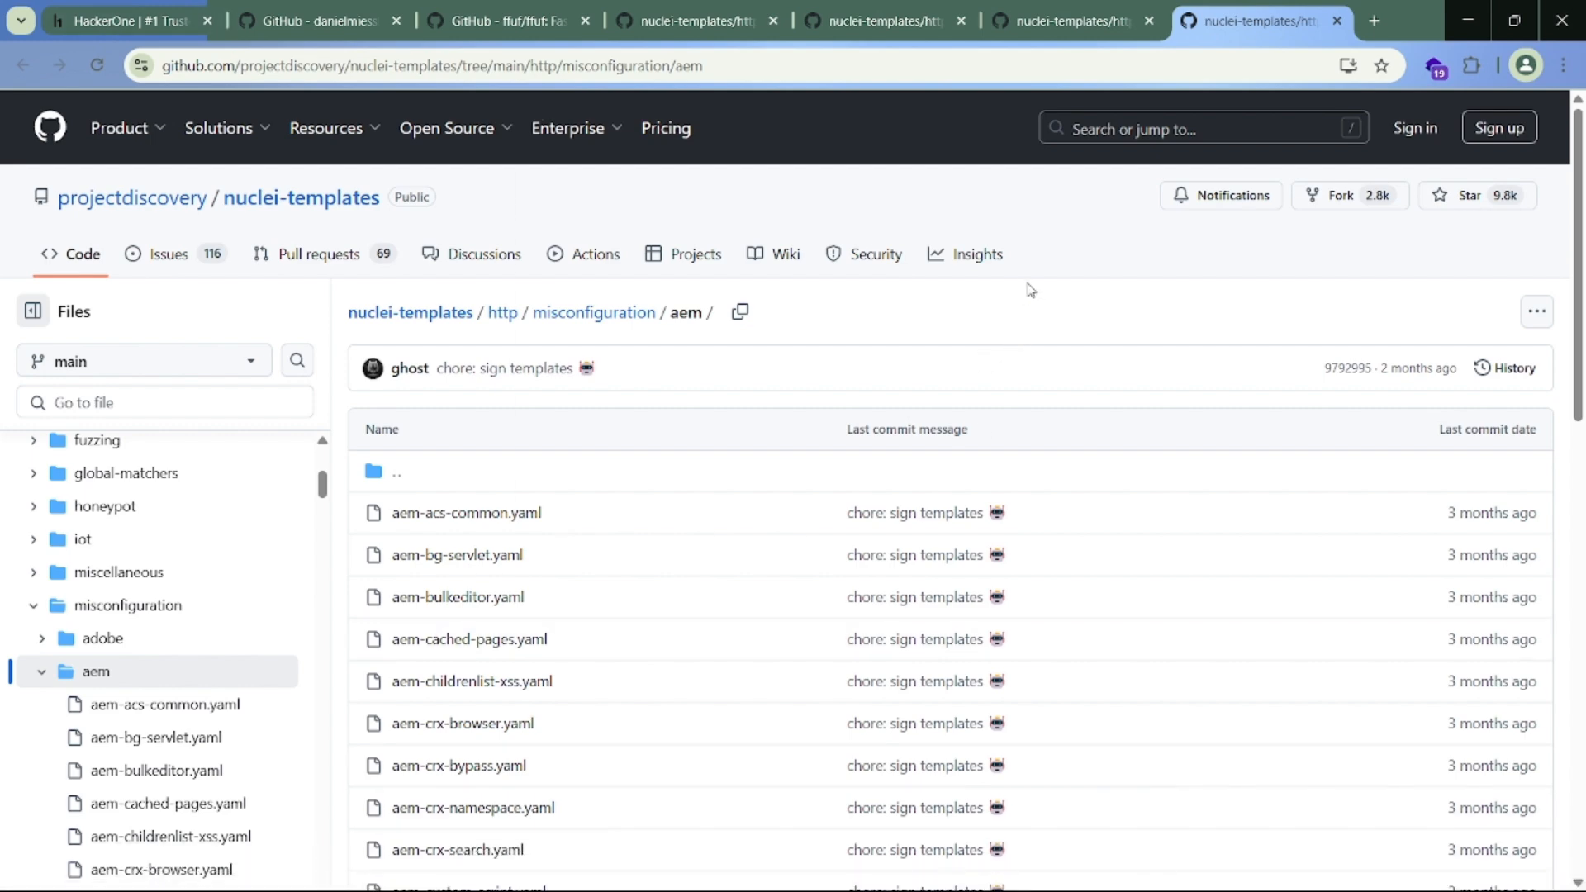